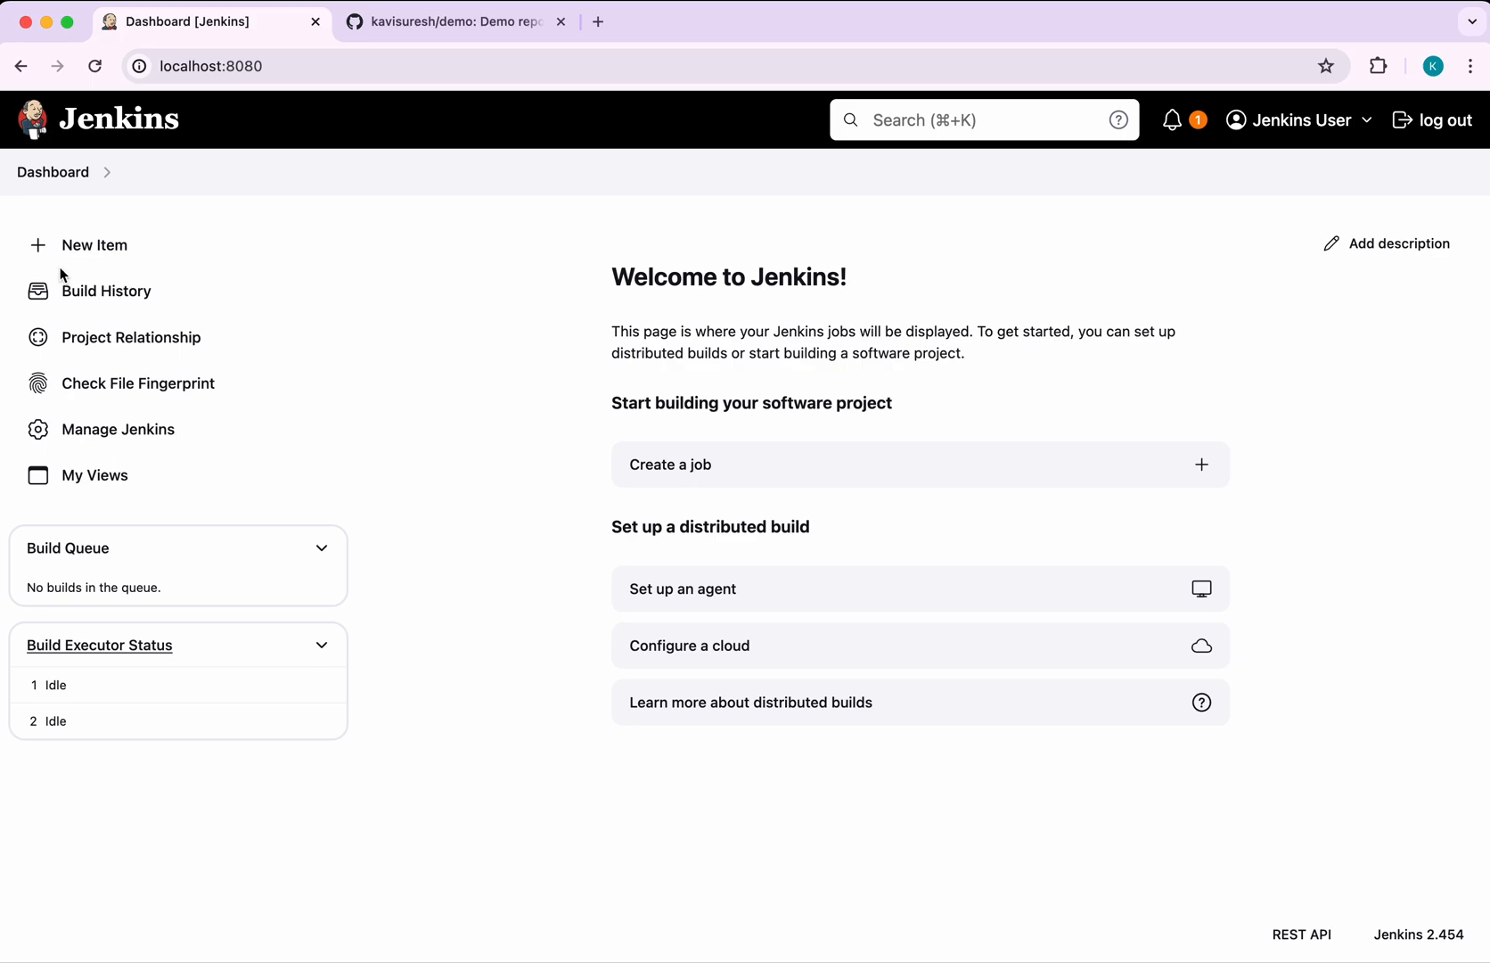
mouse_move(106, 291)
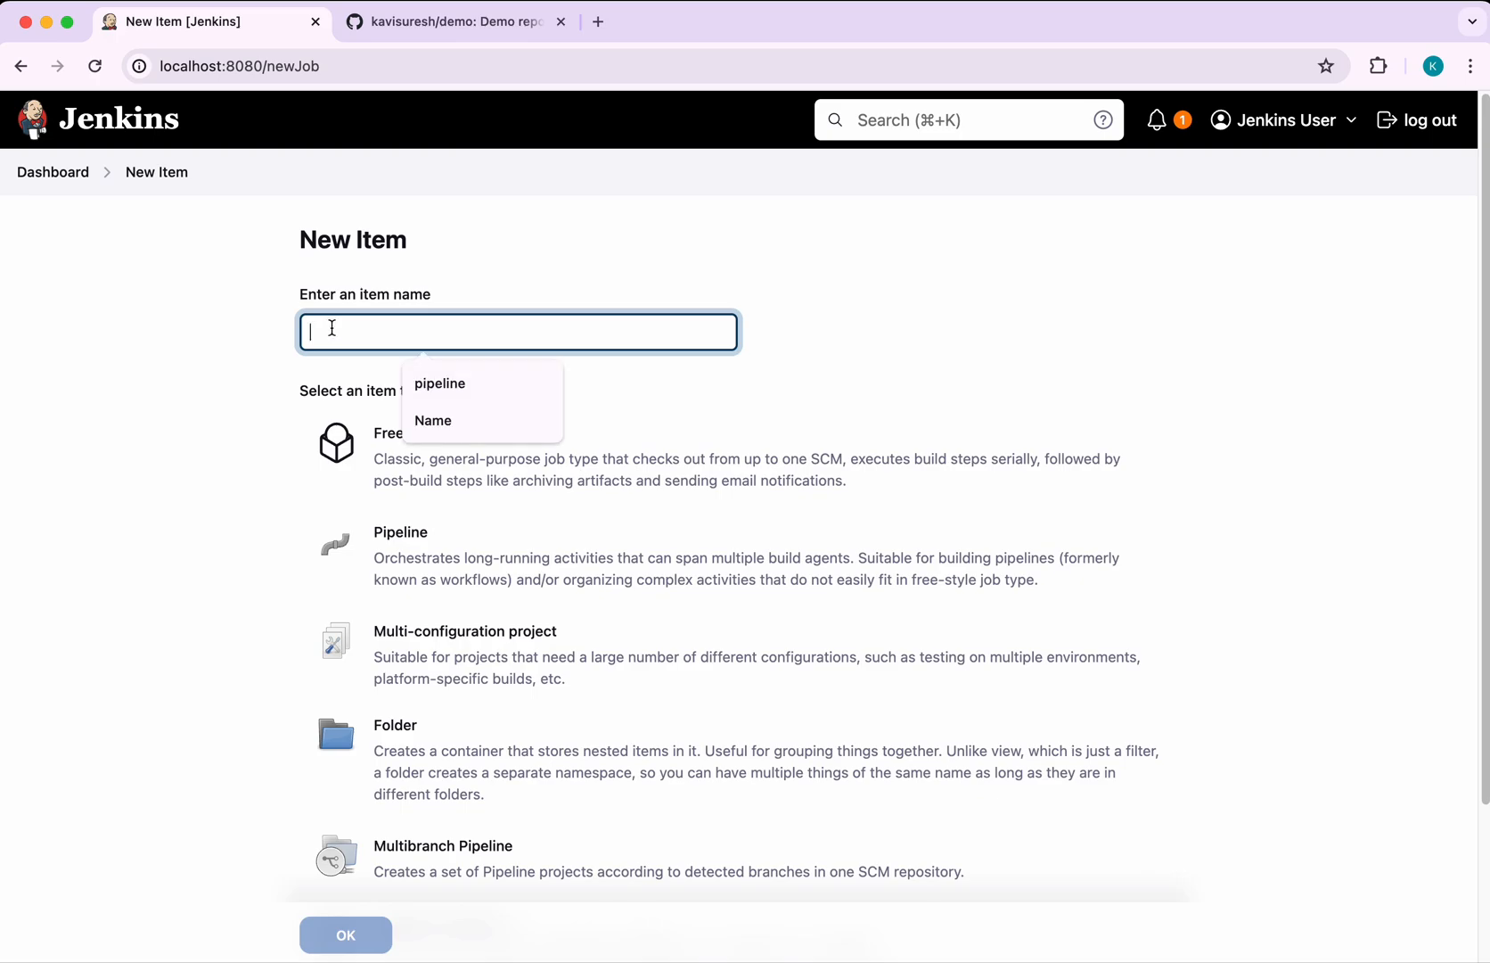
Enter 'pipeline' as the name of the new Jenkins item
text(pipeline)
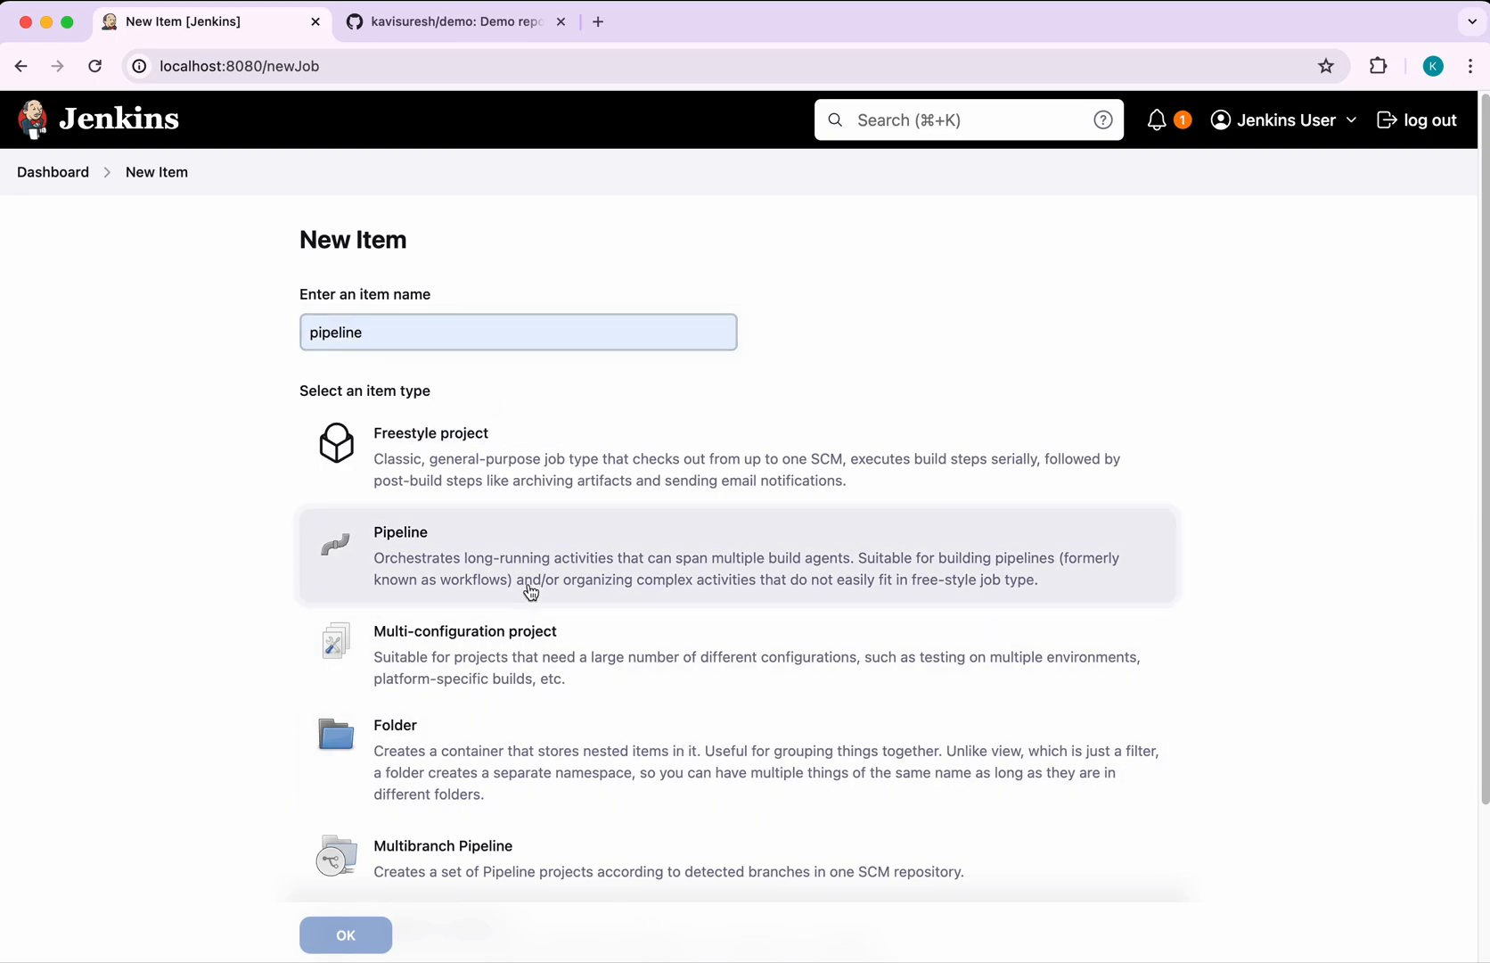
Create 'pipeline' as a Pipeline job and enable Poll SCM with schedule '* * * * *'
click(345, 934)
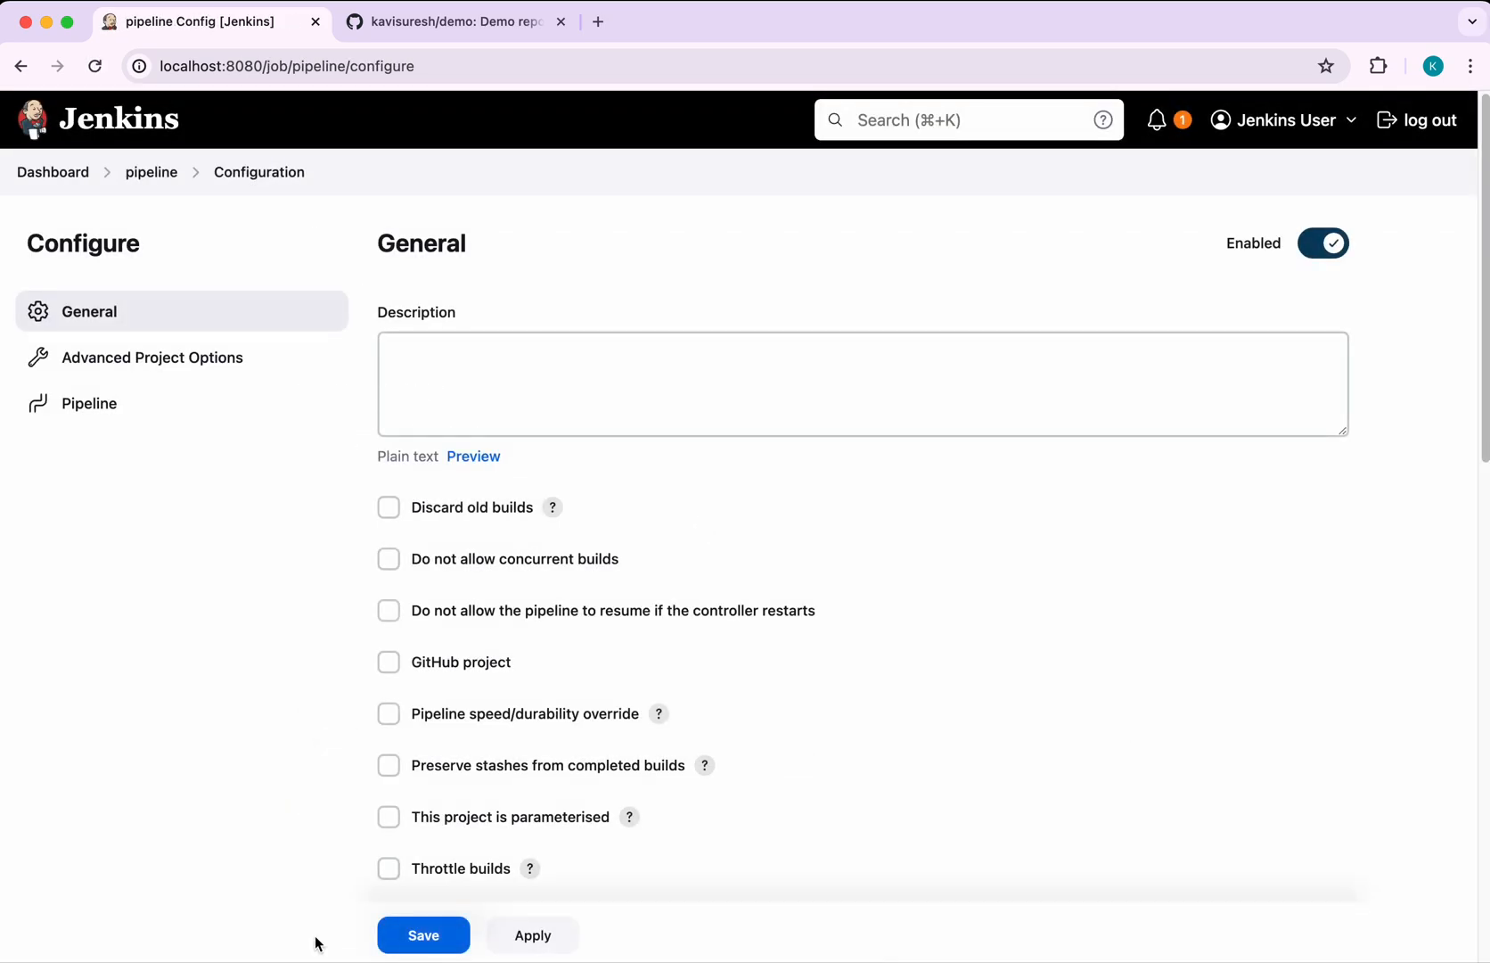
mouse_move(792, 816)
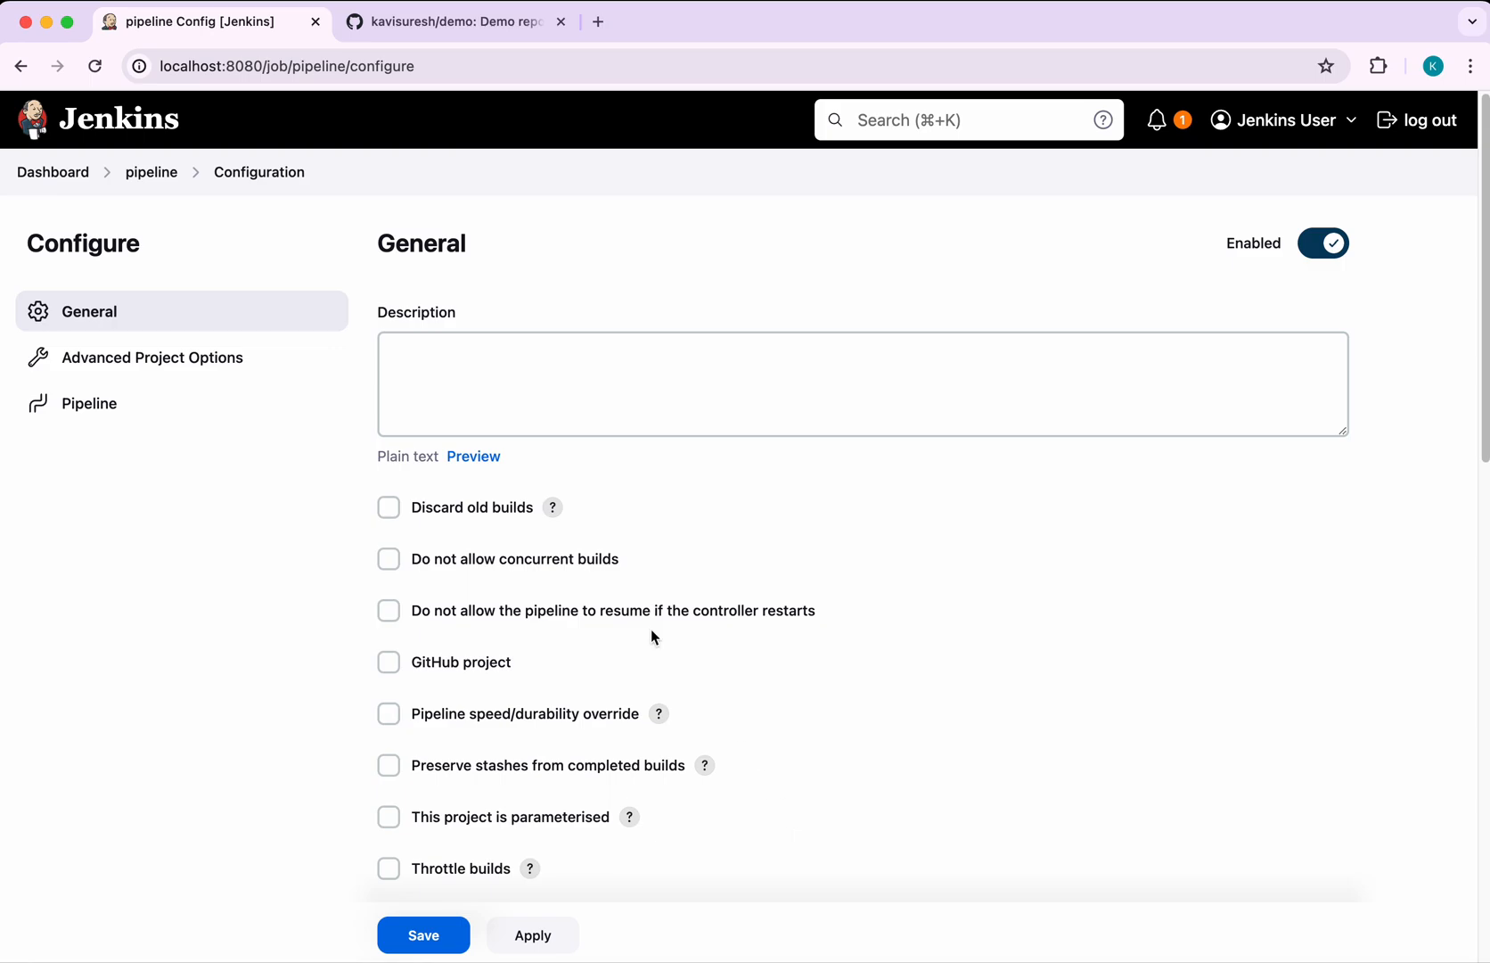
mouse_move(783, 760)
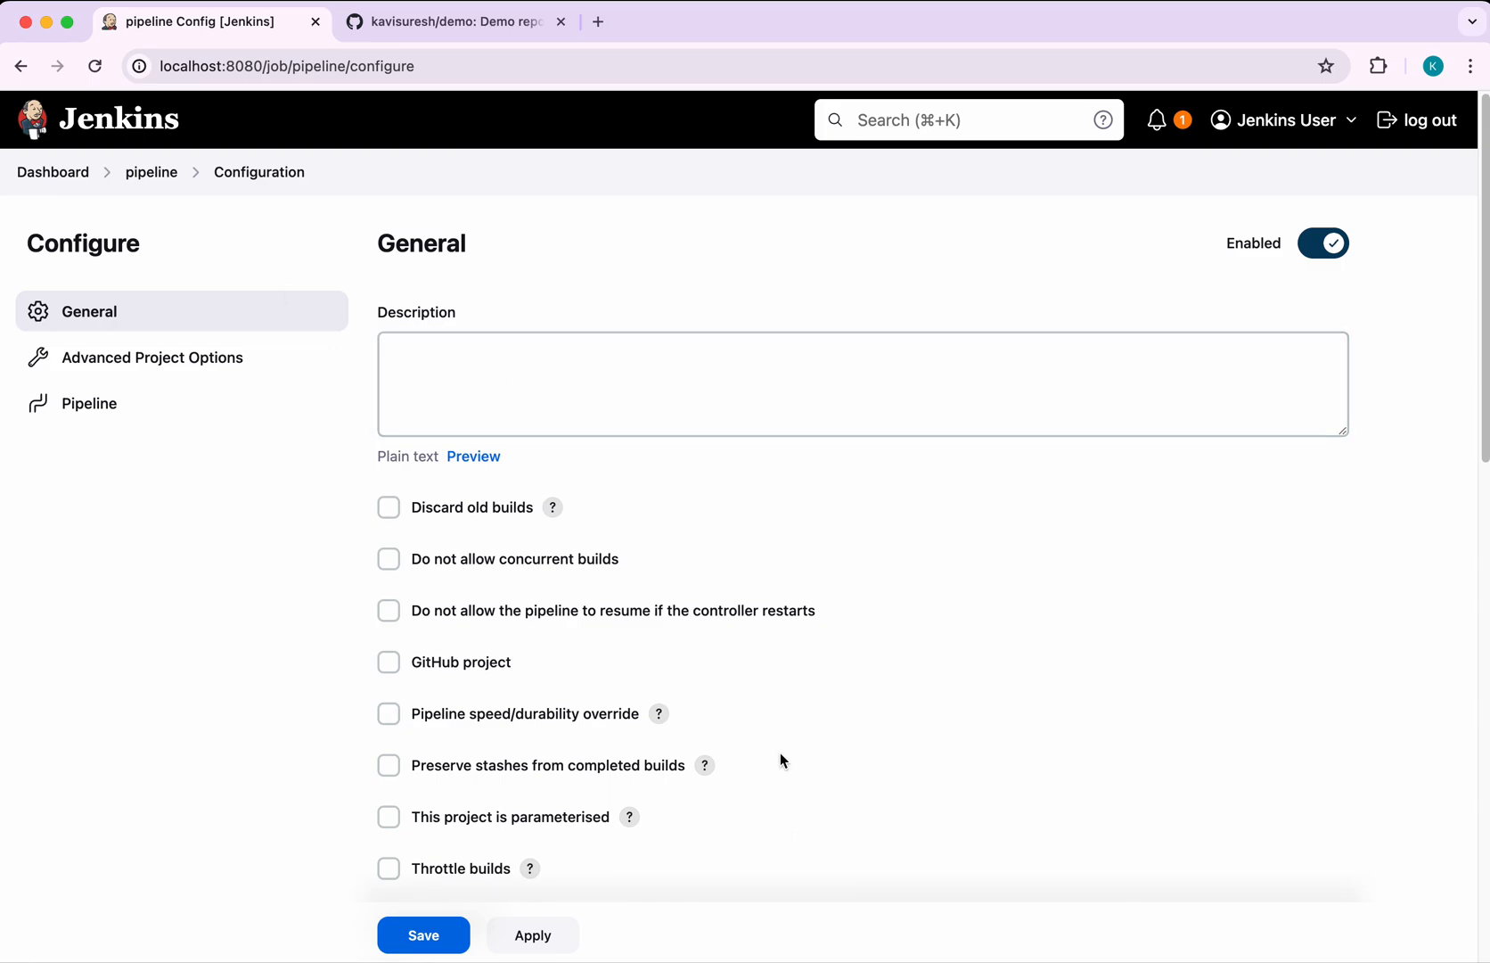
scroll(down, 3)
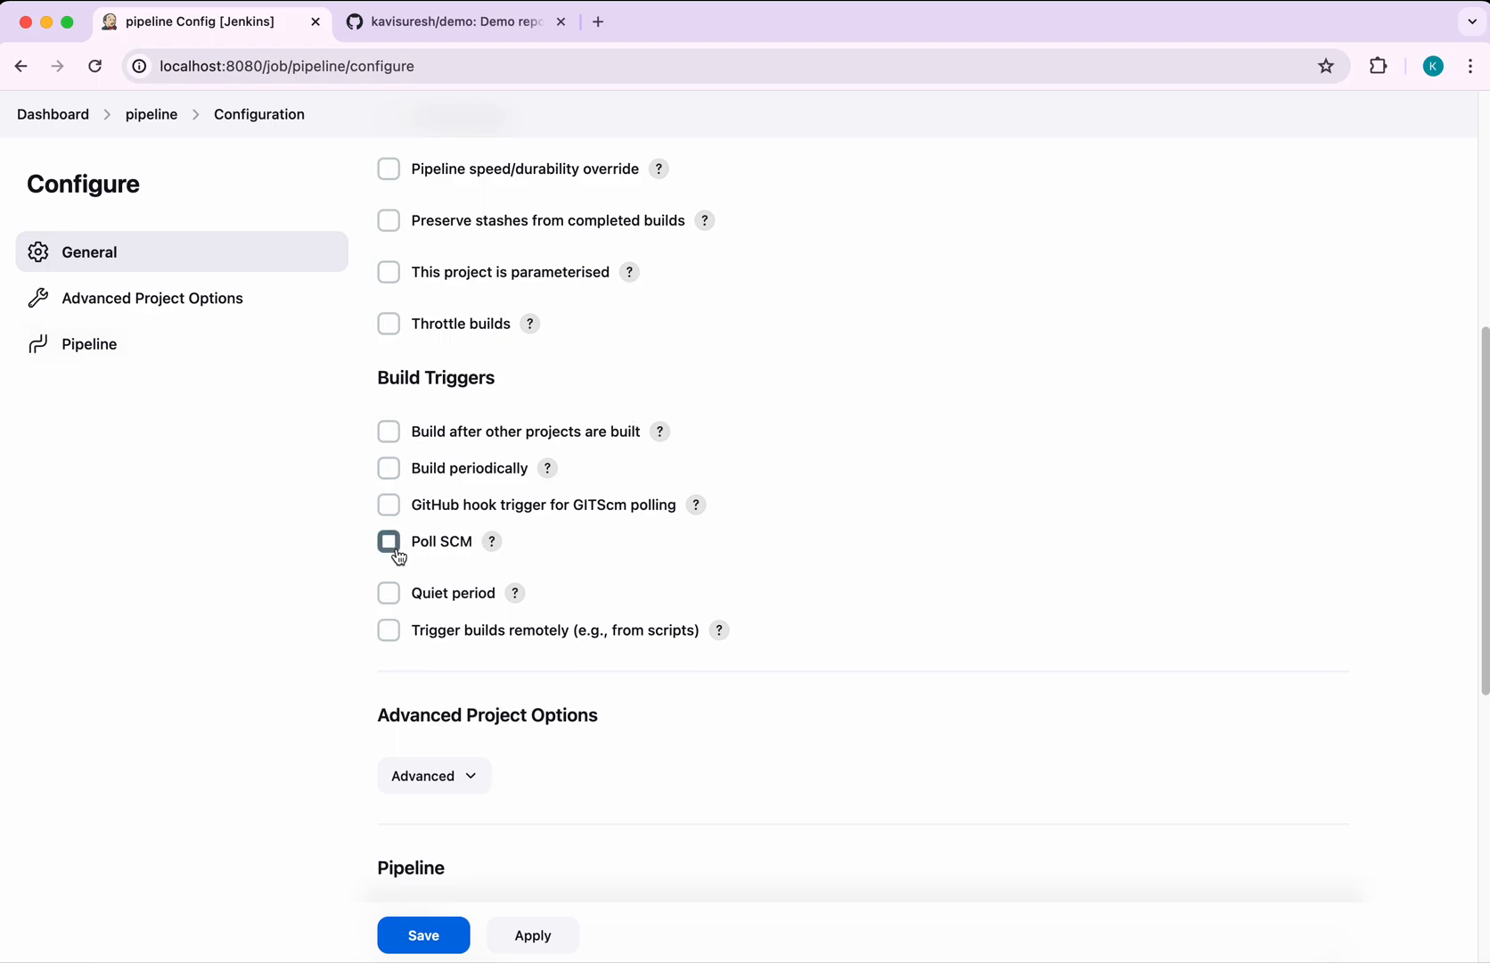
click(388, 542)
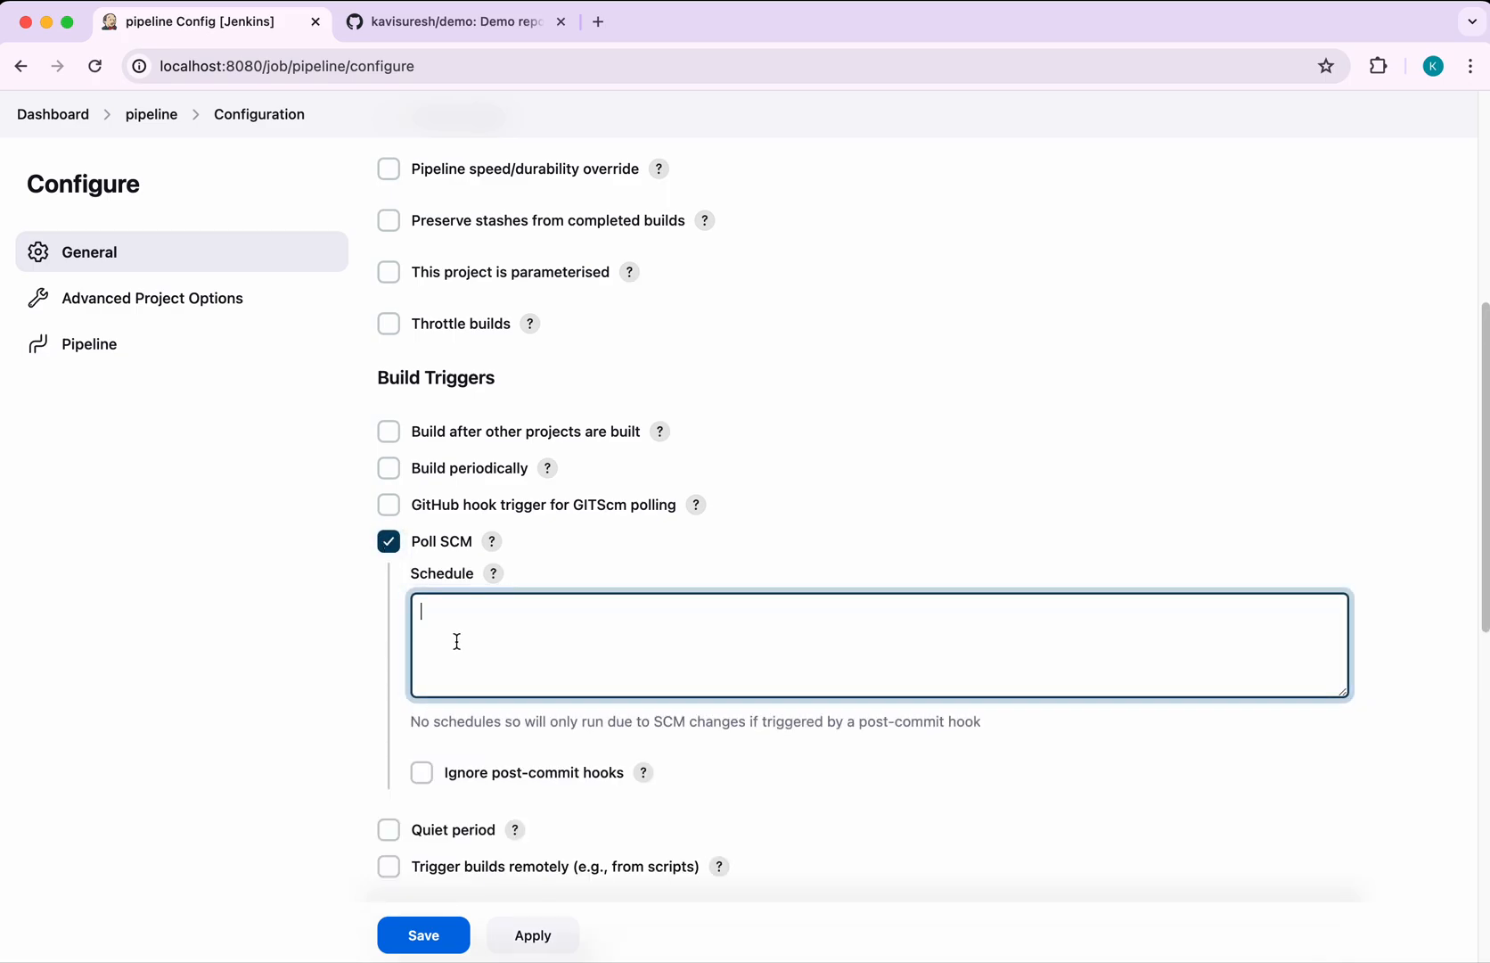
text(* *)
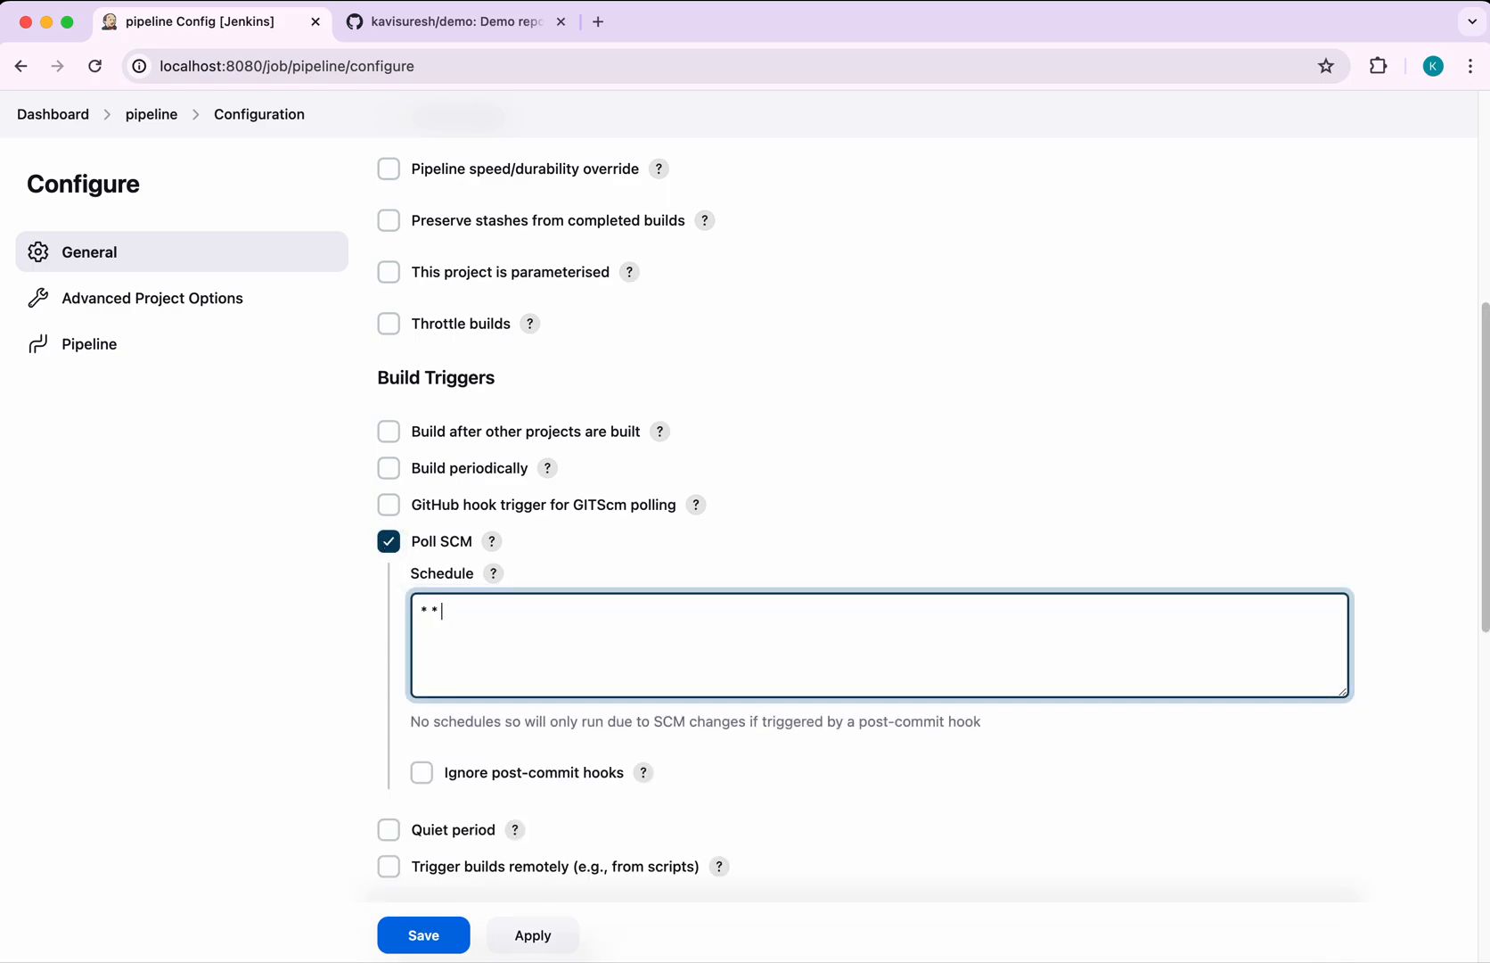
text(*)
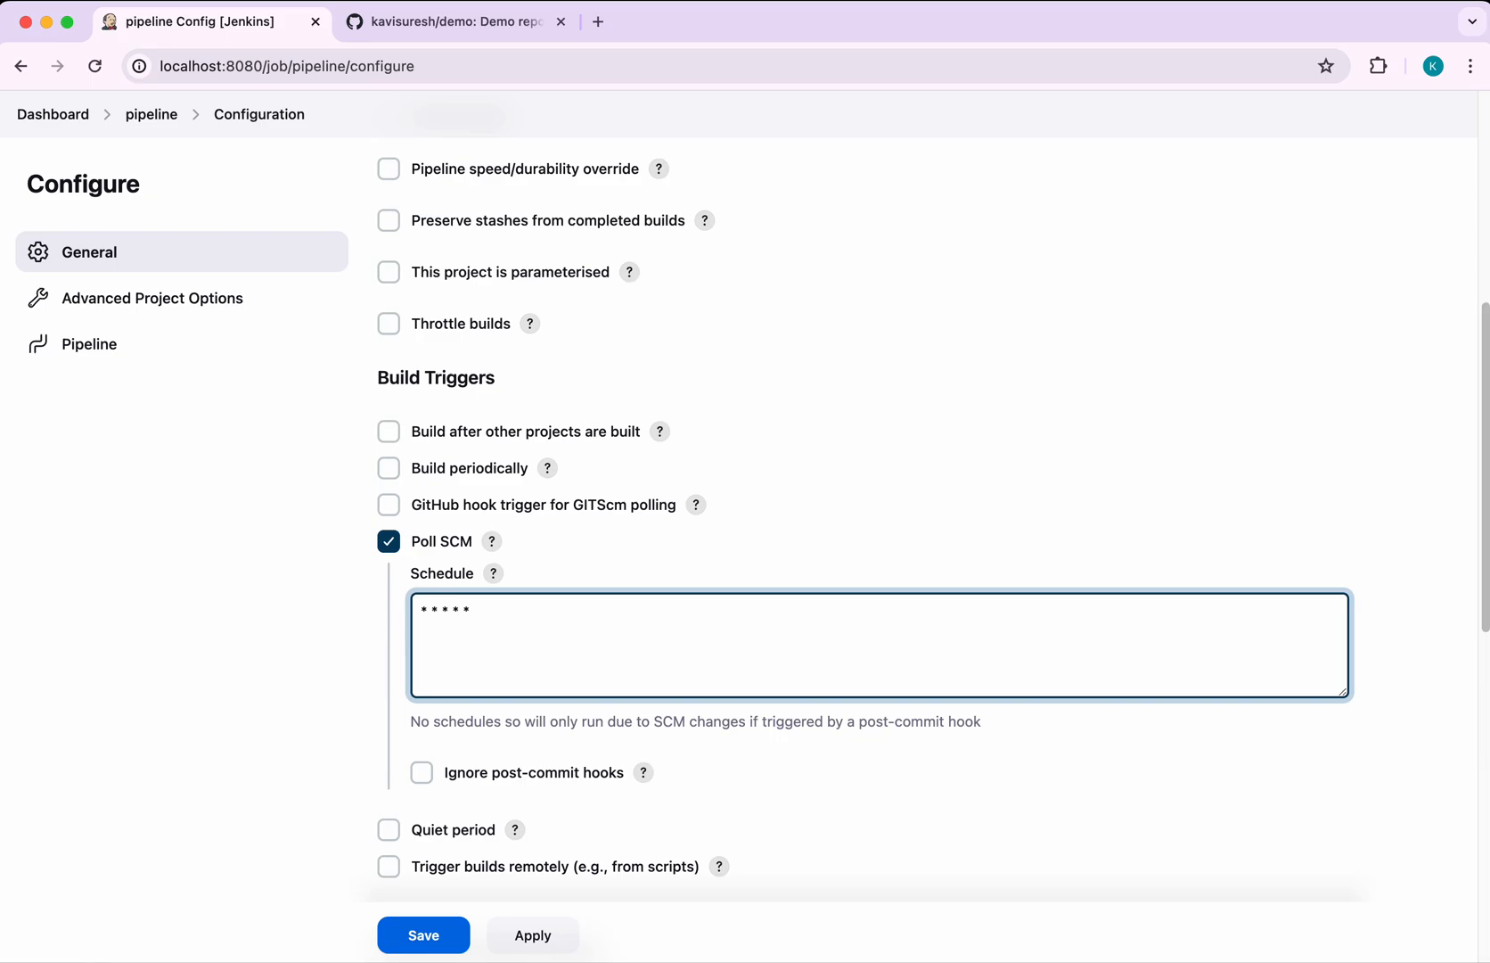
mouse_move(532, 717)
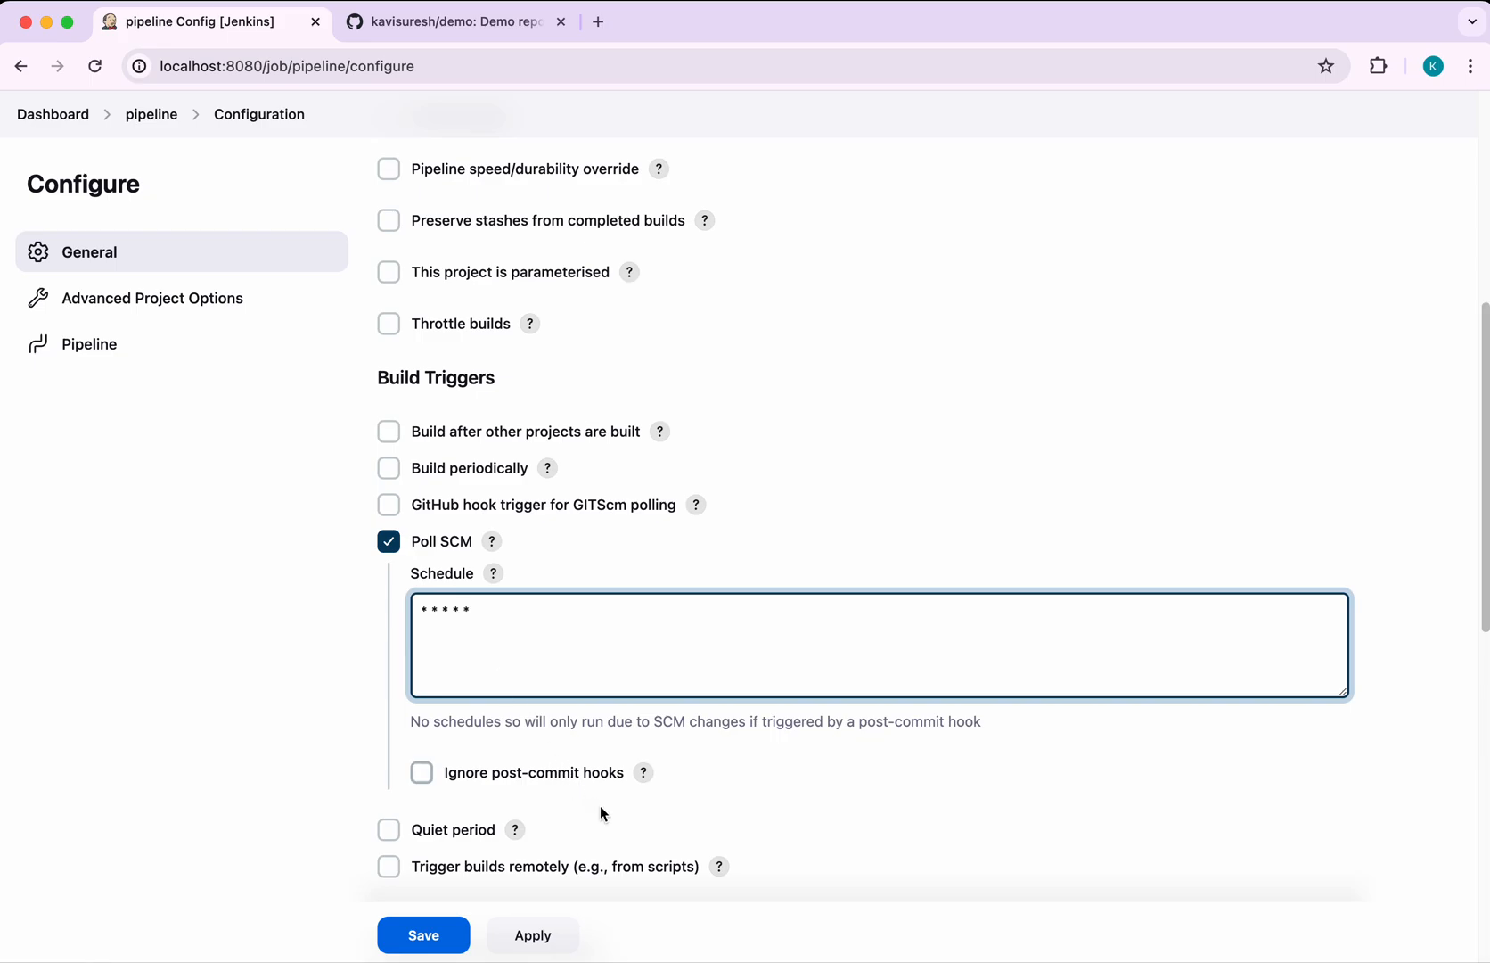
Set the pipeline definition to 'Pipeline script from SCM' using Git, then view the demo repo
scroll(down, 3)
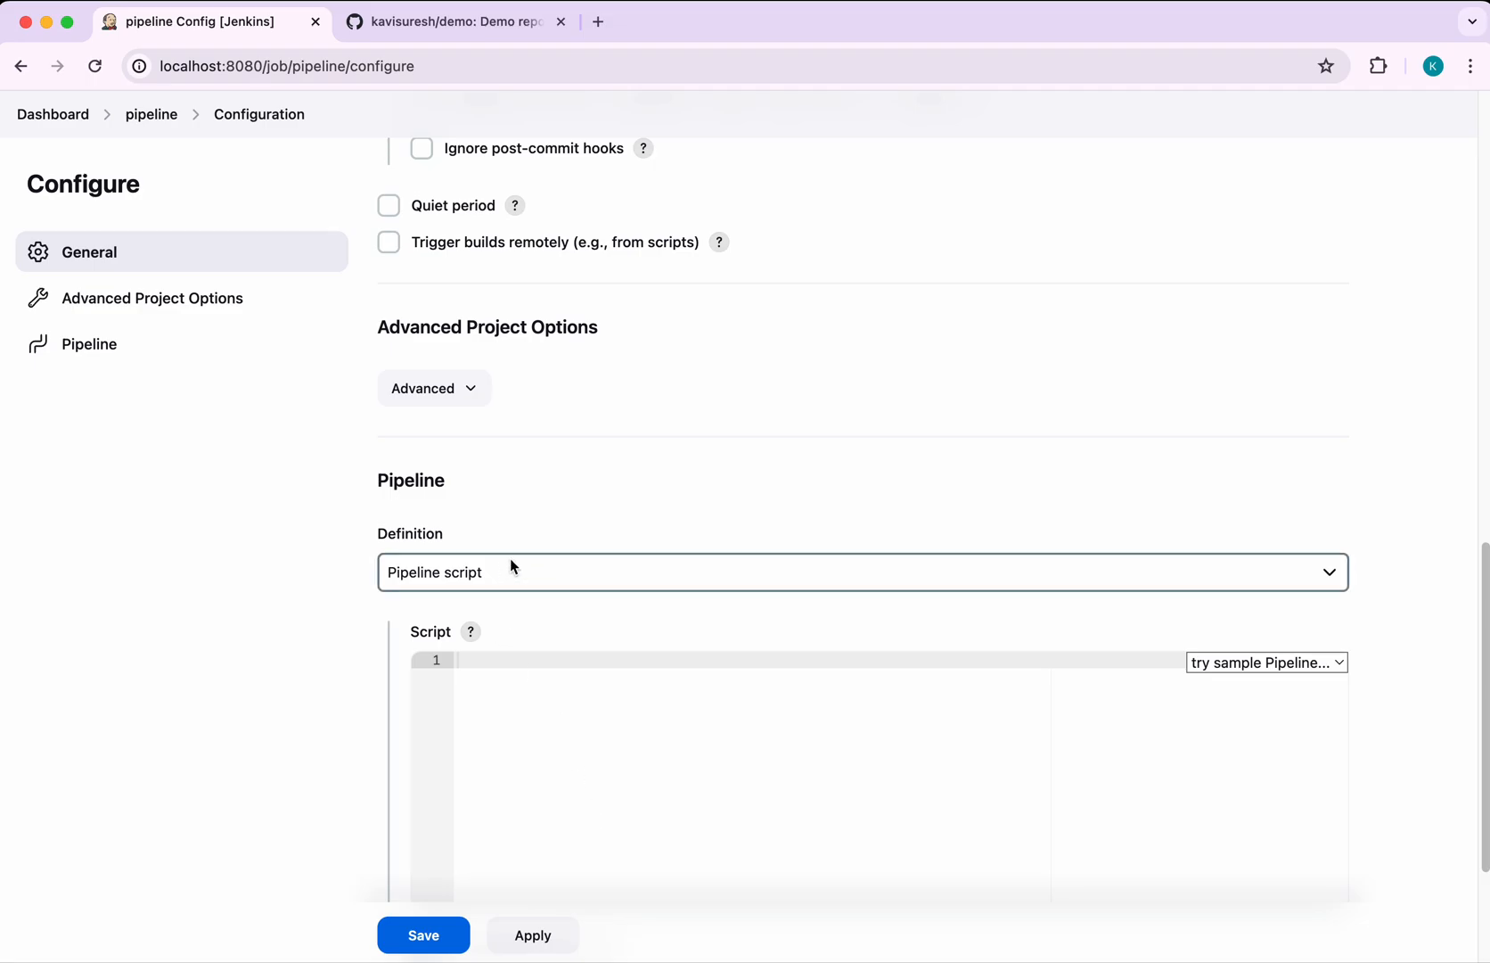
click(860, 573)
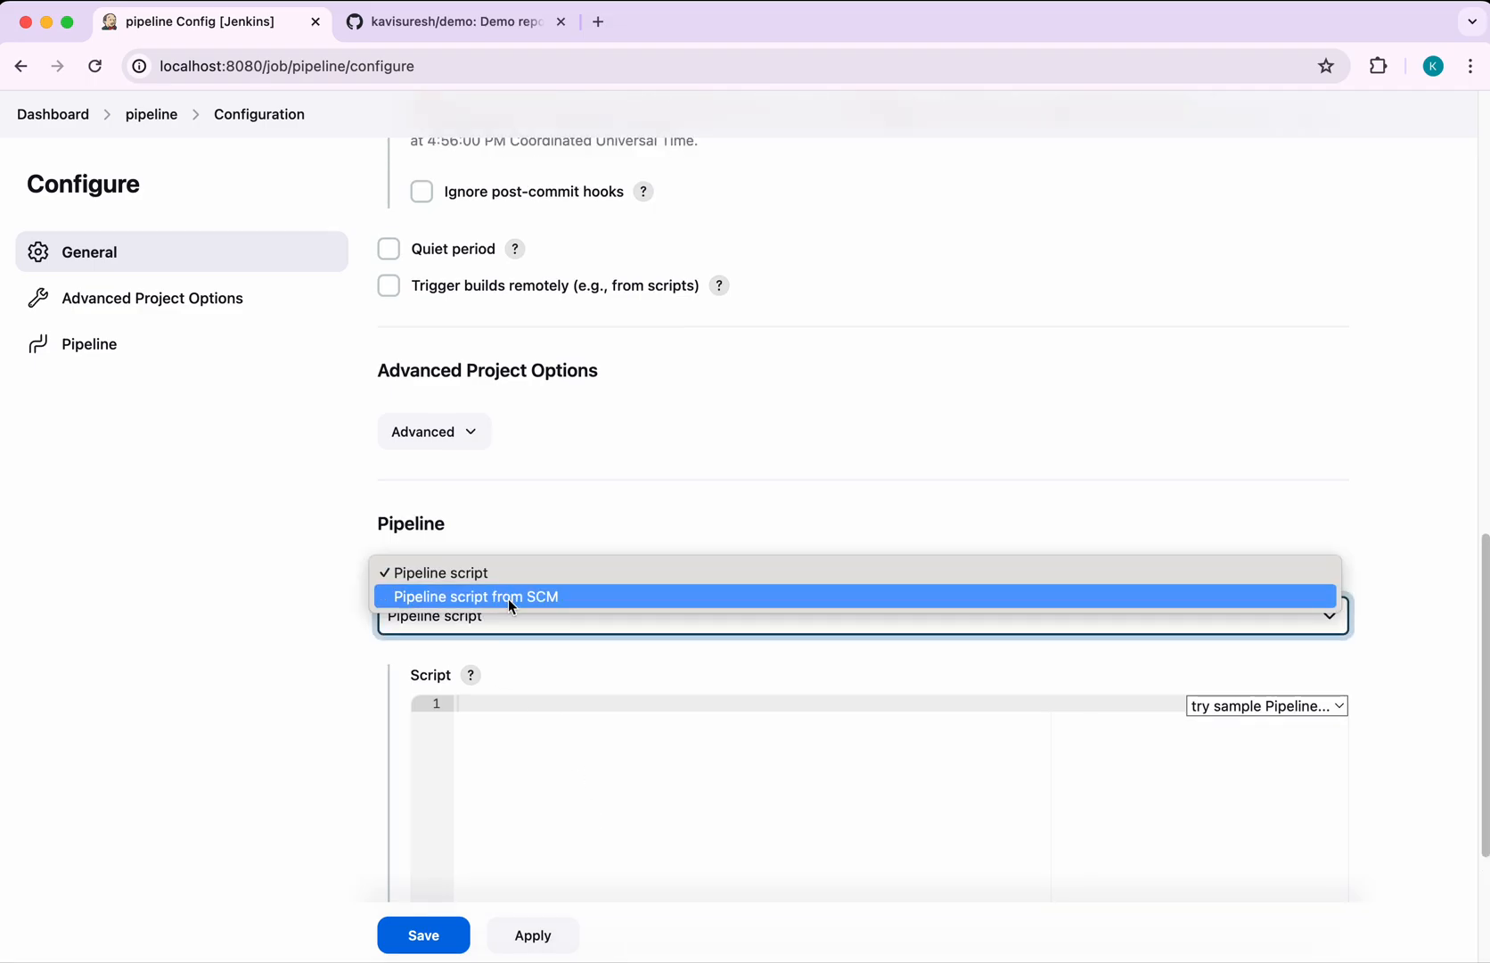
click(475, 595)
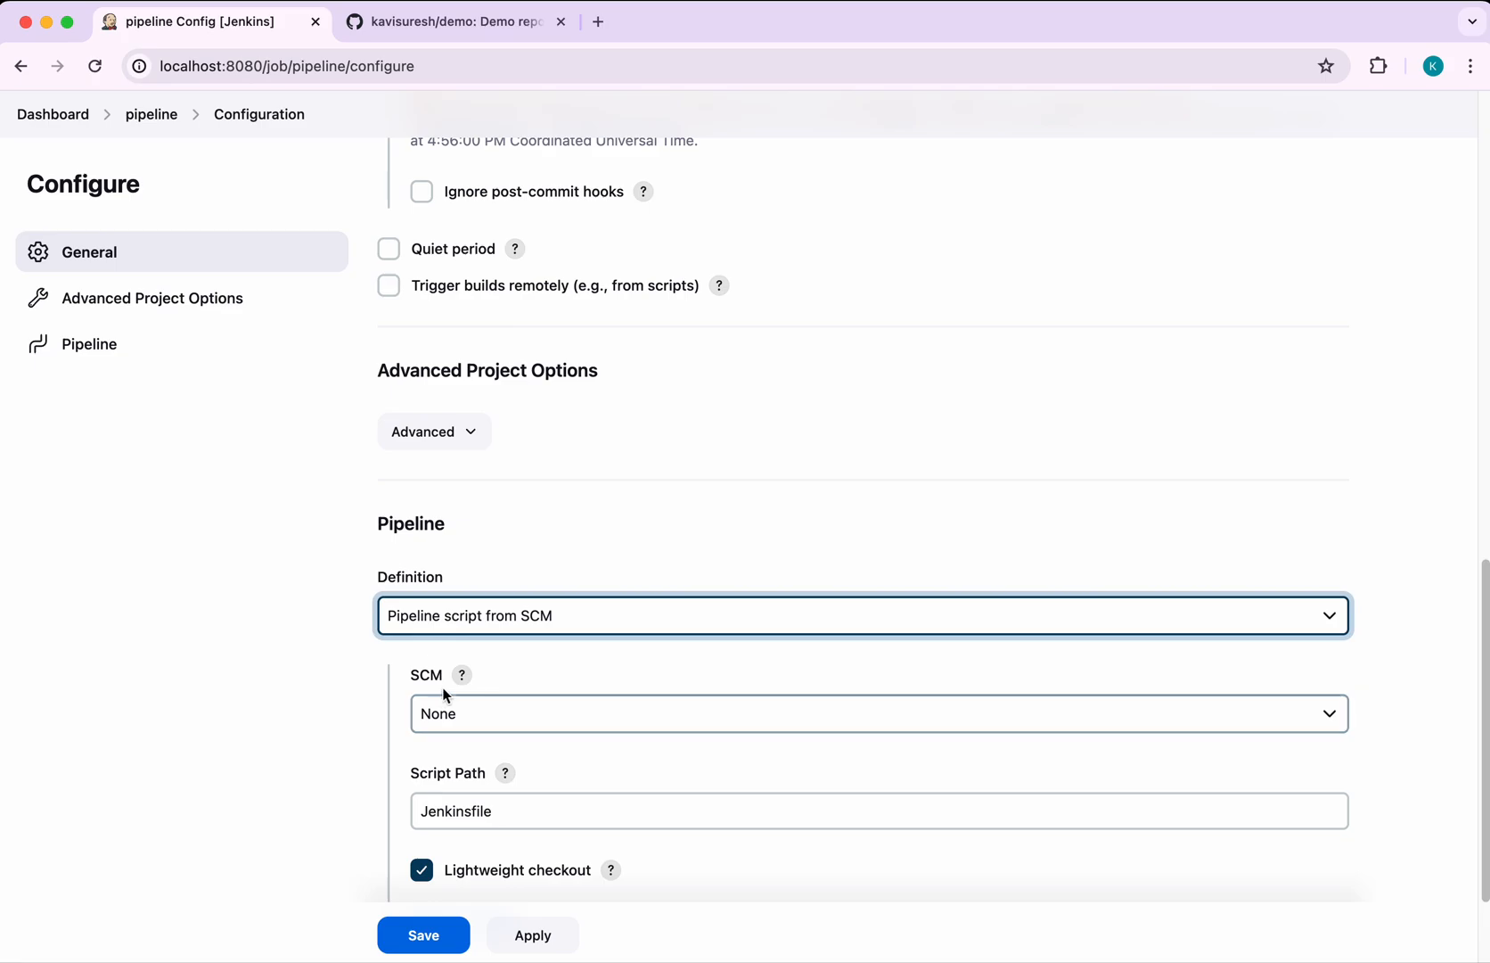
click(876, 714)
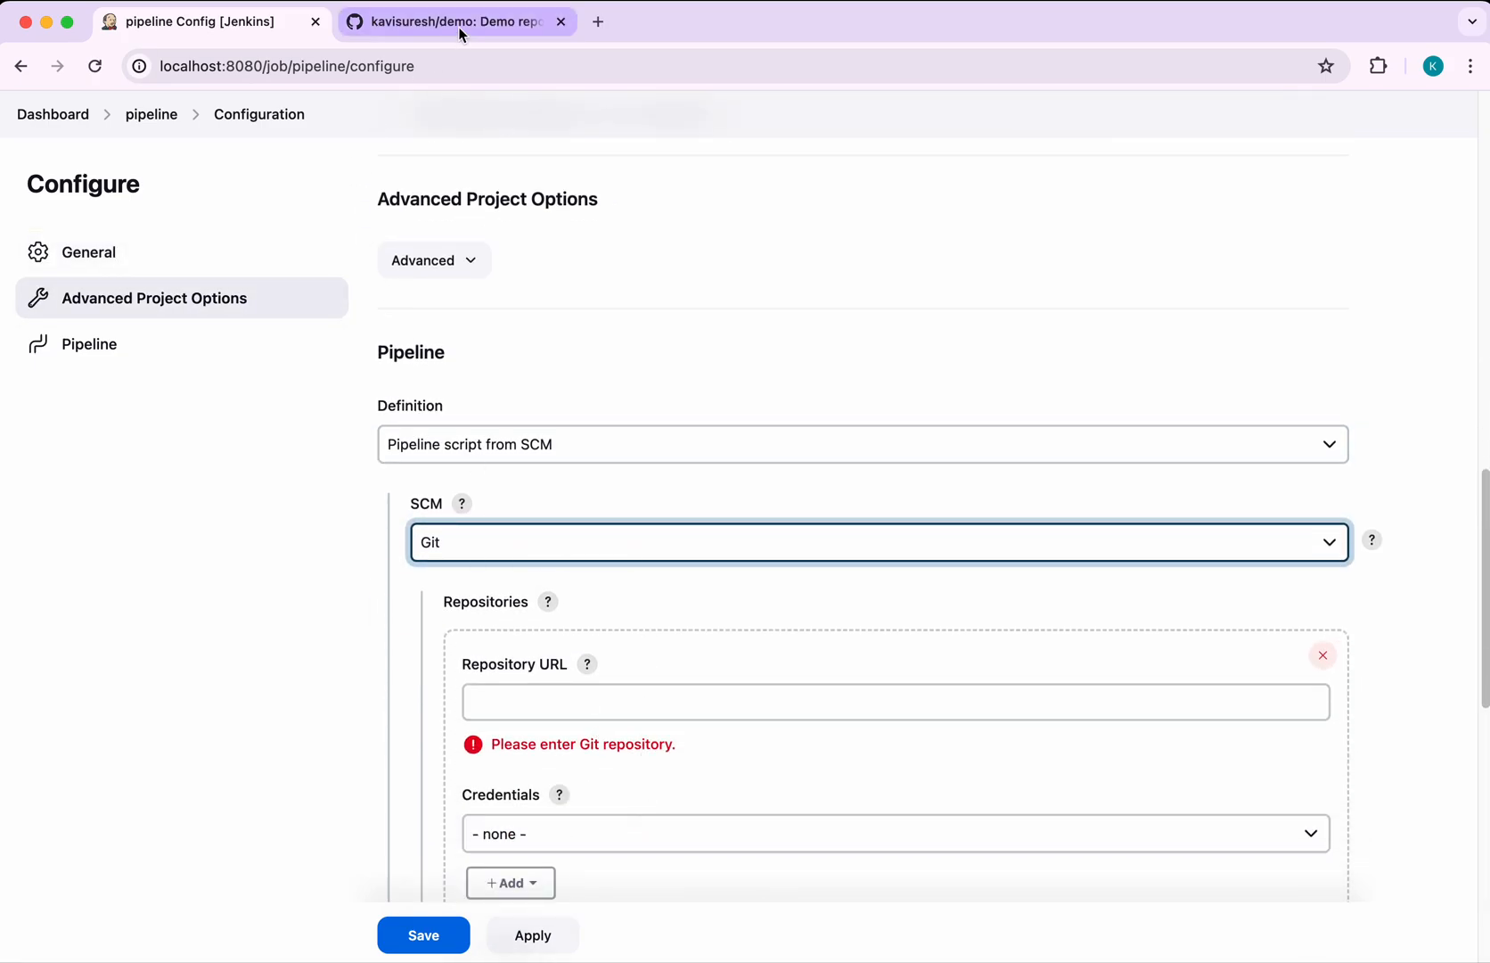
click(457, 21)
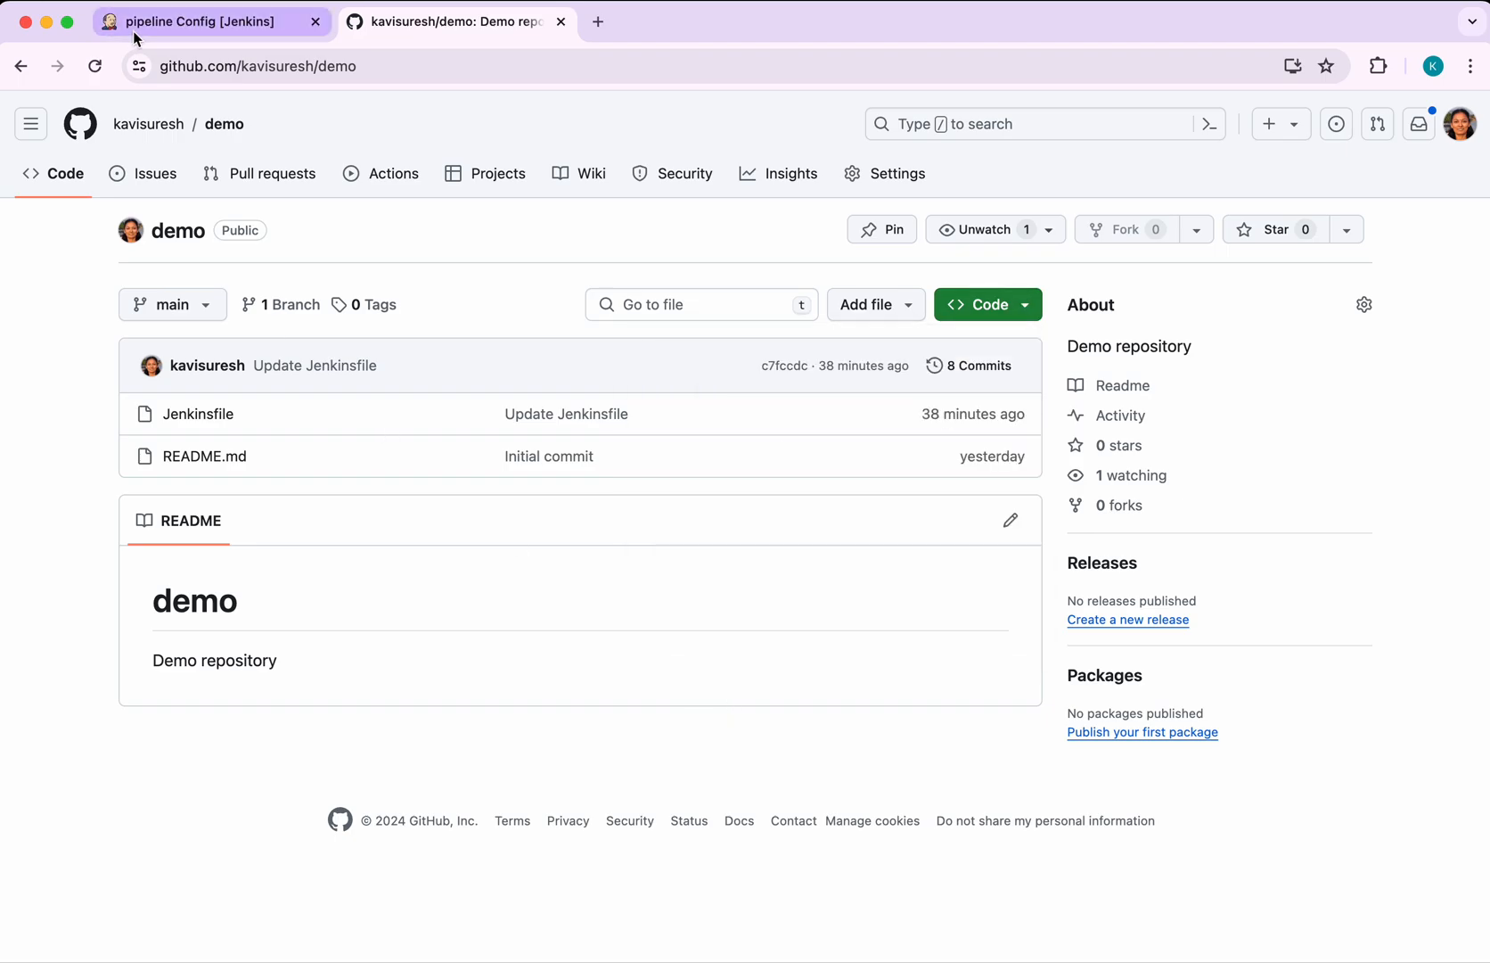
click(199, 20)
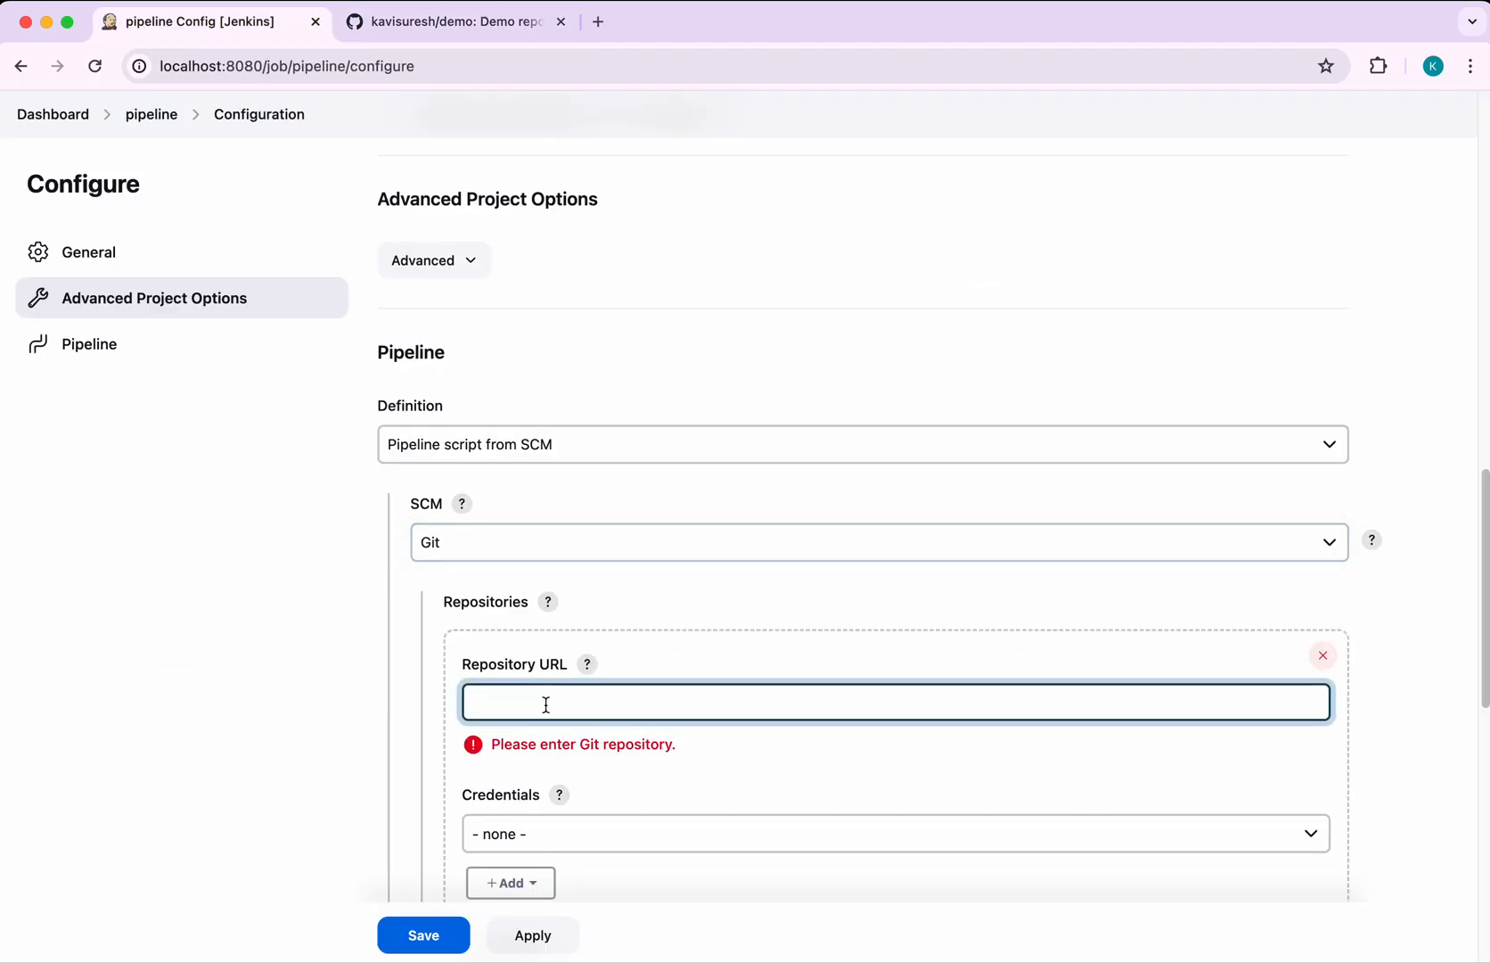
text(https://github.com/kavisuresh/demo.git)
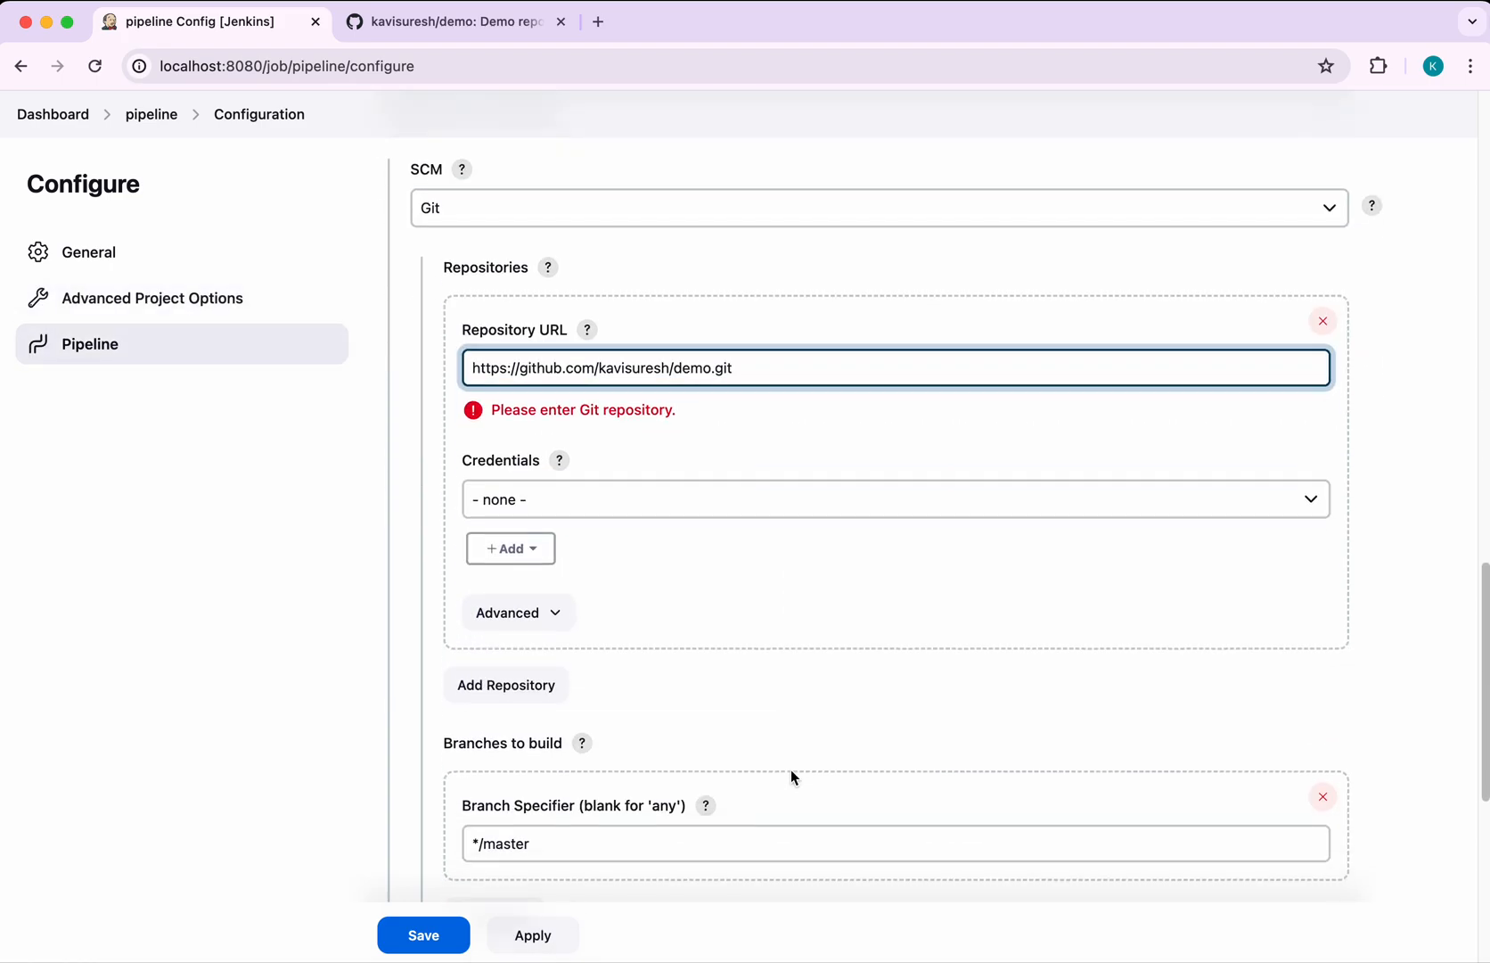
mouse_move(510, 548)
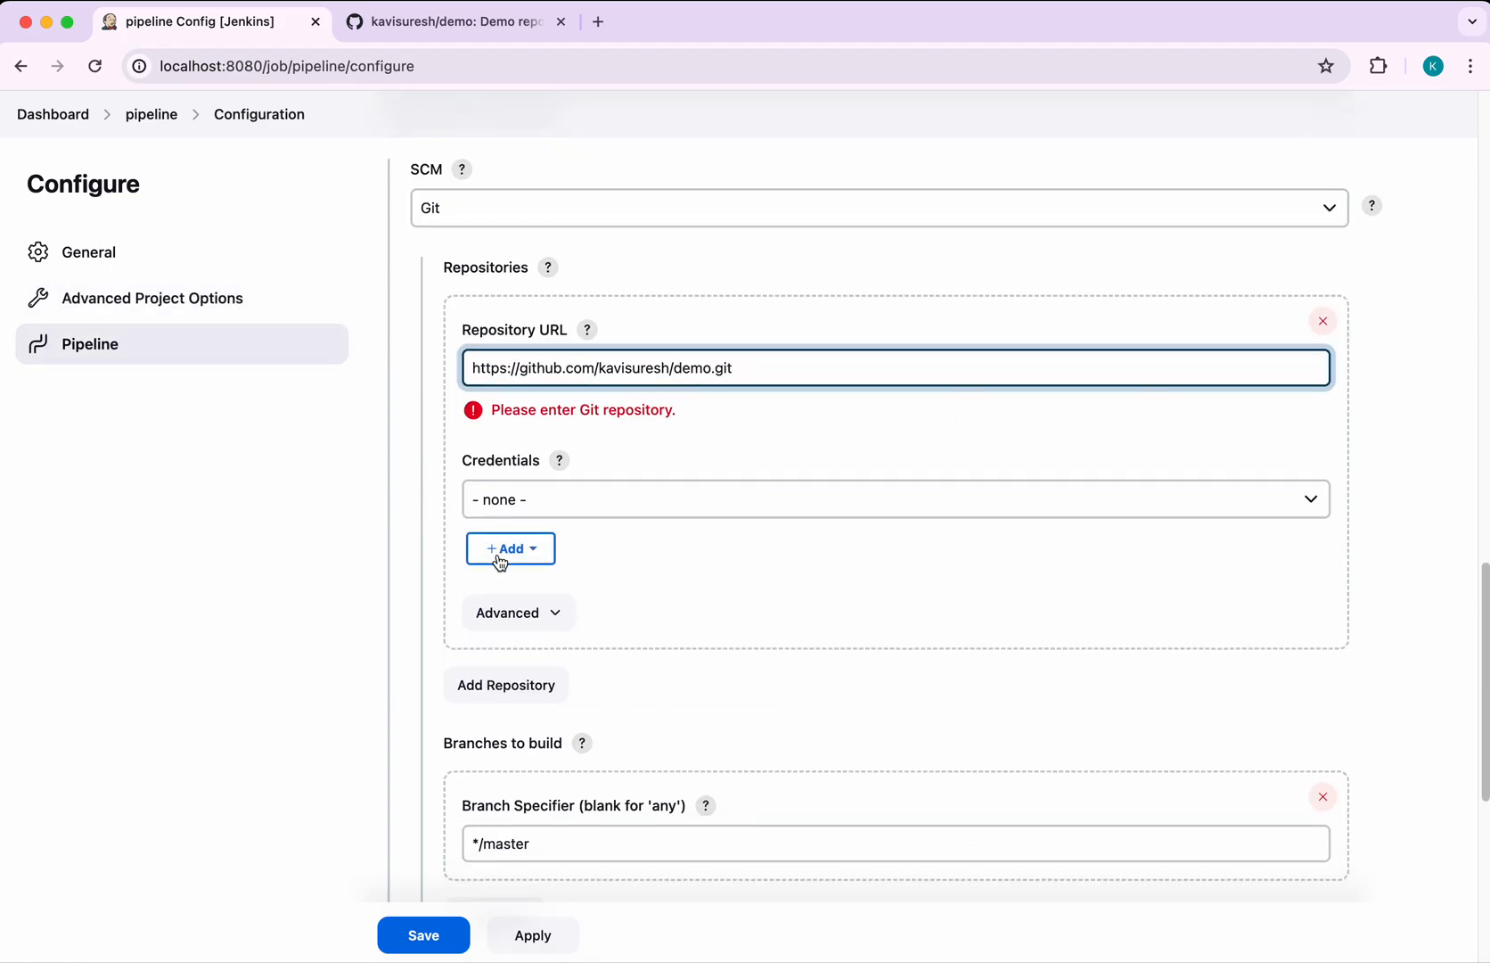
click(510, 548)
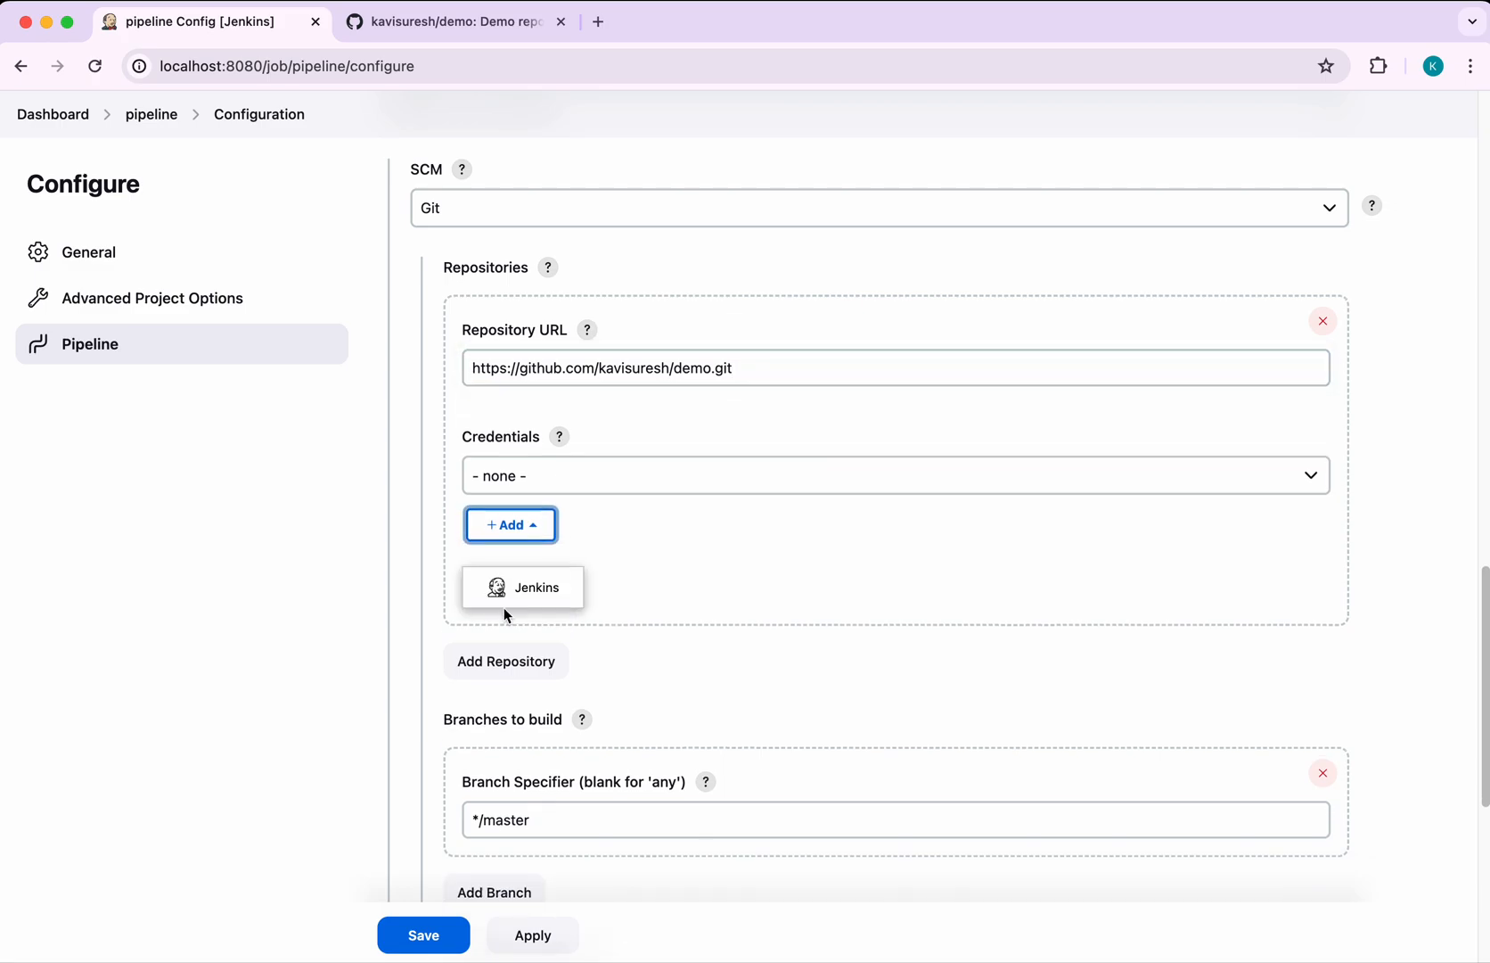
click(522, 586)
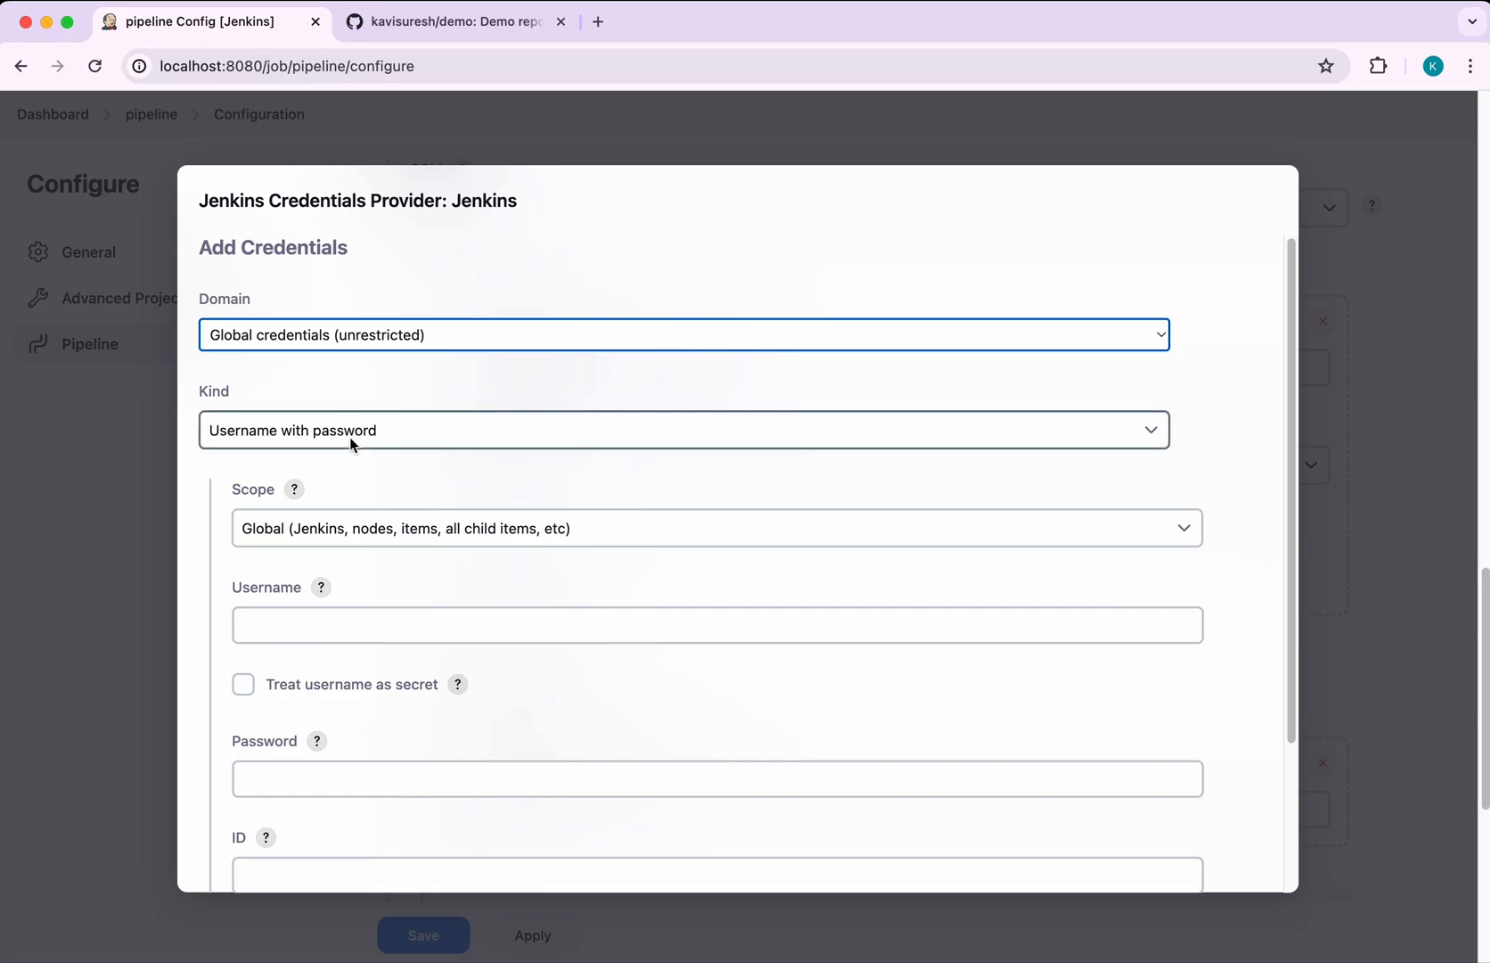
Add a username-with-password credential for 'kavisuresh' with ID 'demo'
click(684, 429)
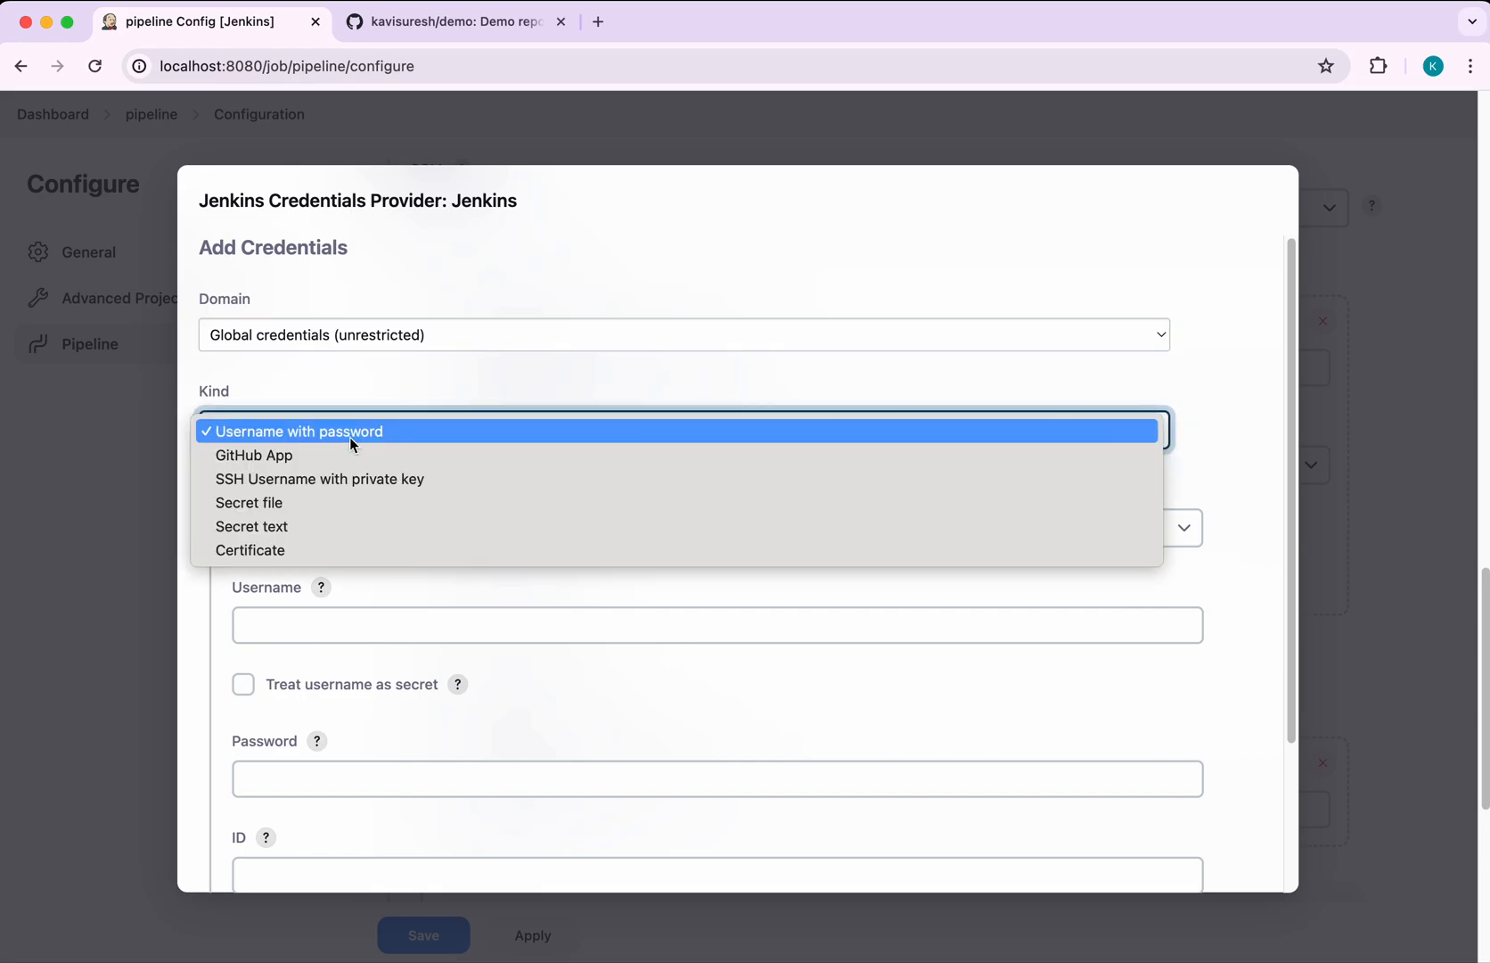
click(297, 430)
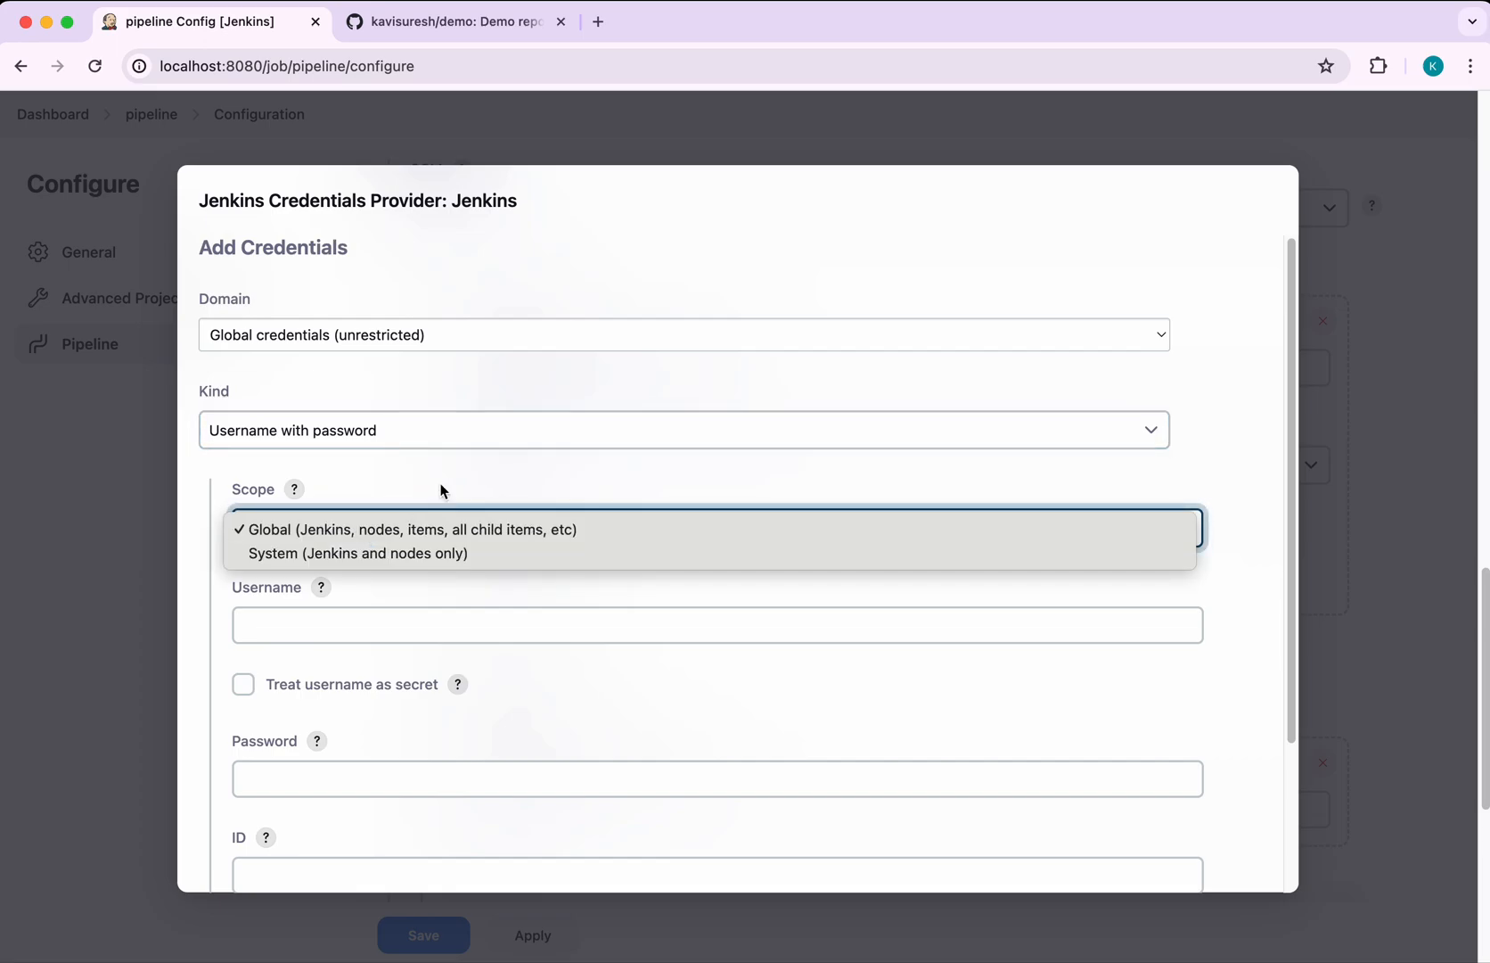
text(kavisuresh)
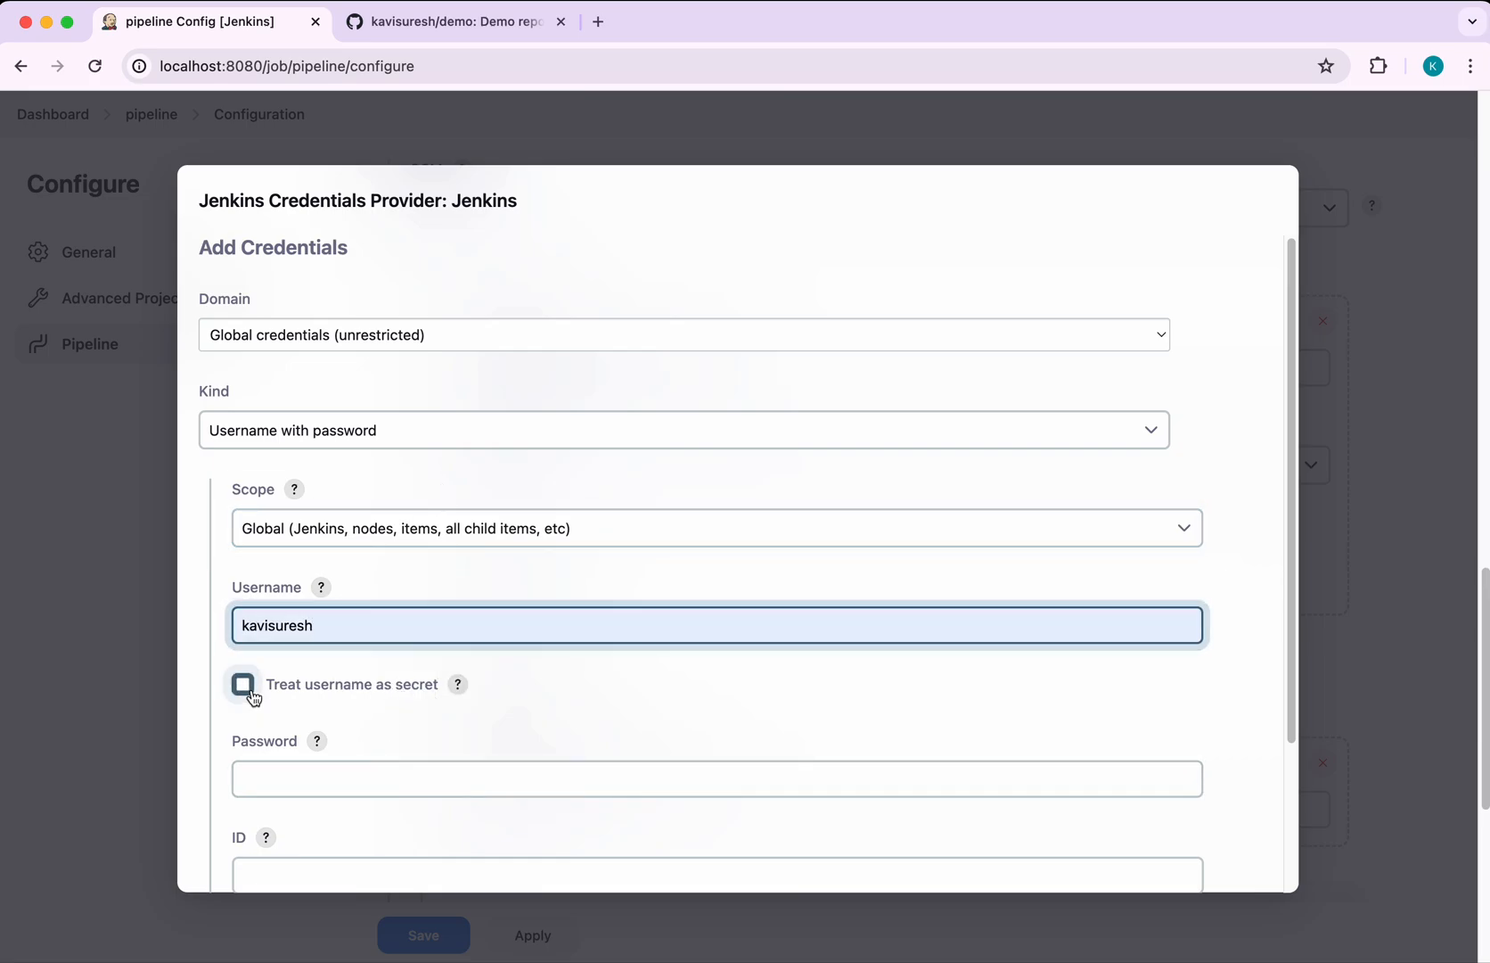
click(243, 683)
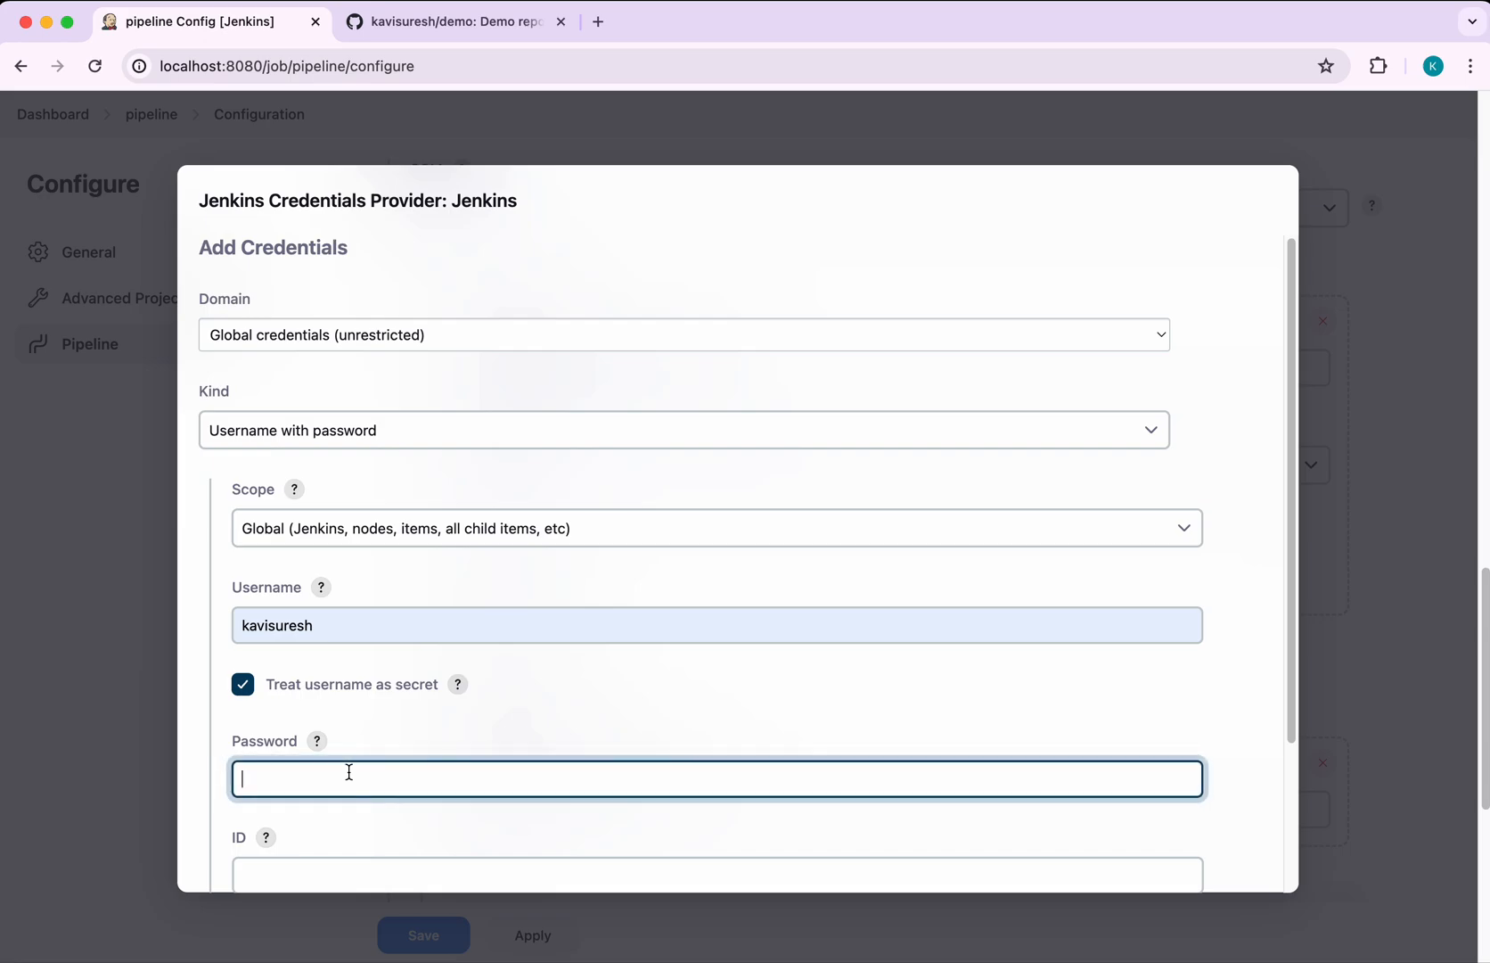
text(••)
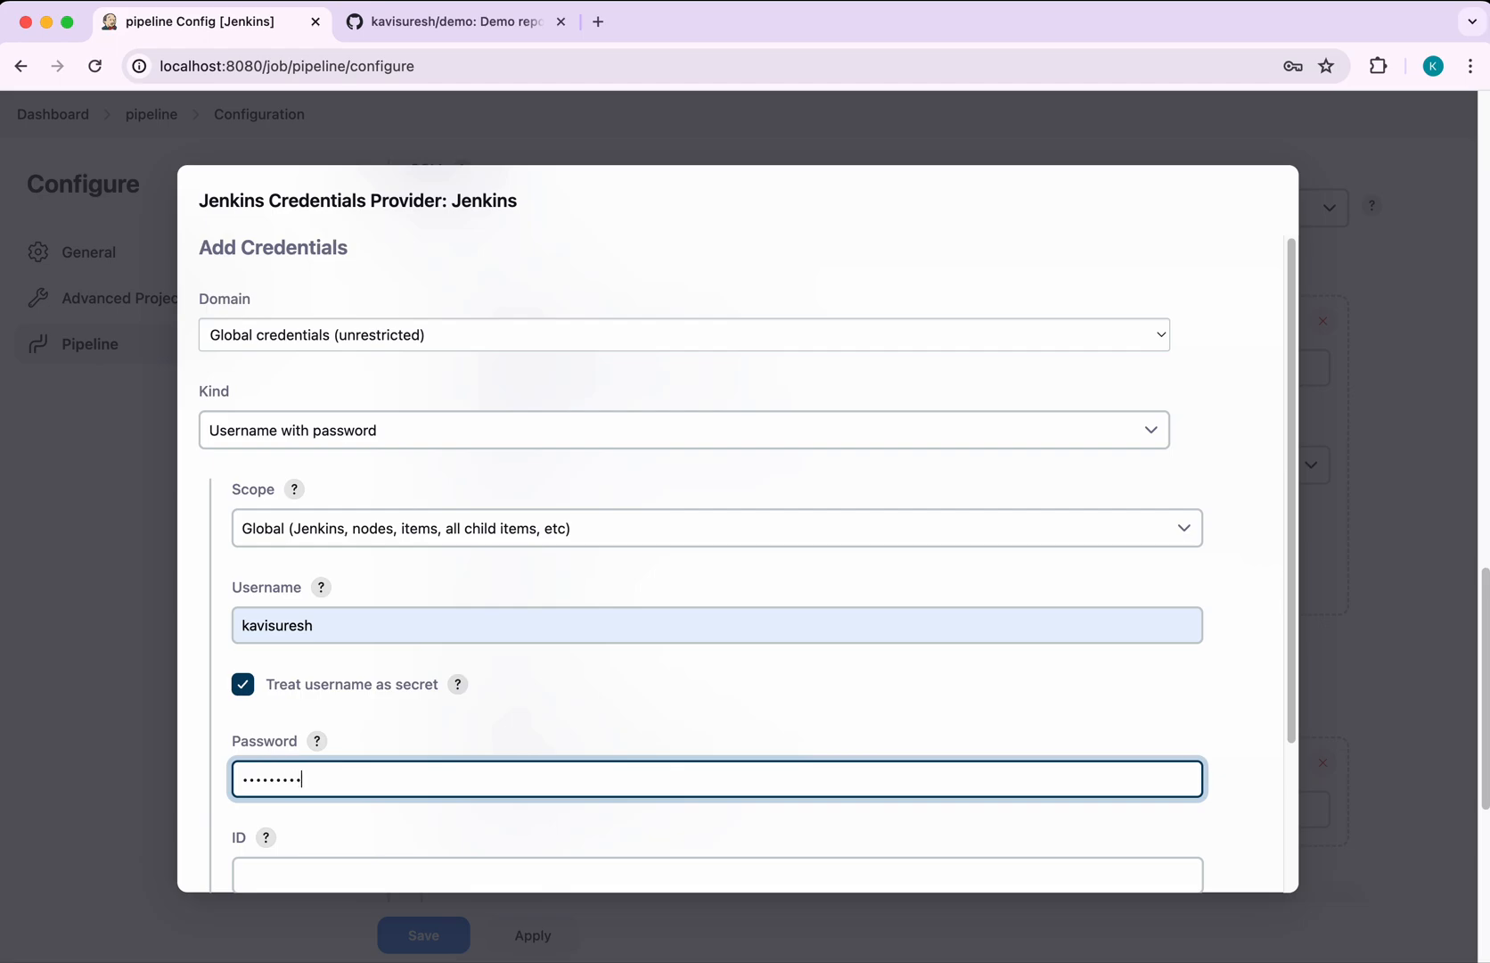
text(••••••)
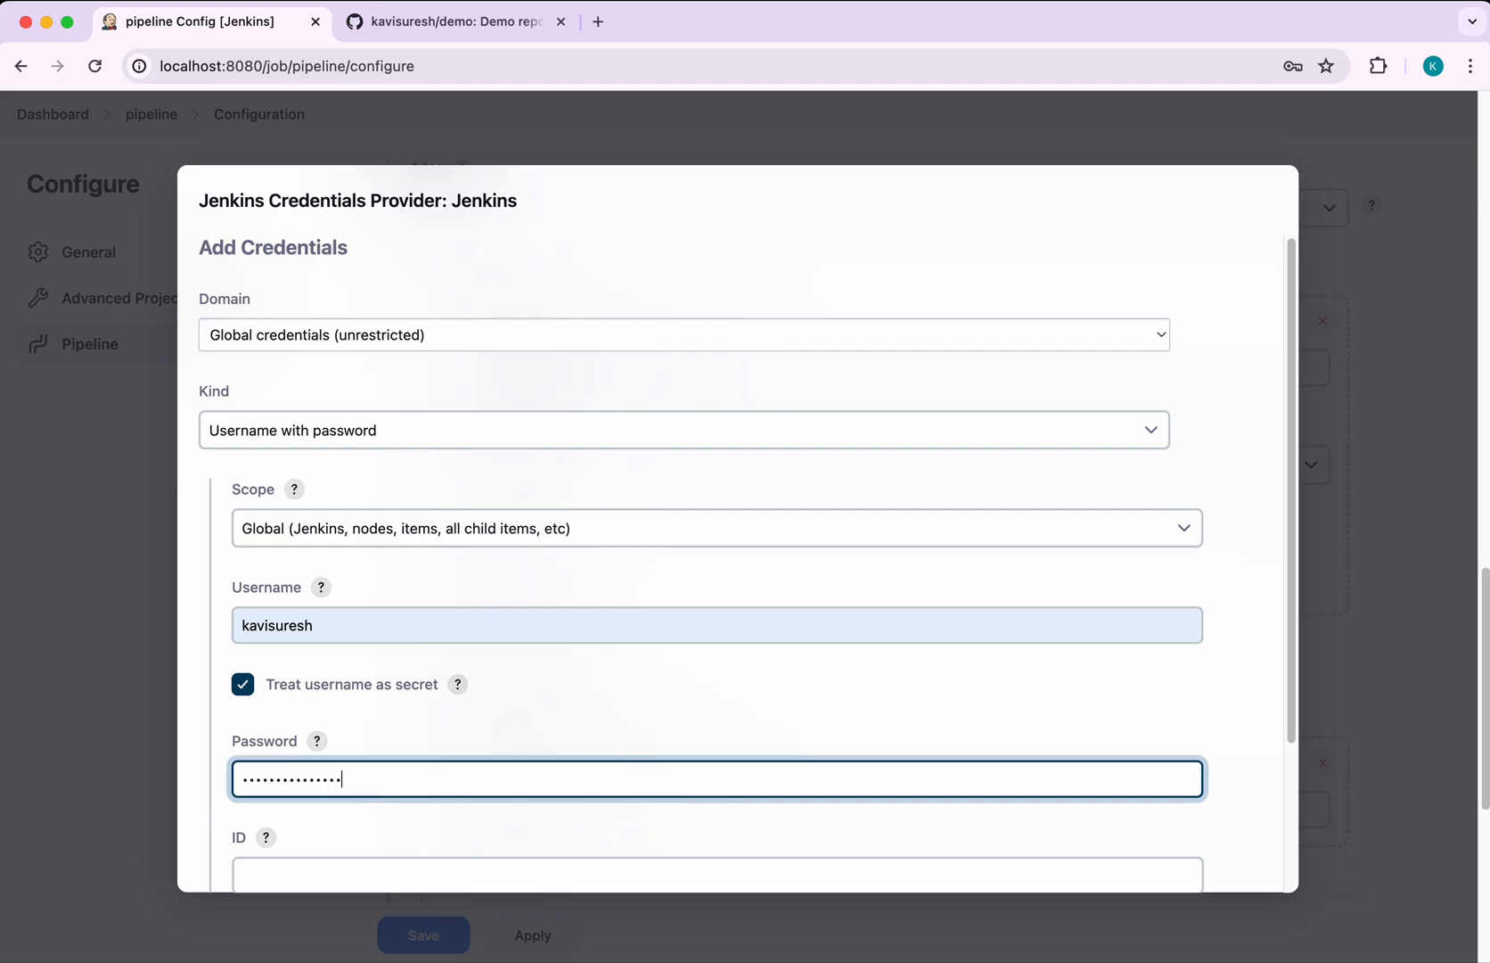
scroll(down, 3)
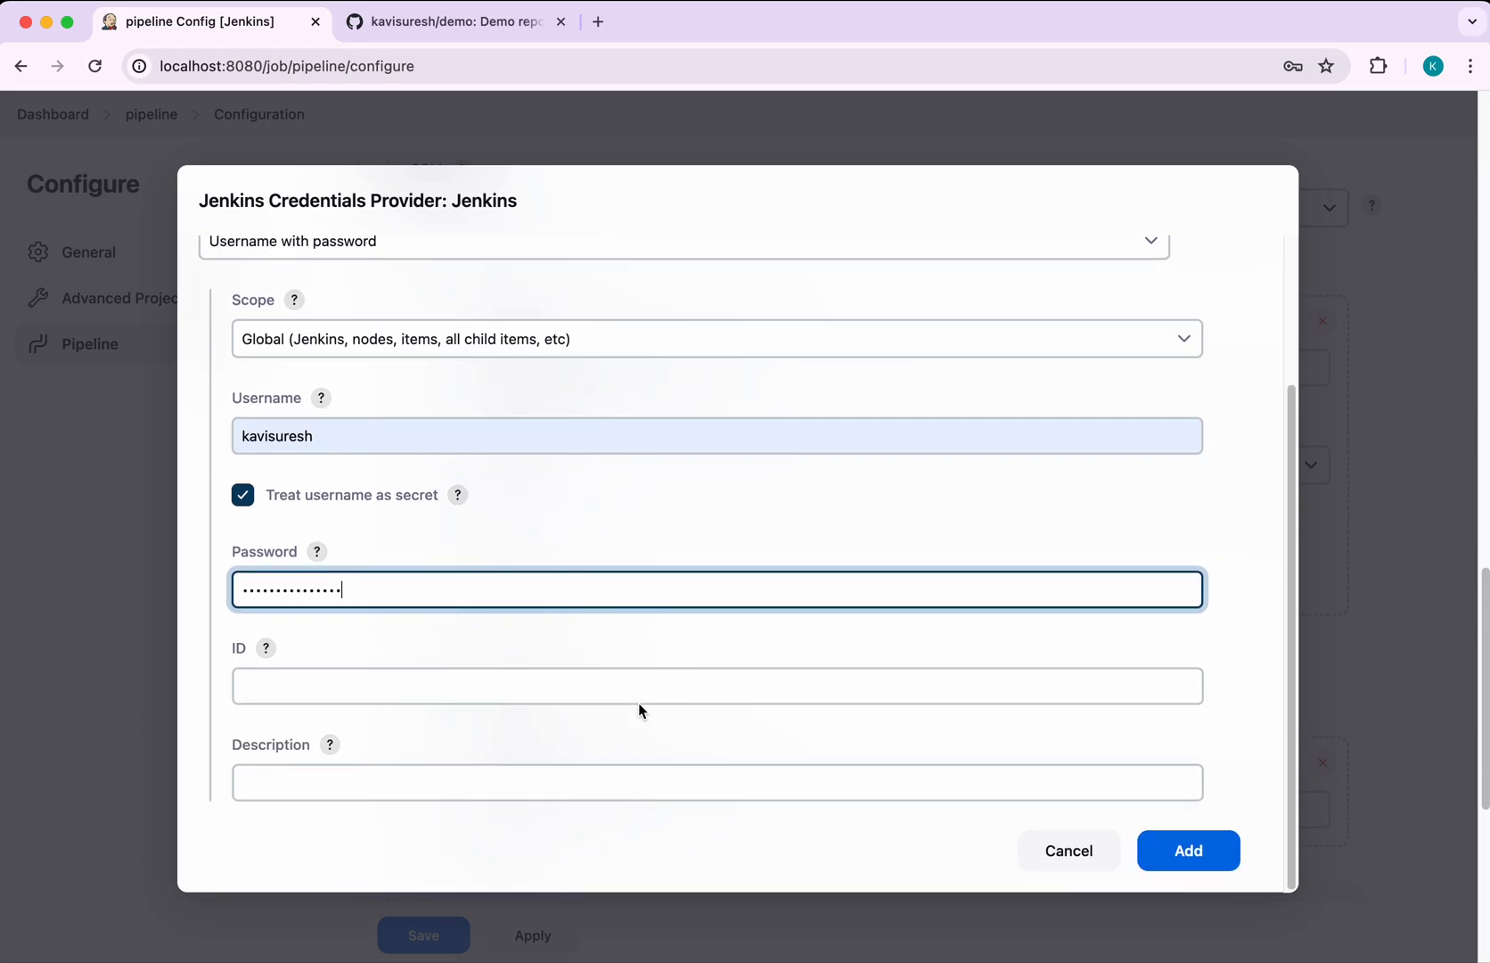
text(demo)
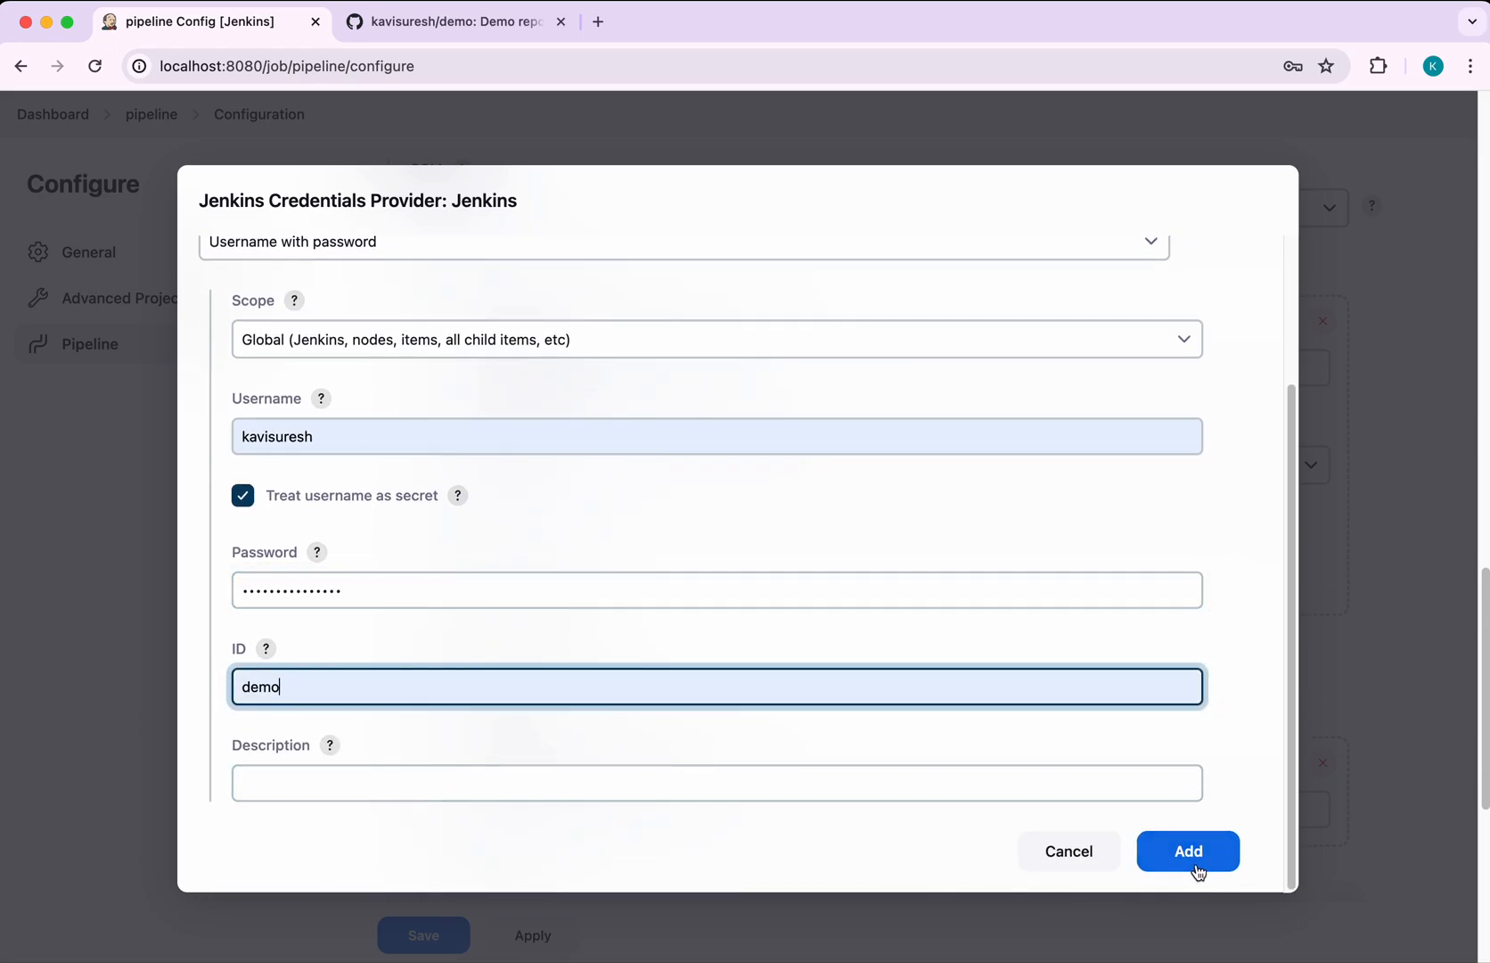
click(1188, 851)
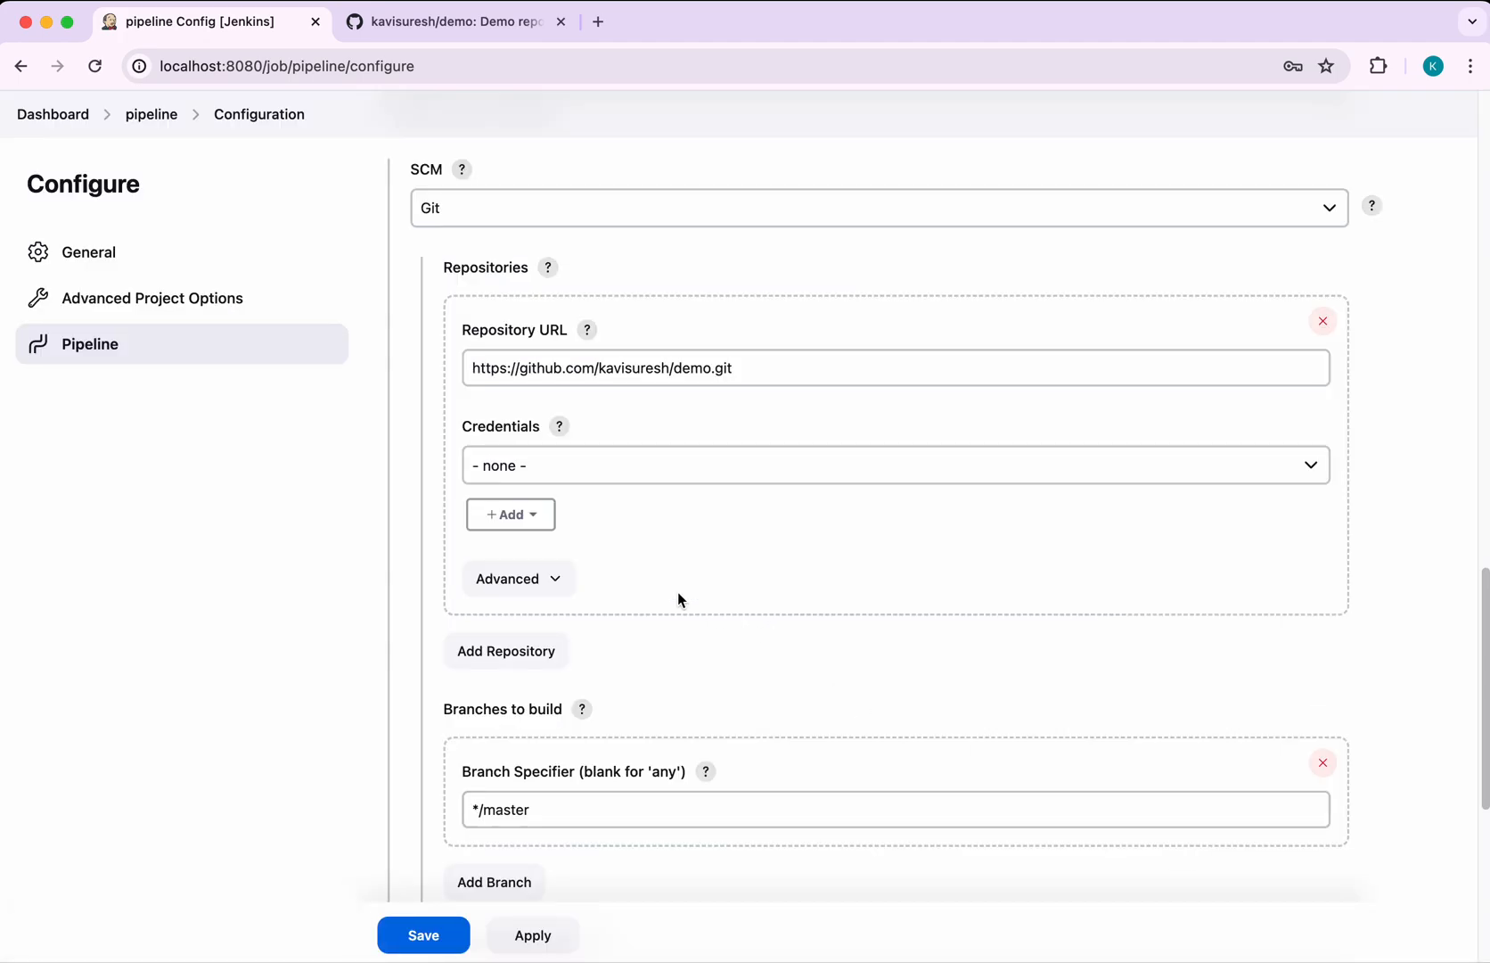
Use the 'demo' credential and change the branch specifier from */master to main
click(893, 464)
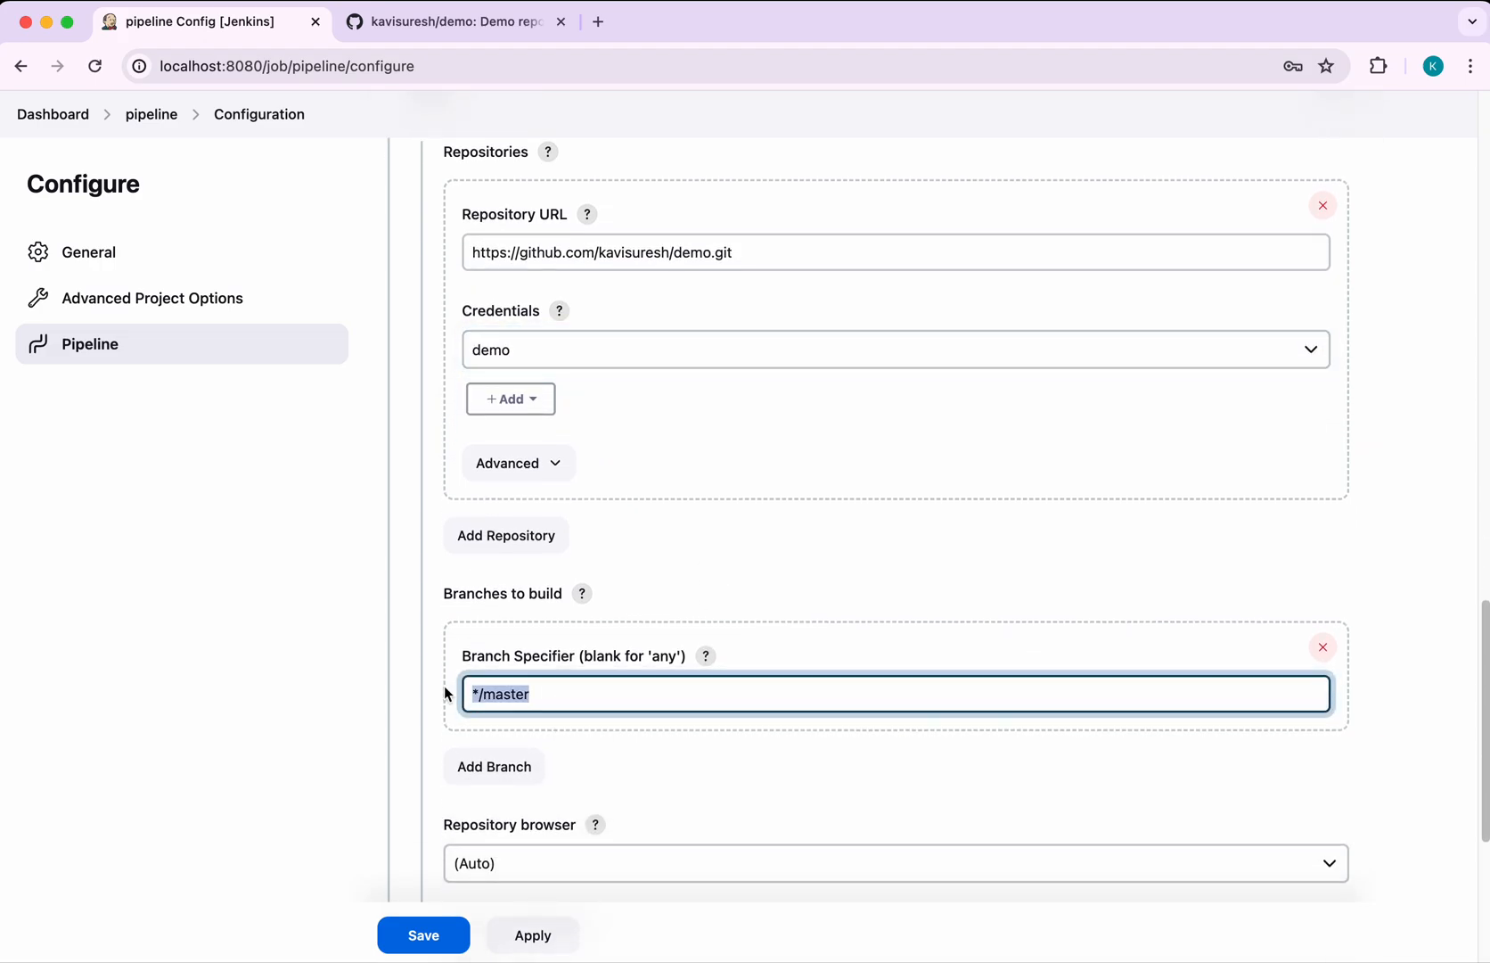
text(mai)
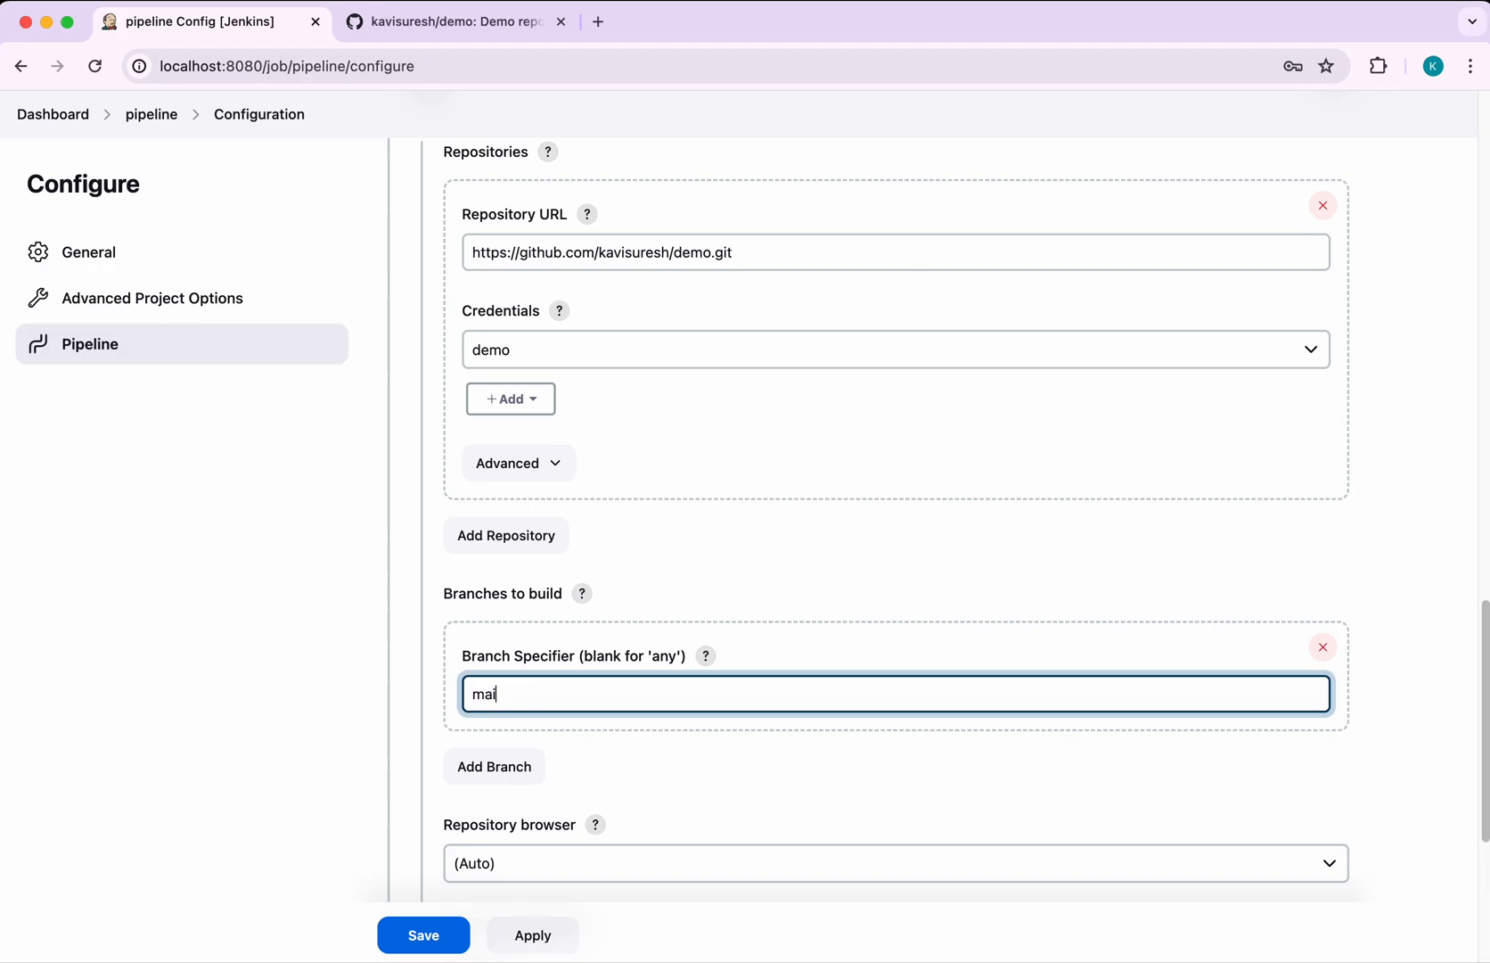
text(n)
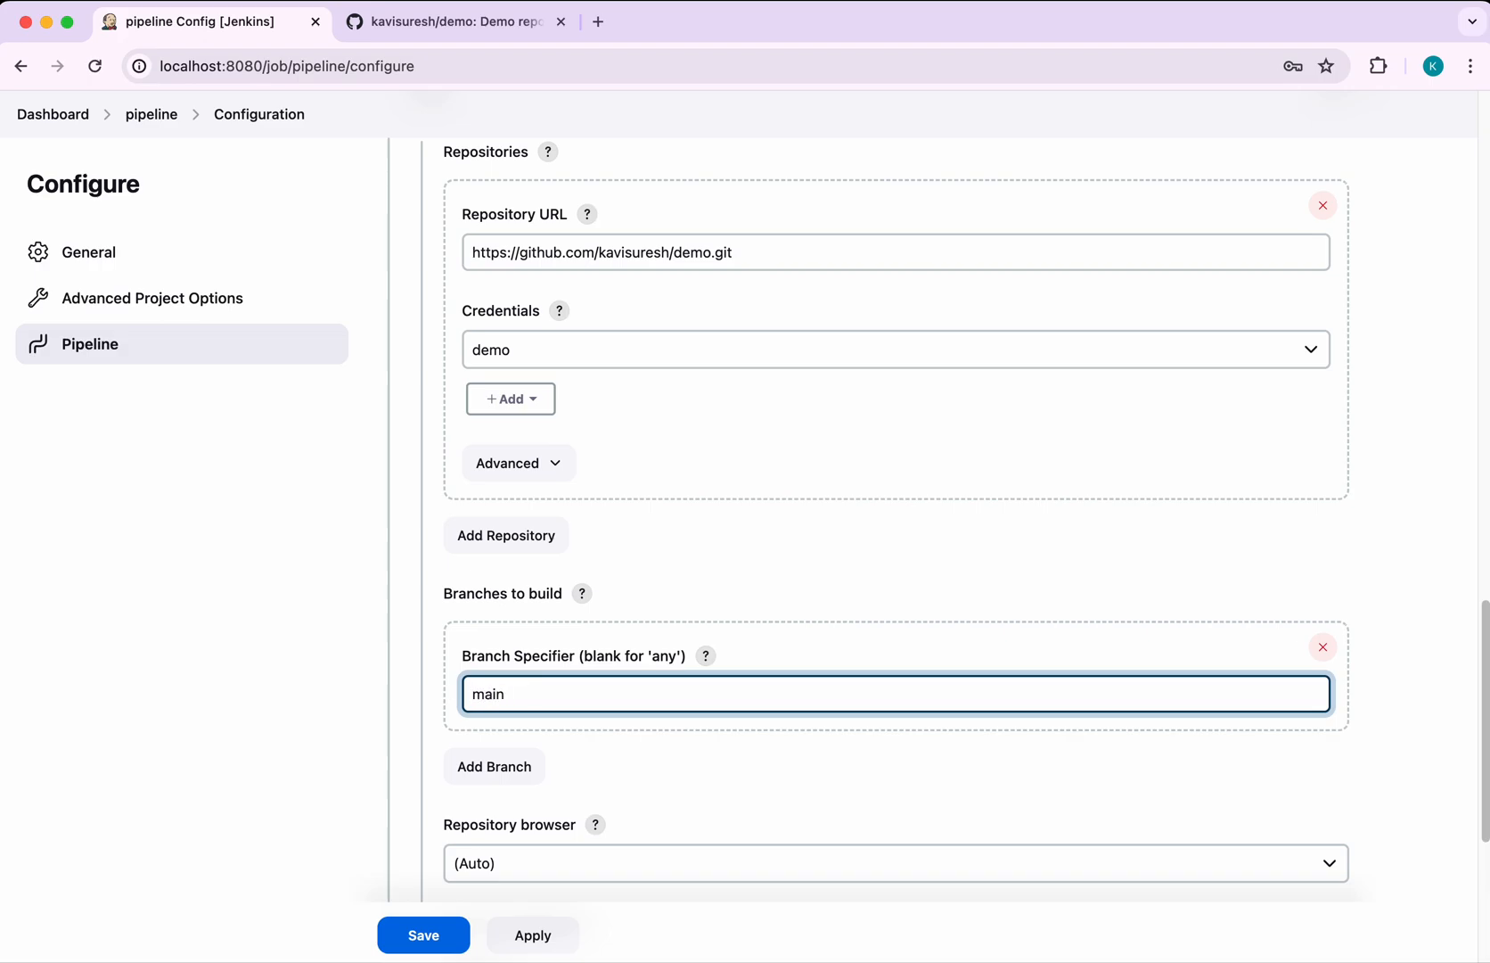
mouse_move(627, 805)
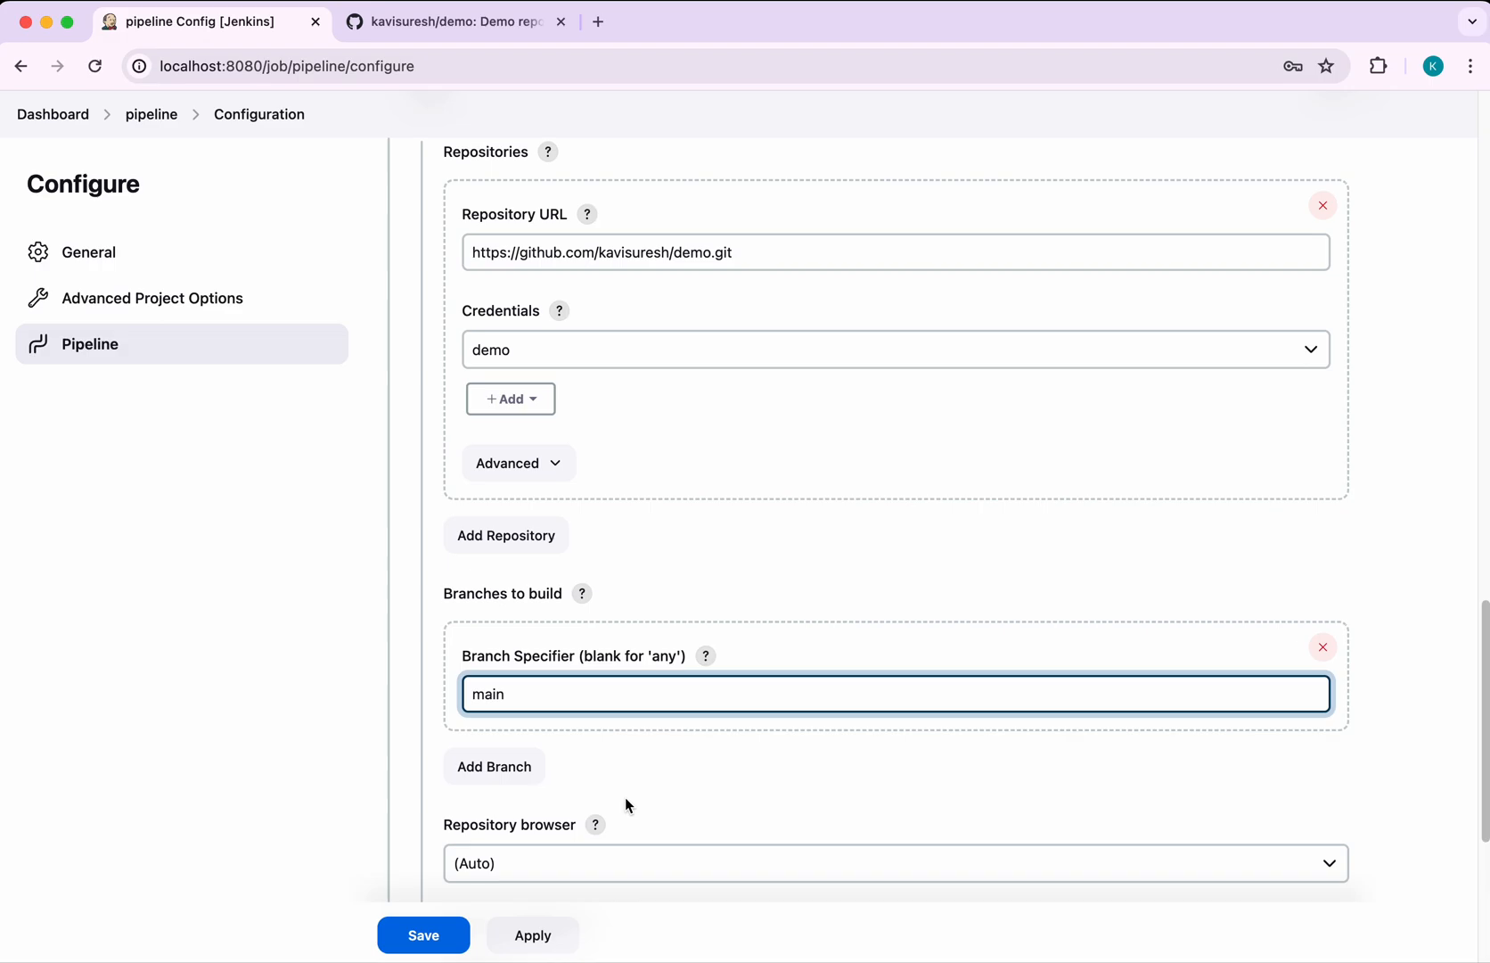
scroll(down, 3)
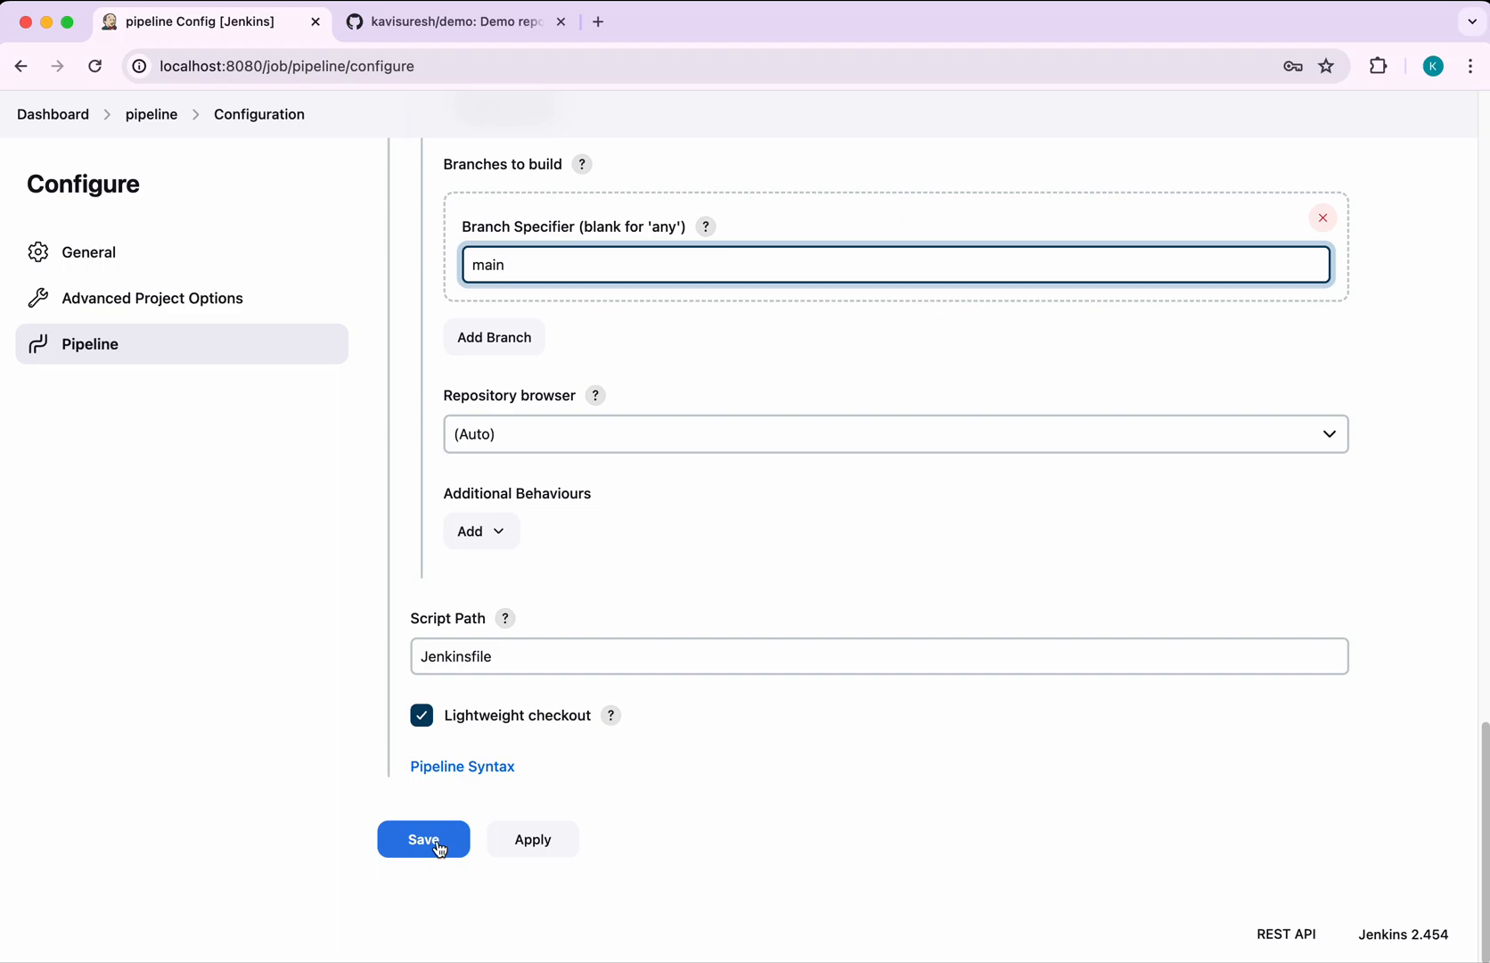
Save the pipeline job configuration and return to the demo GitHub repository
click(423, 838)
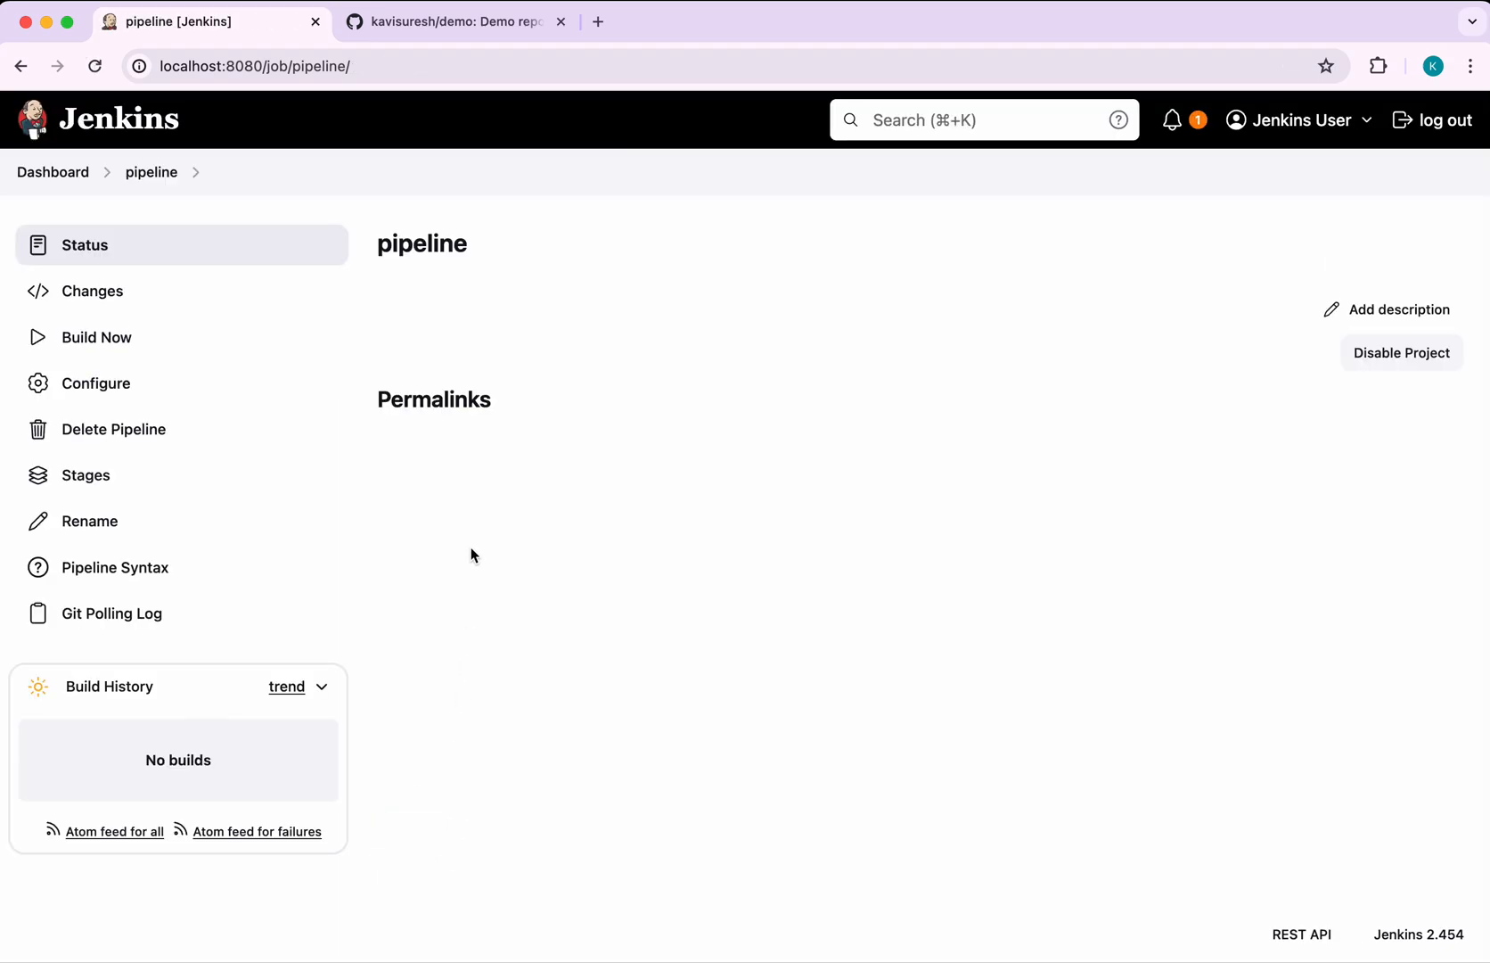
mouse_move(398, 497)
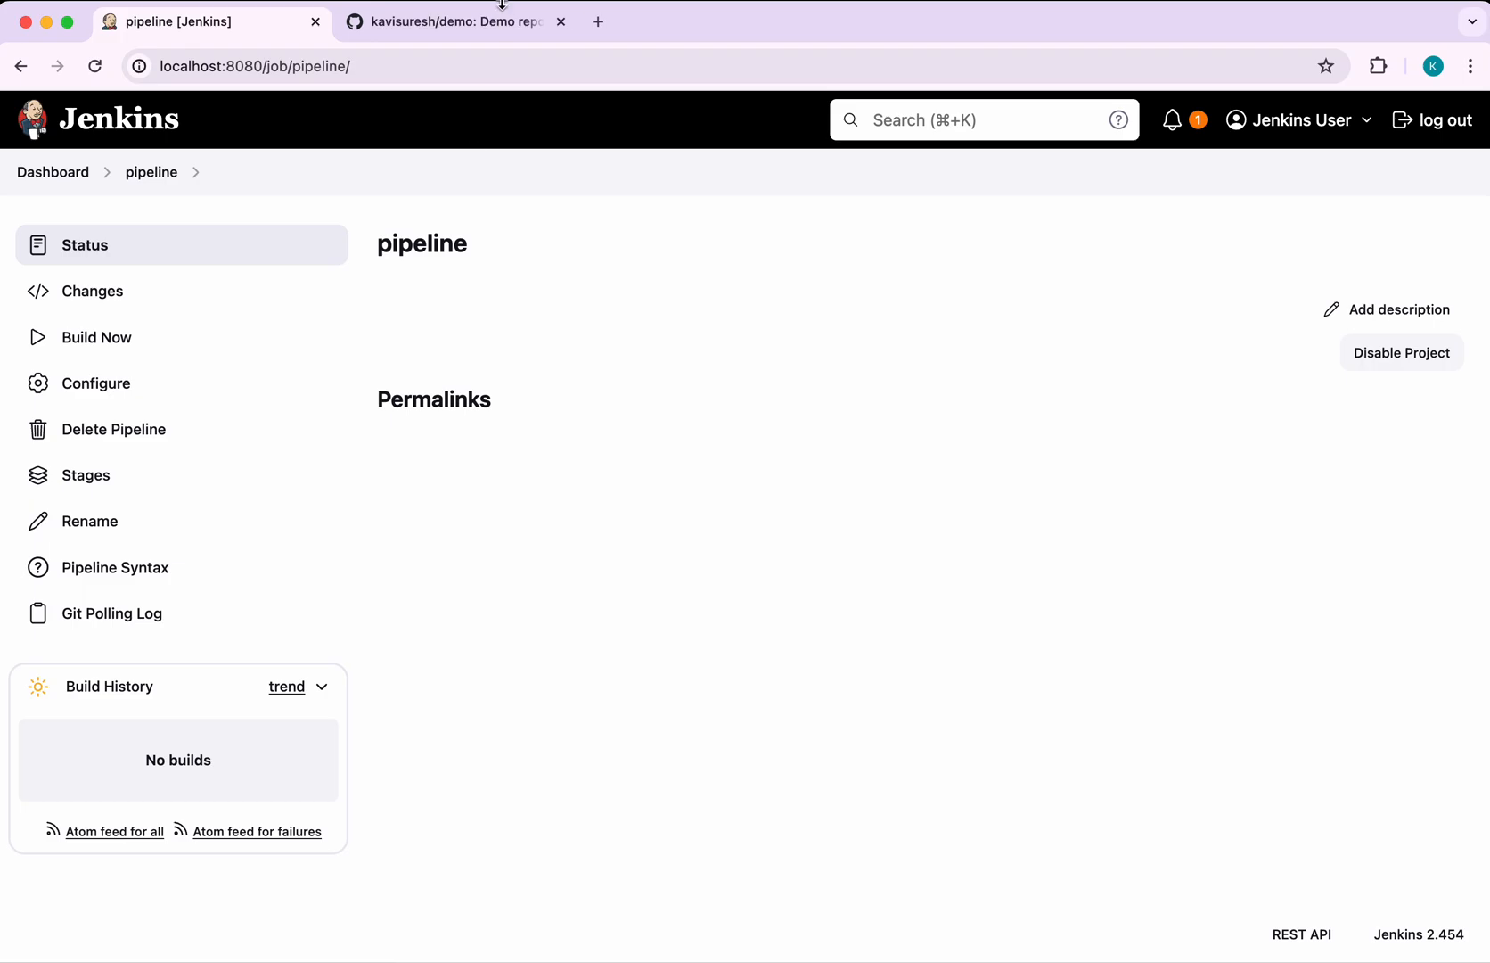
click(457, 20)
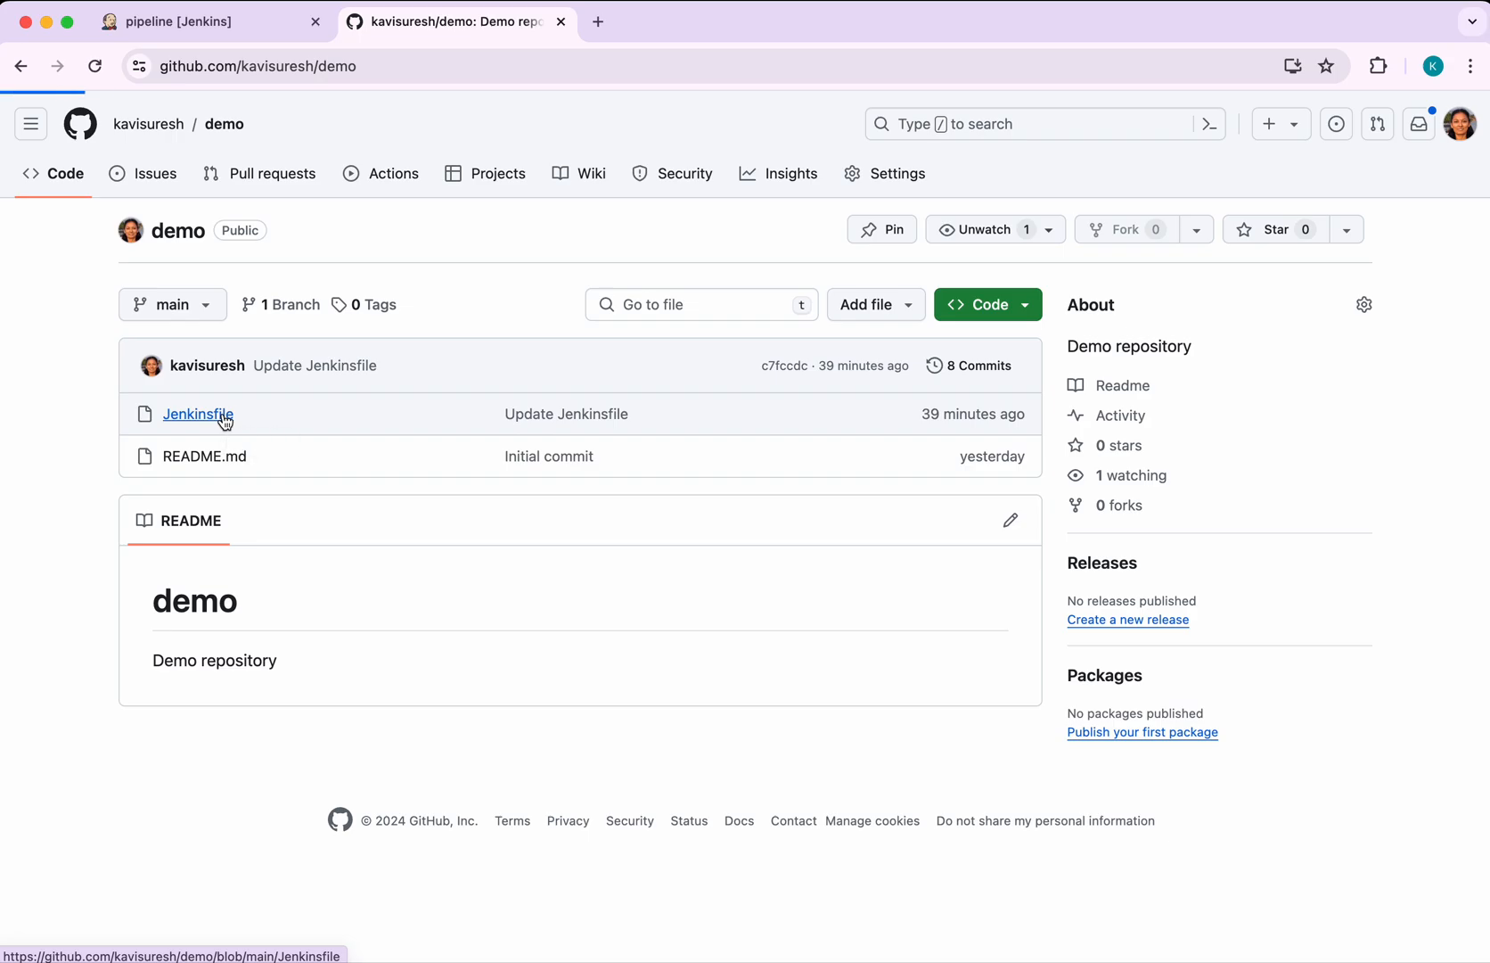
Duplicate the Jenkinsfile build stage as a 'test' stage echoing 'Testing......' and commit to main
click(197, 413)
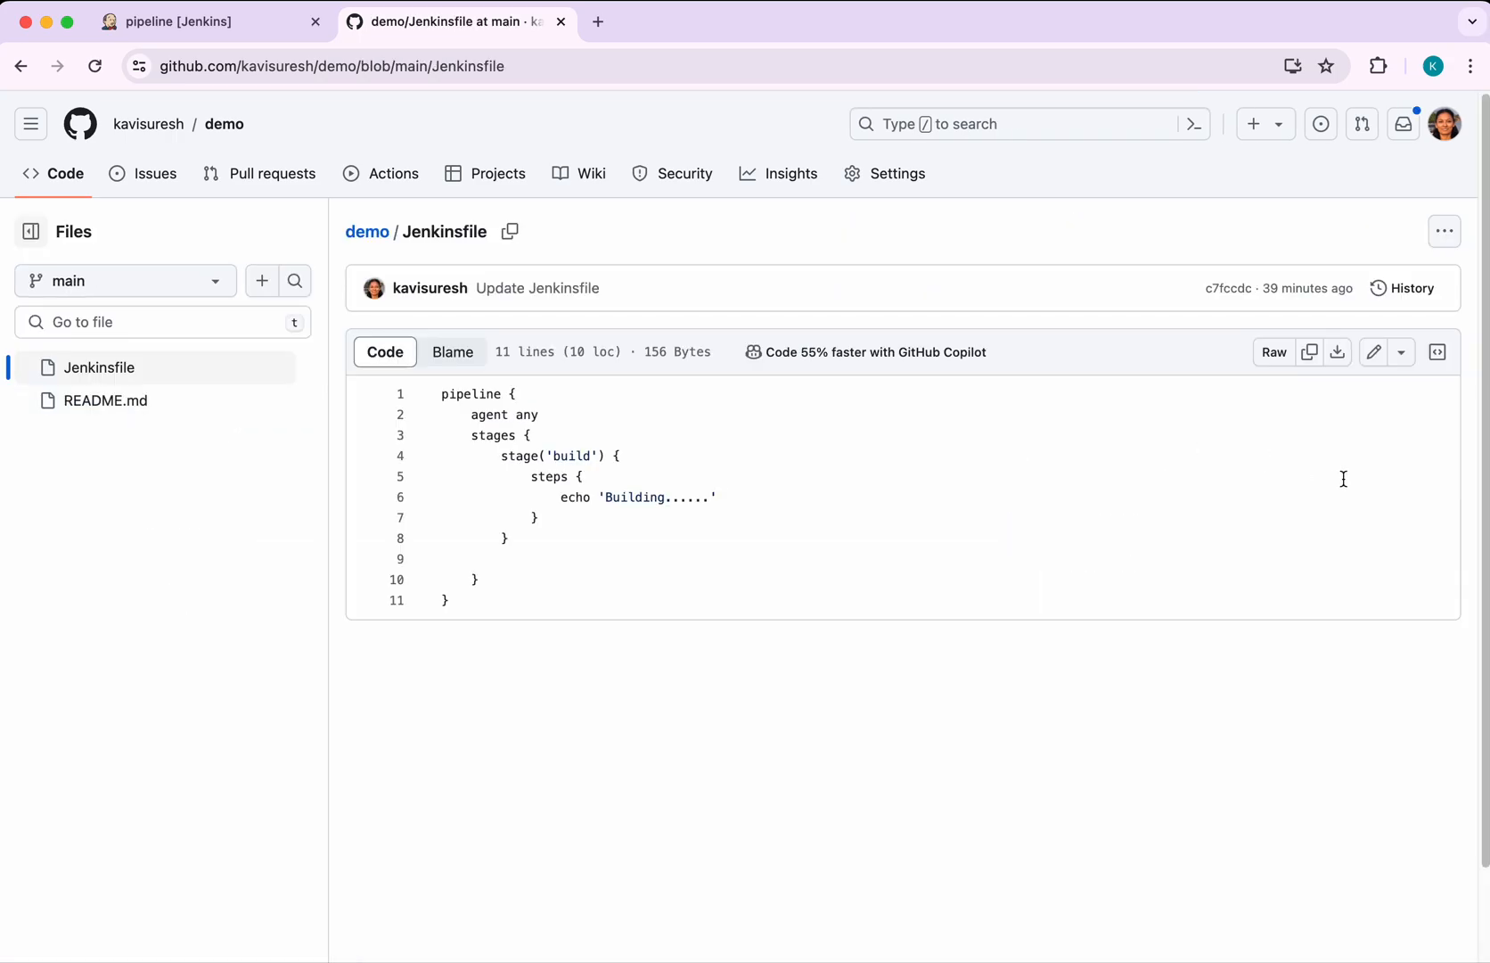
click(1372, 351)
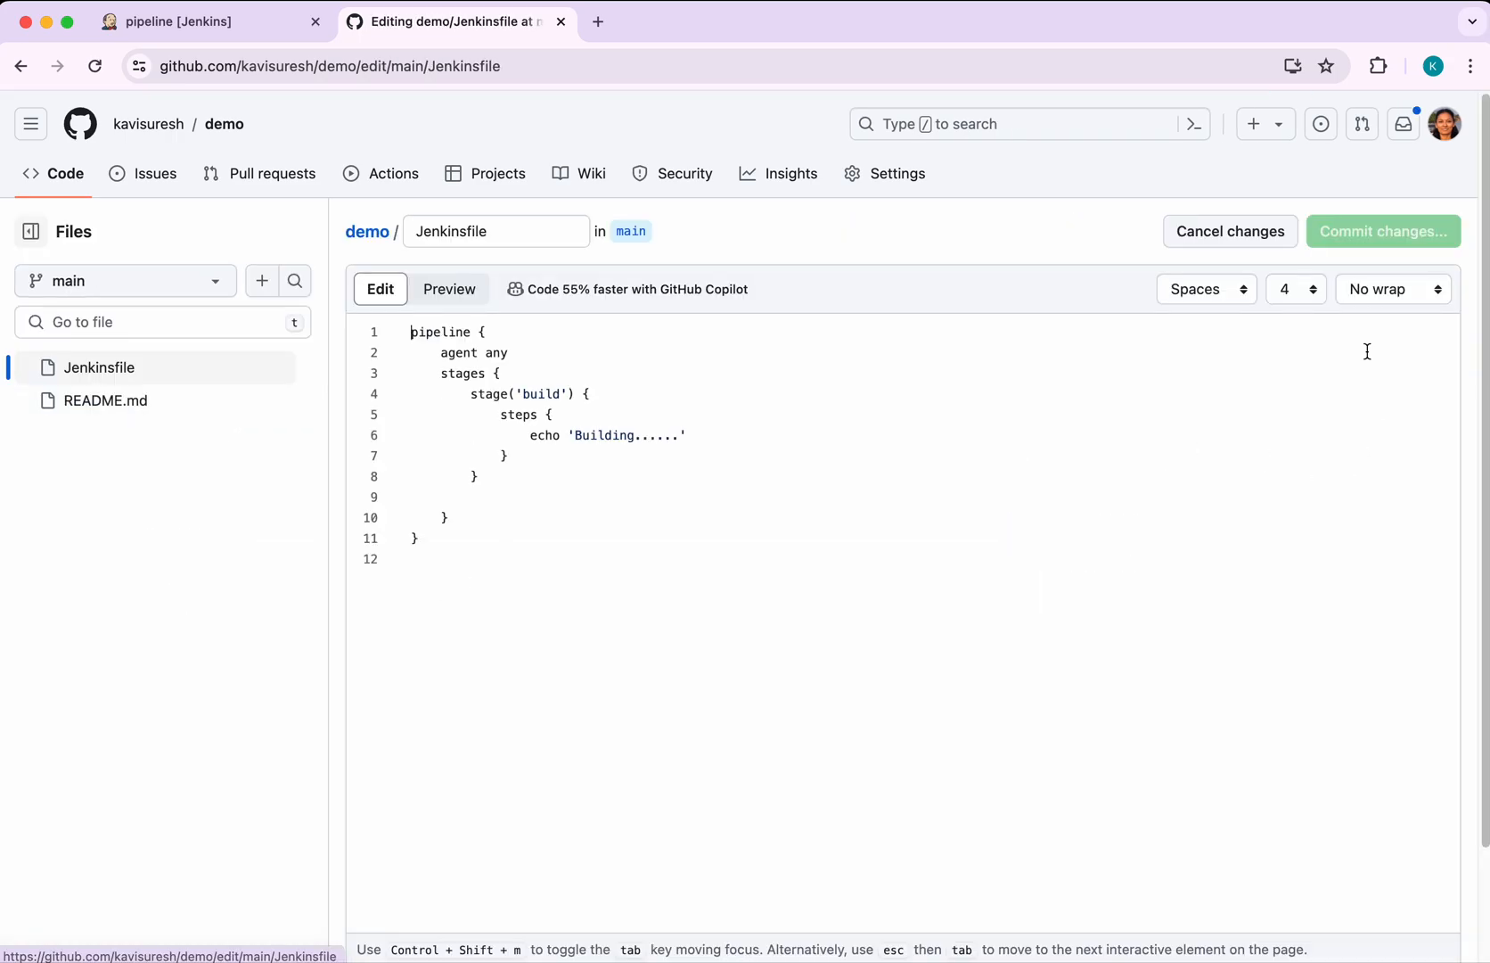
drag(467, 393, 475, 476)
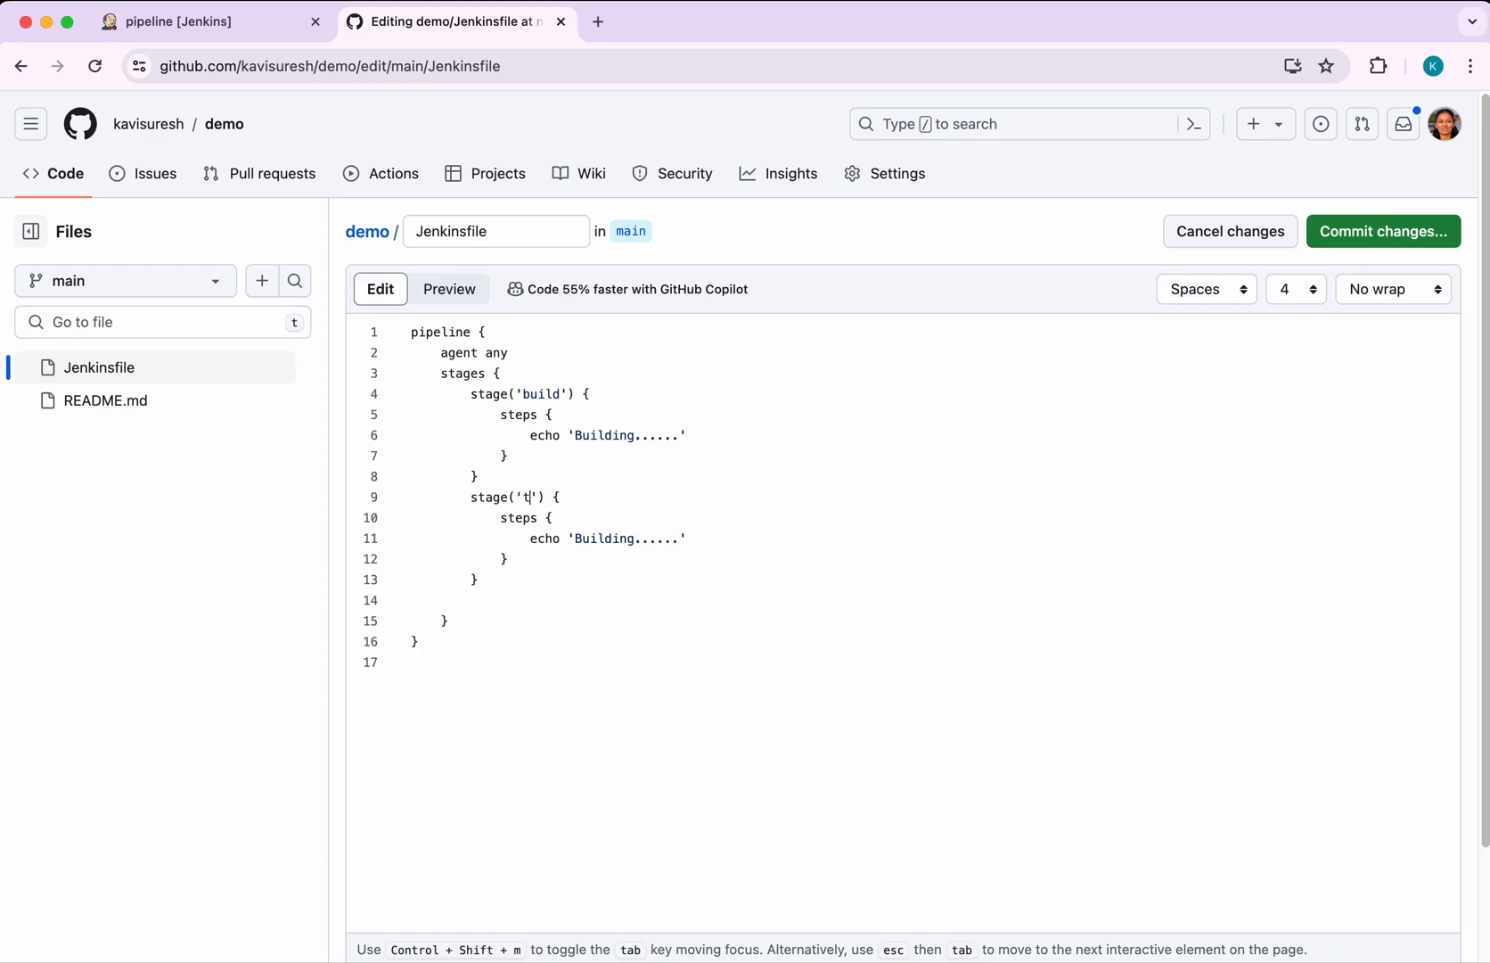
text(est)
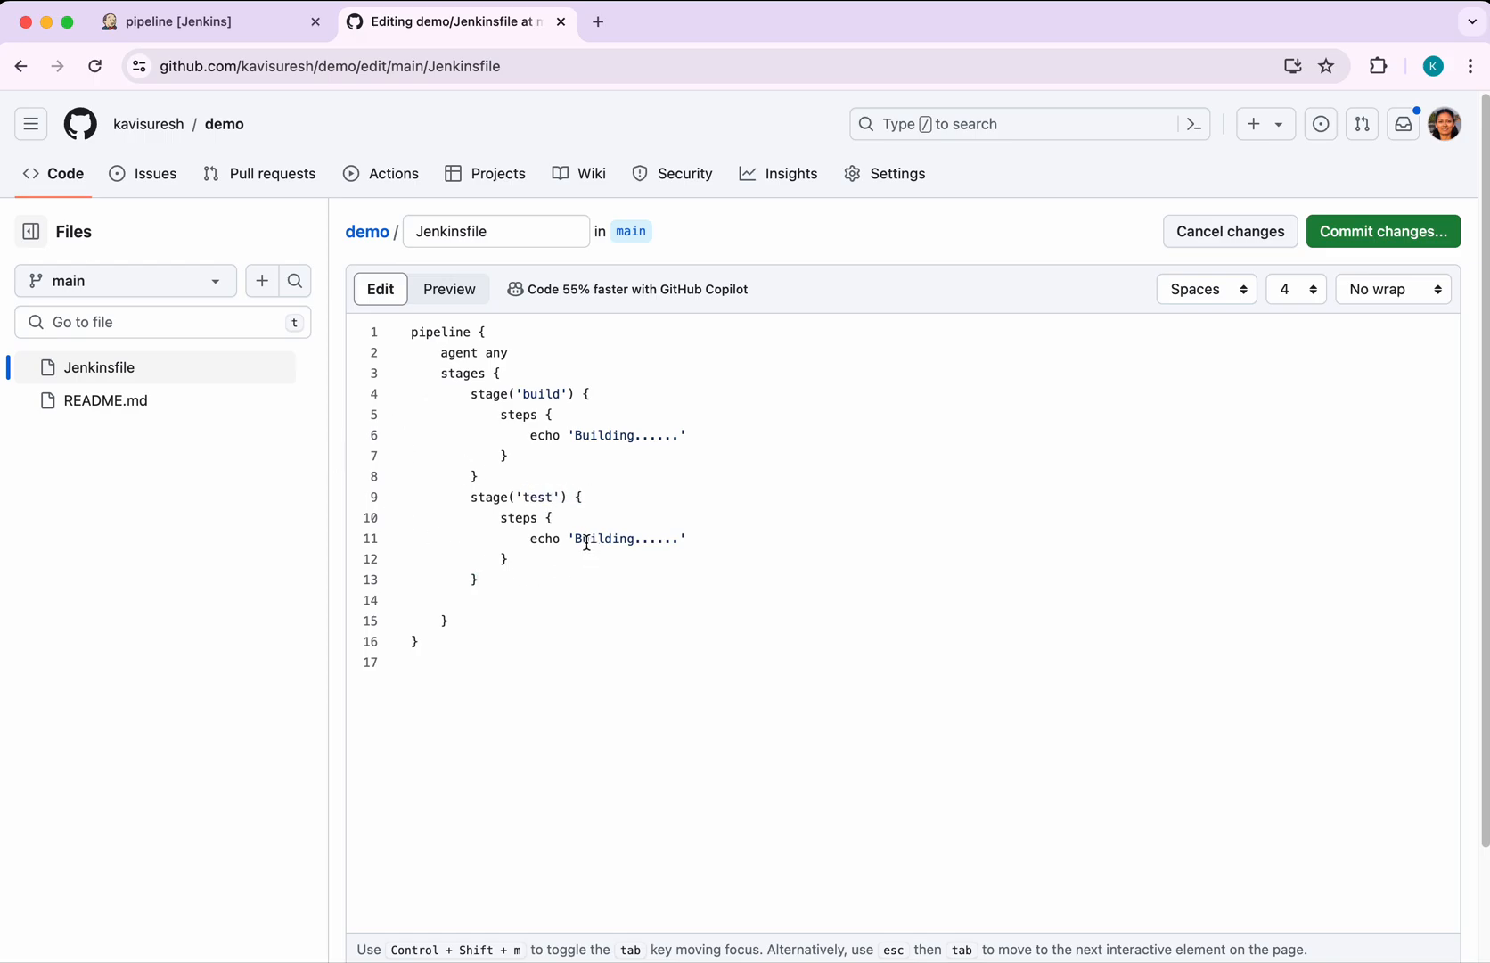
double_click(589, 538)
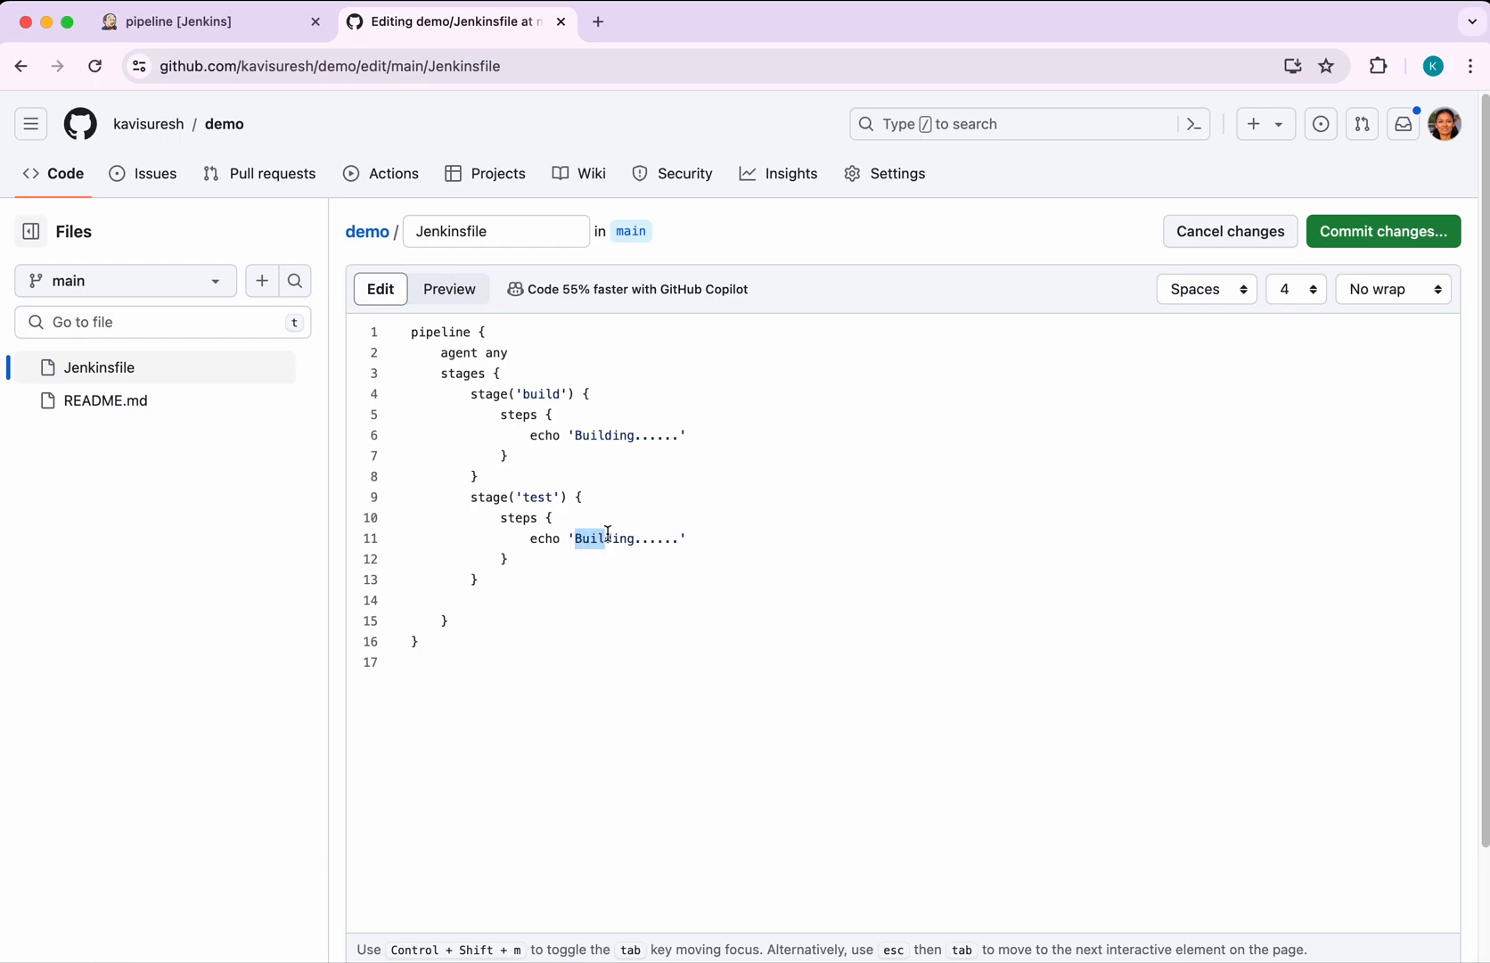
text(Testing)
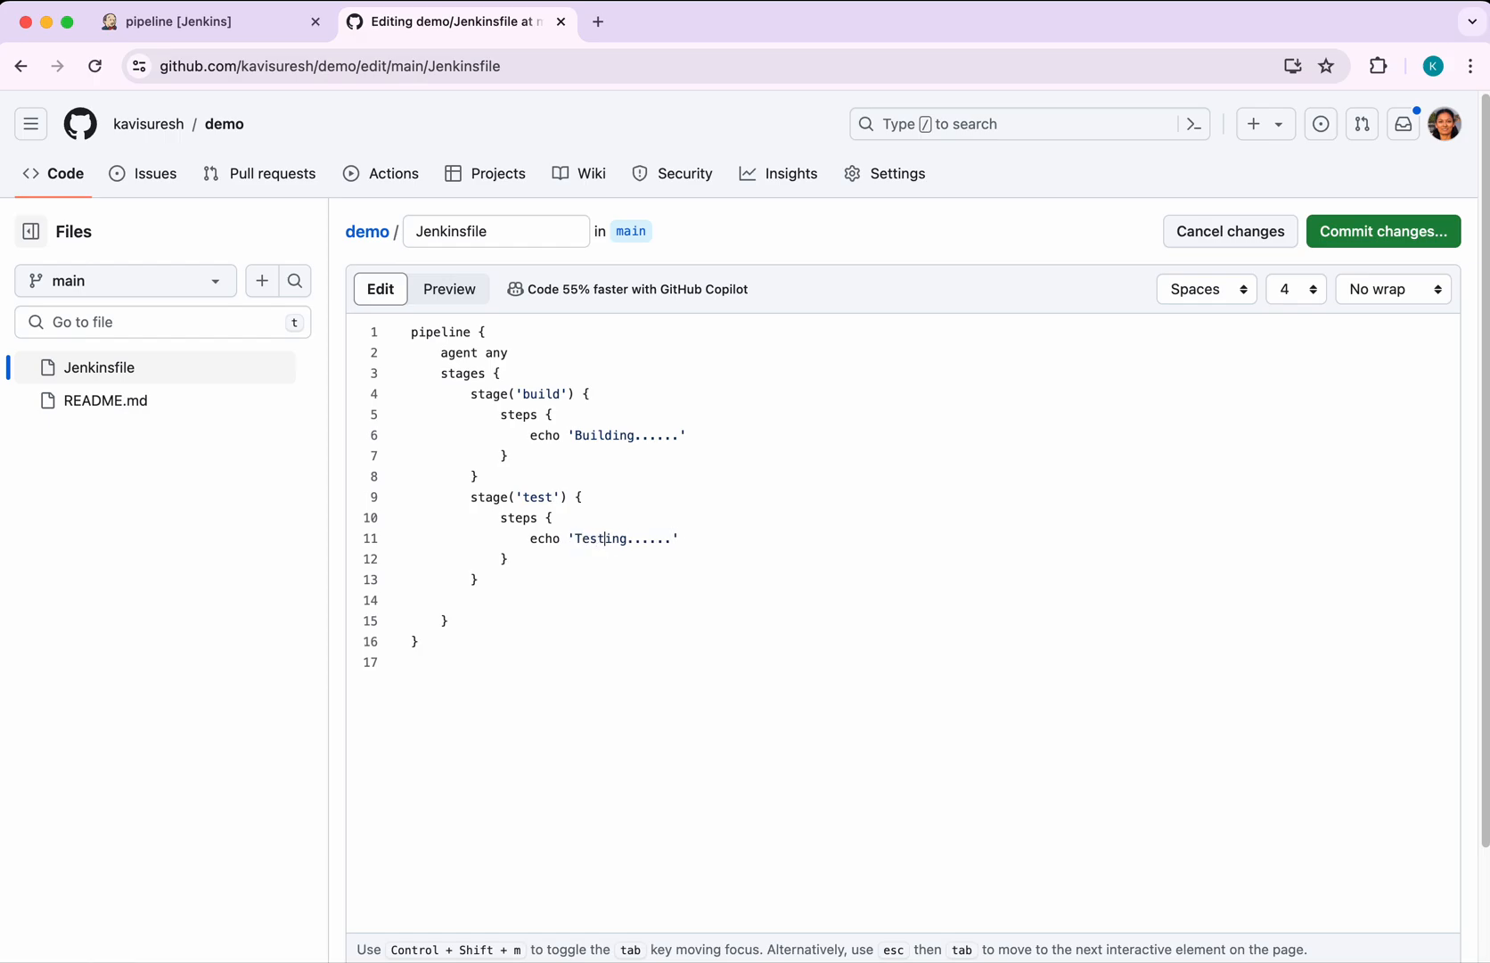
click(1384, 231)
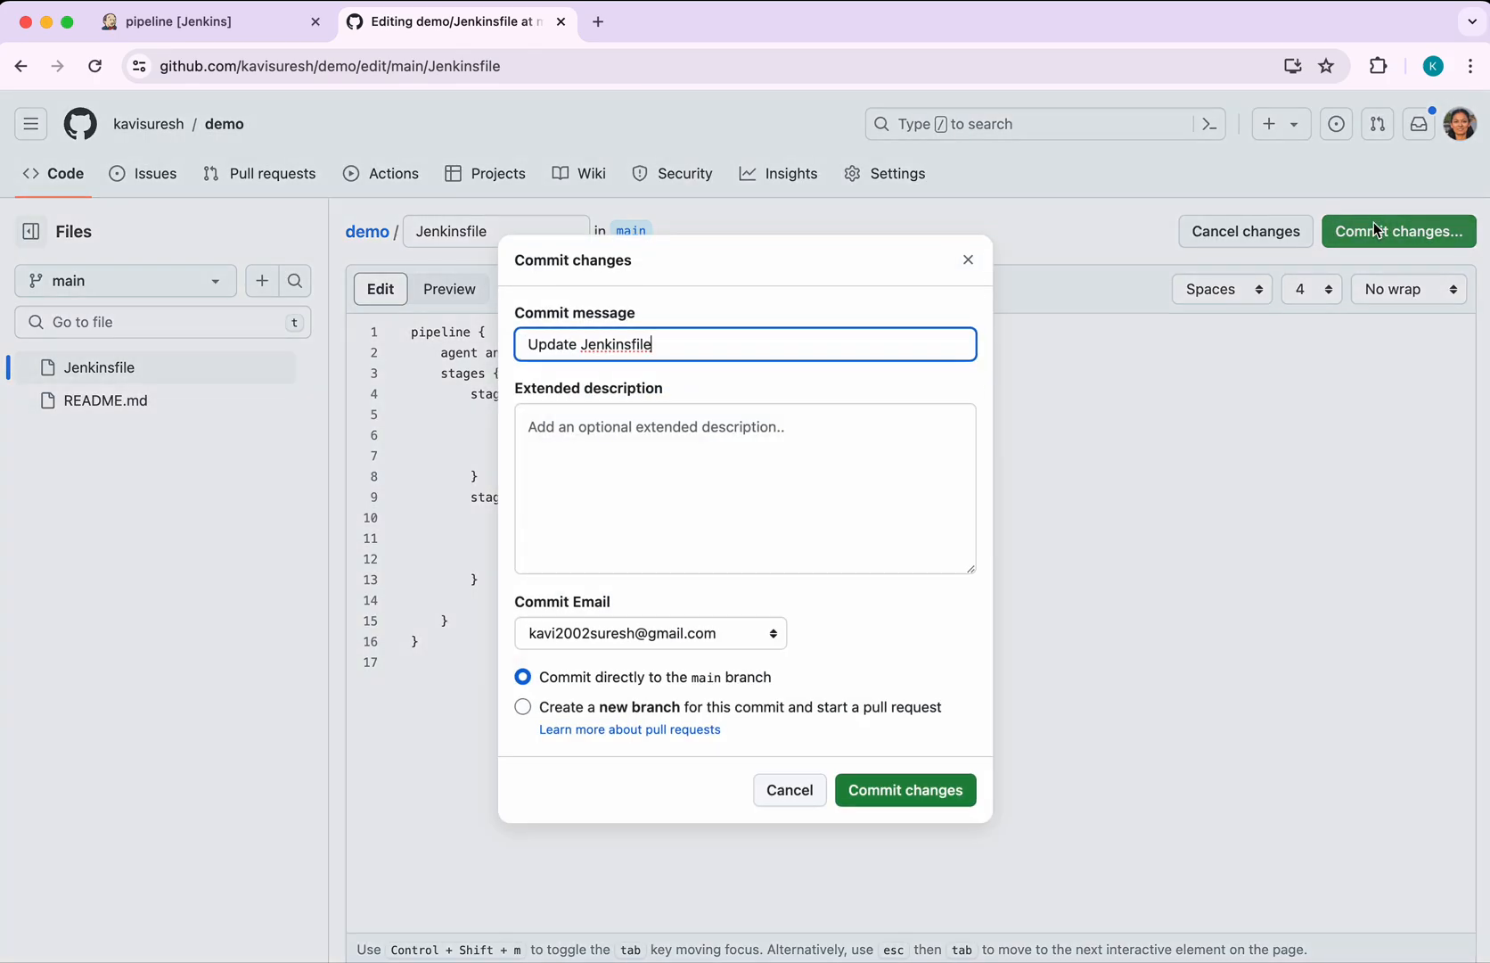
mouse_move(904, 790)
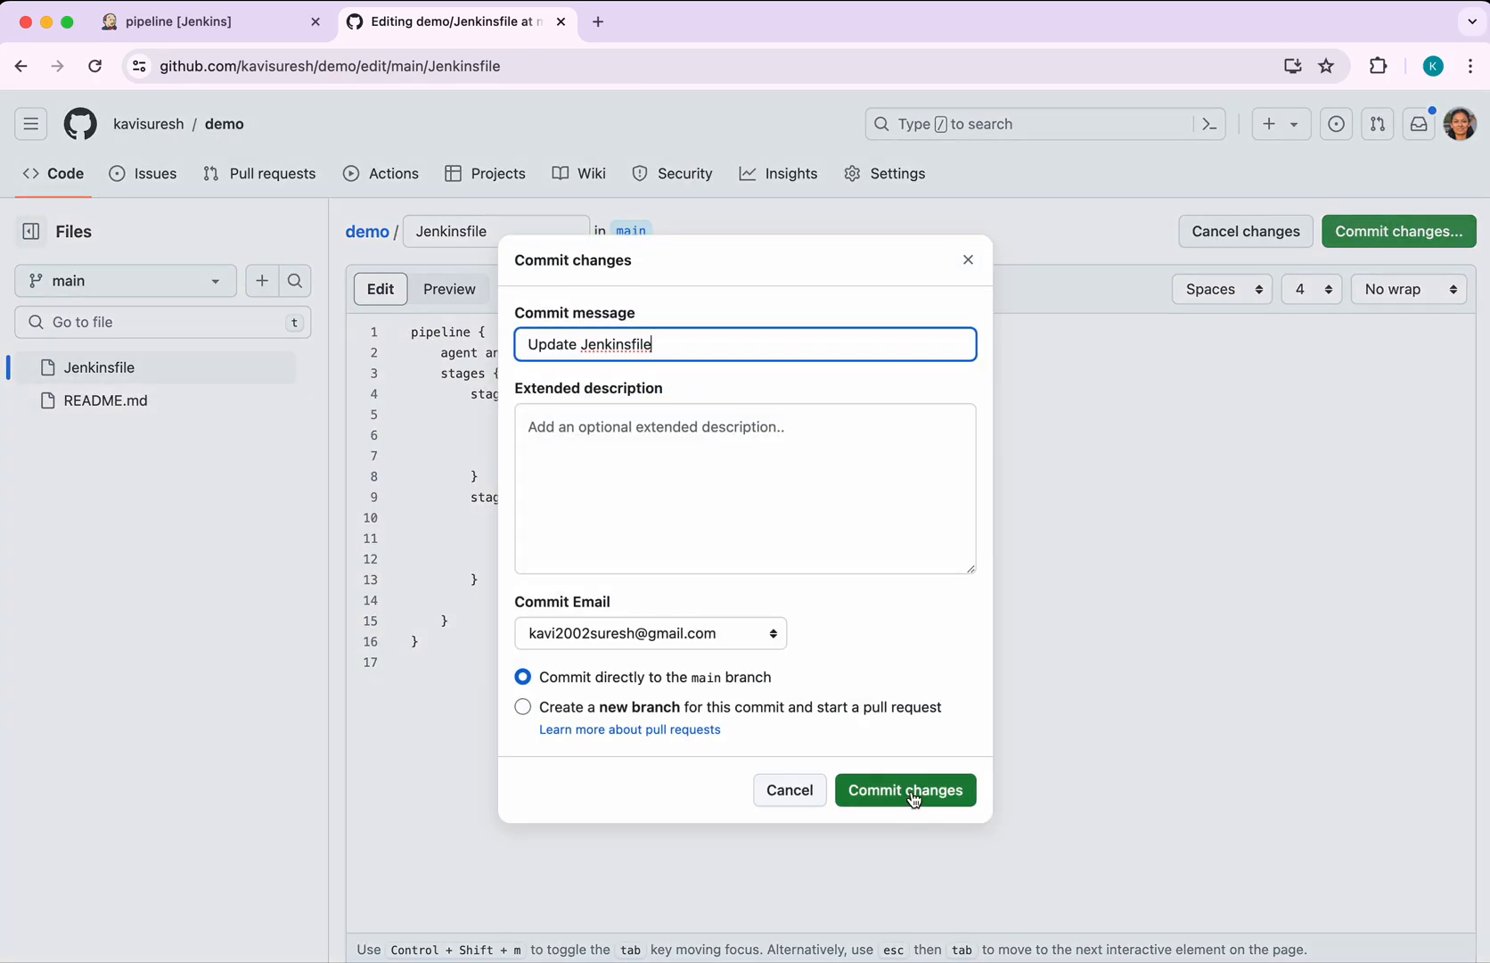
click(904, 790)
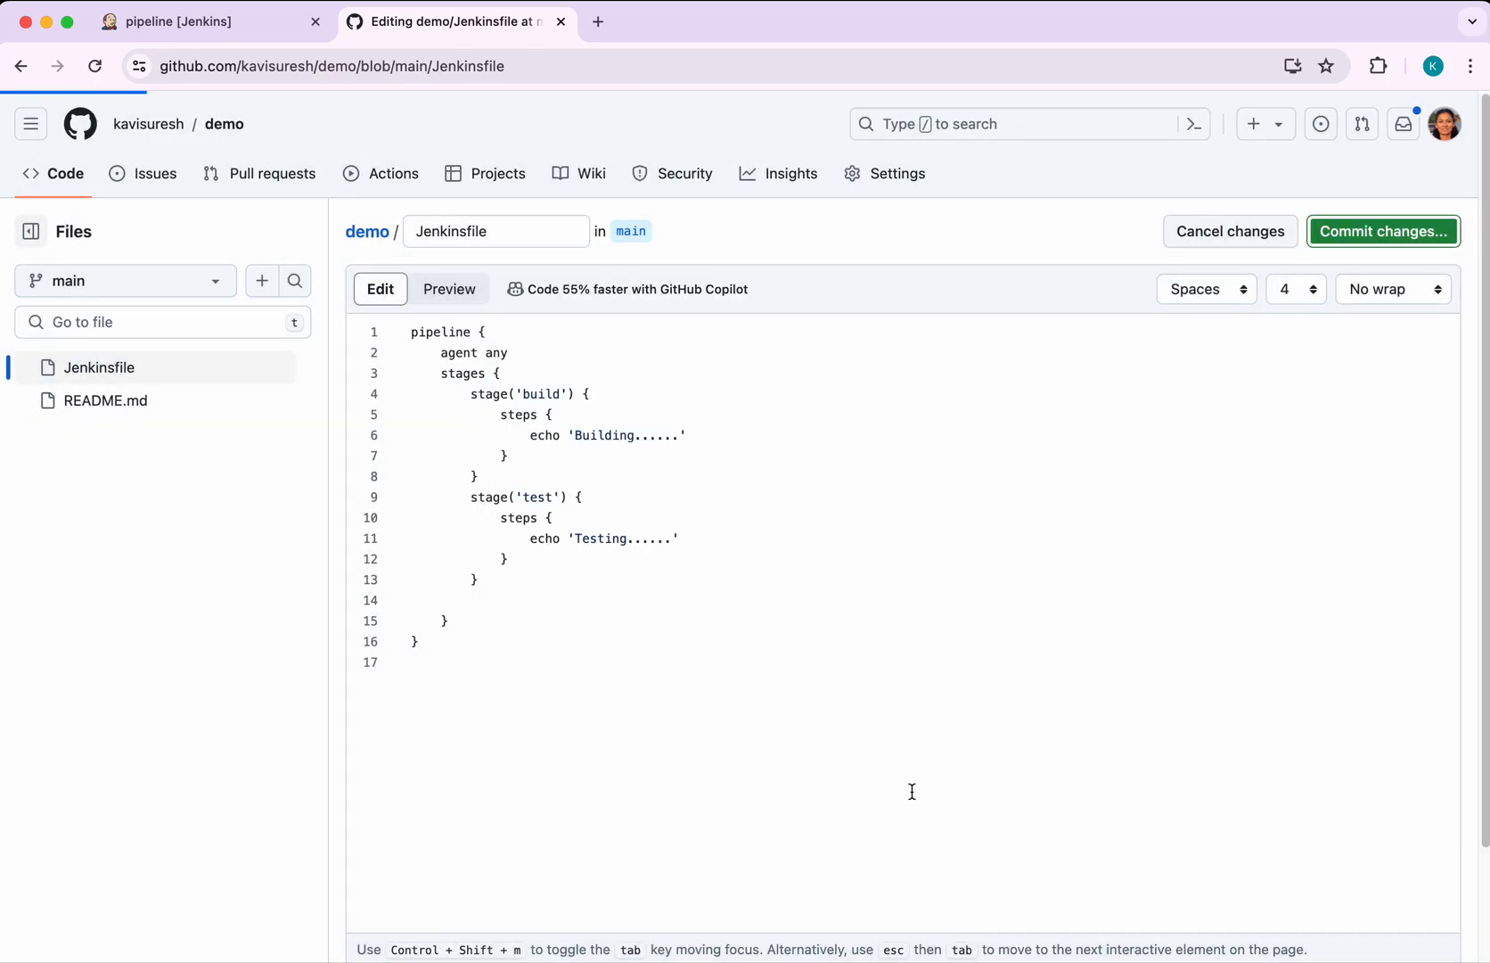
Open the console output of build #1, triggered by the SCM change
click(1381, 231)
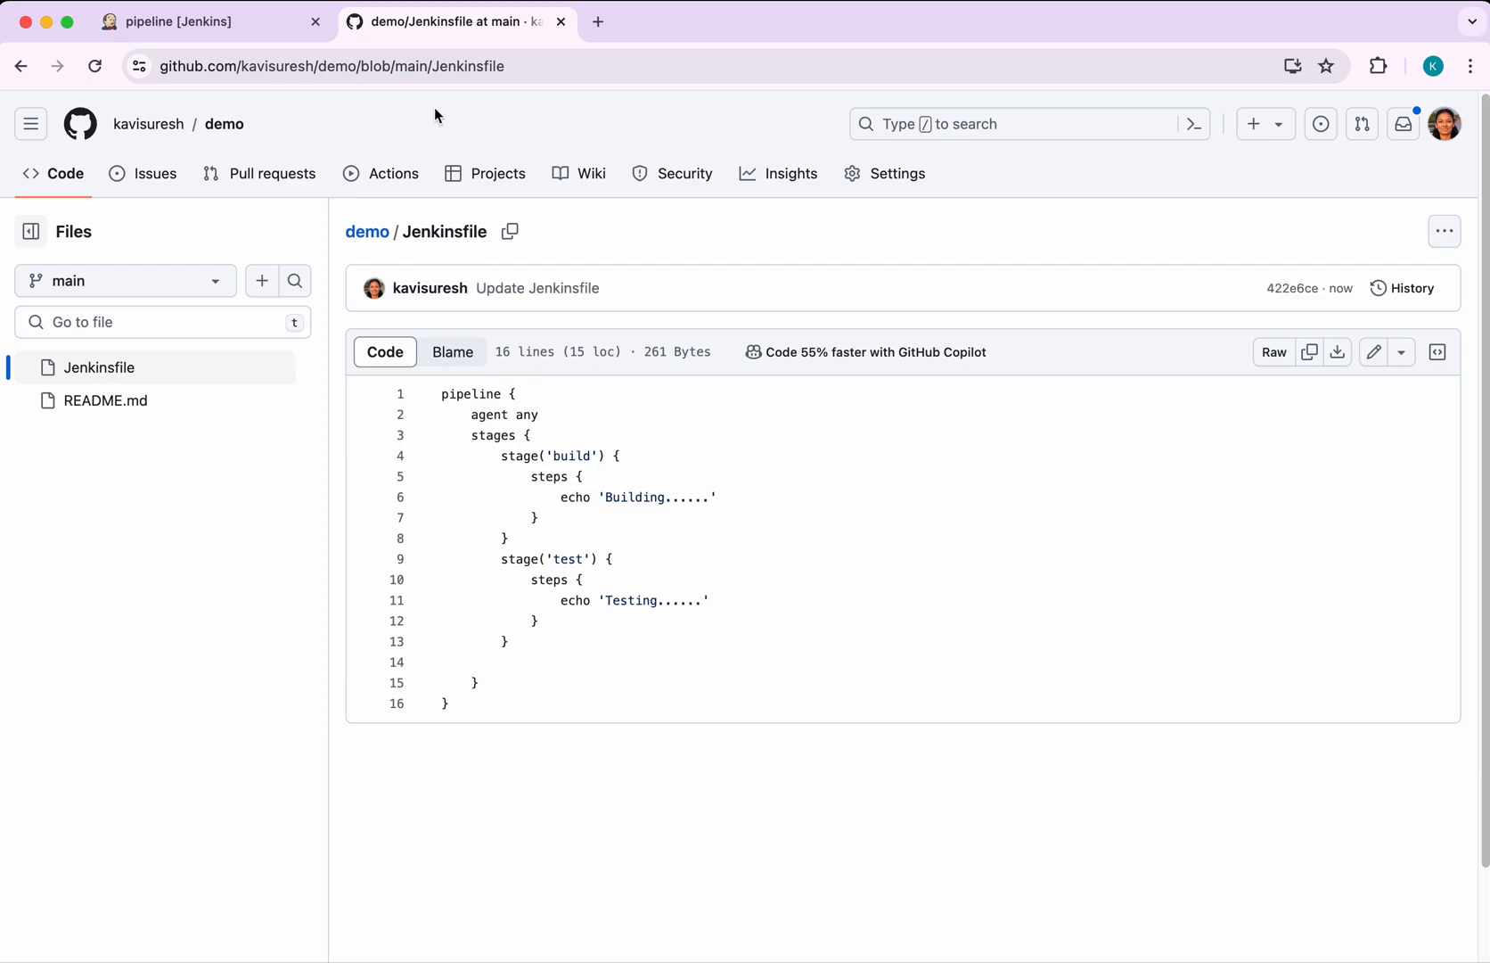
click(171, 20)
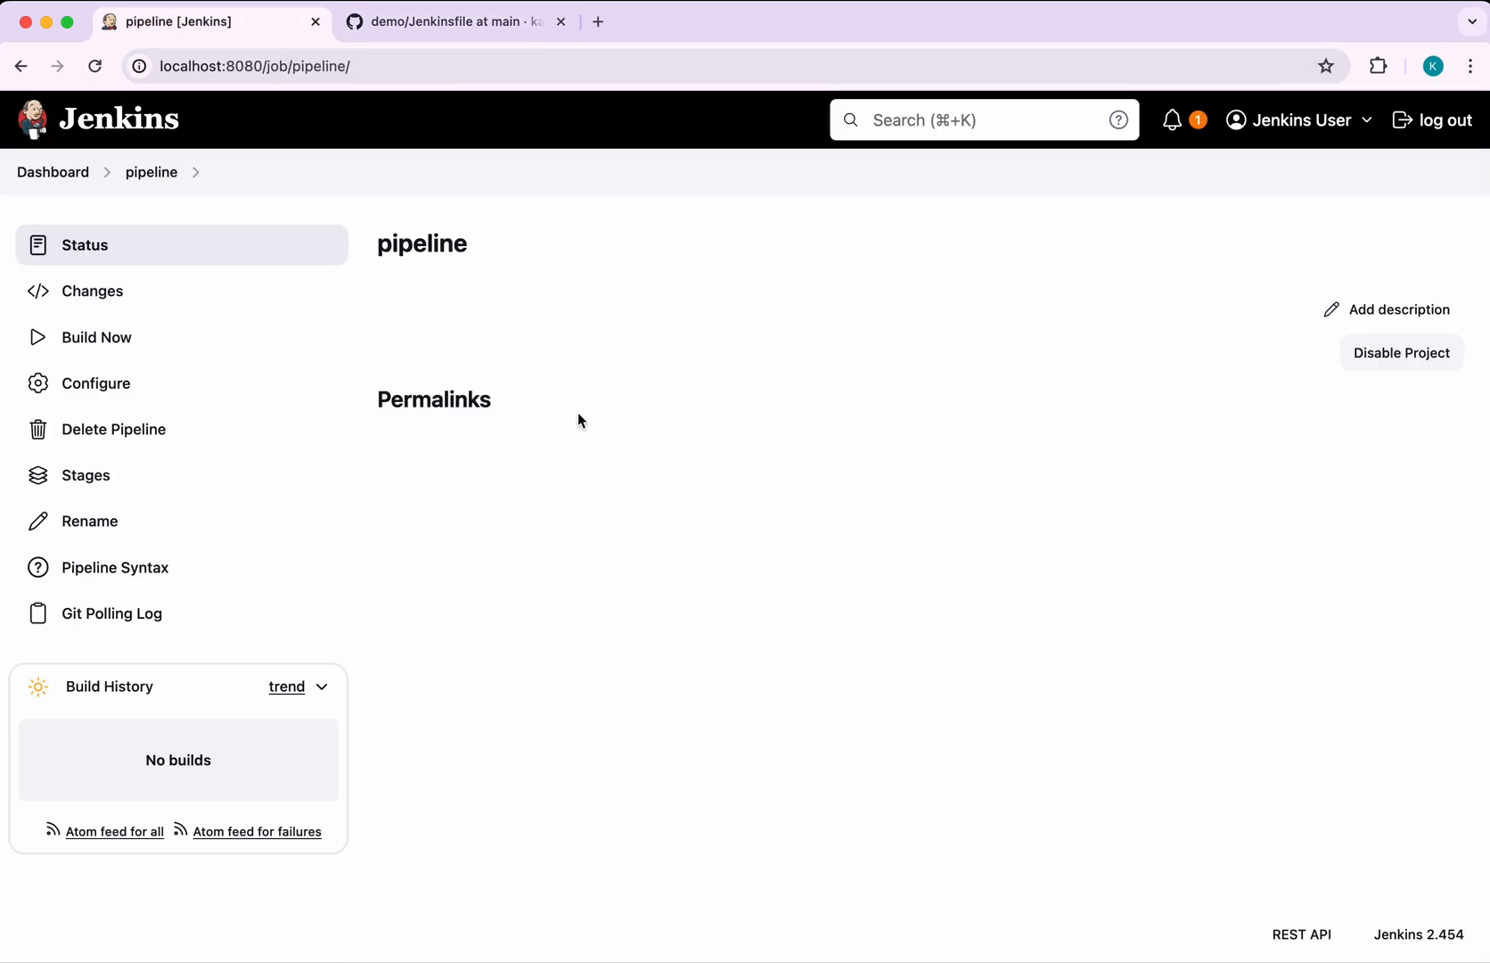
mouse_move(1026, 935)
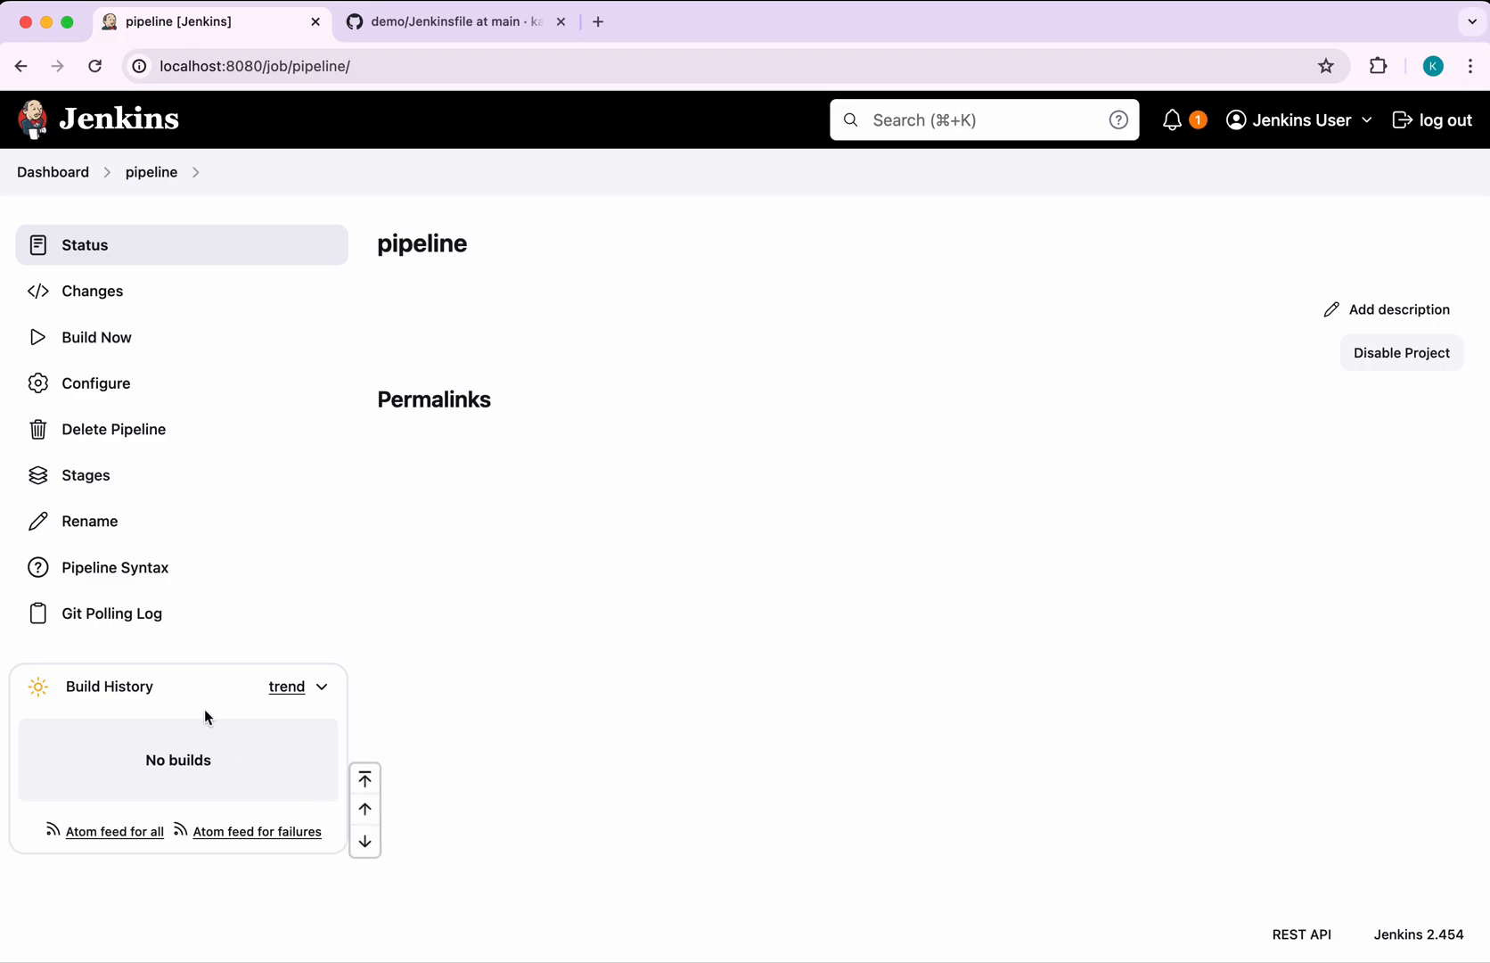
mouse_move(111, 613)
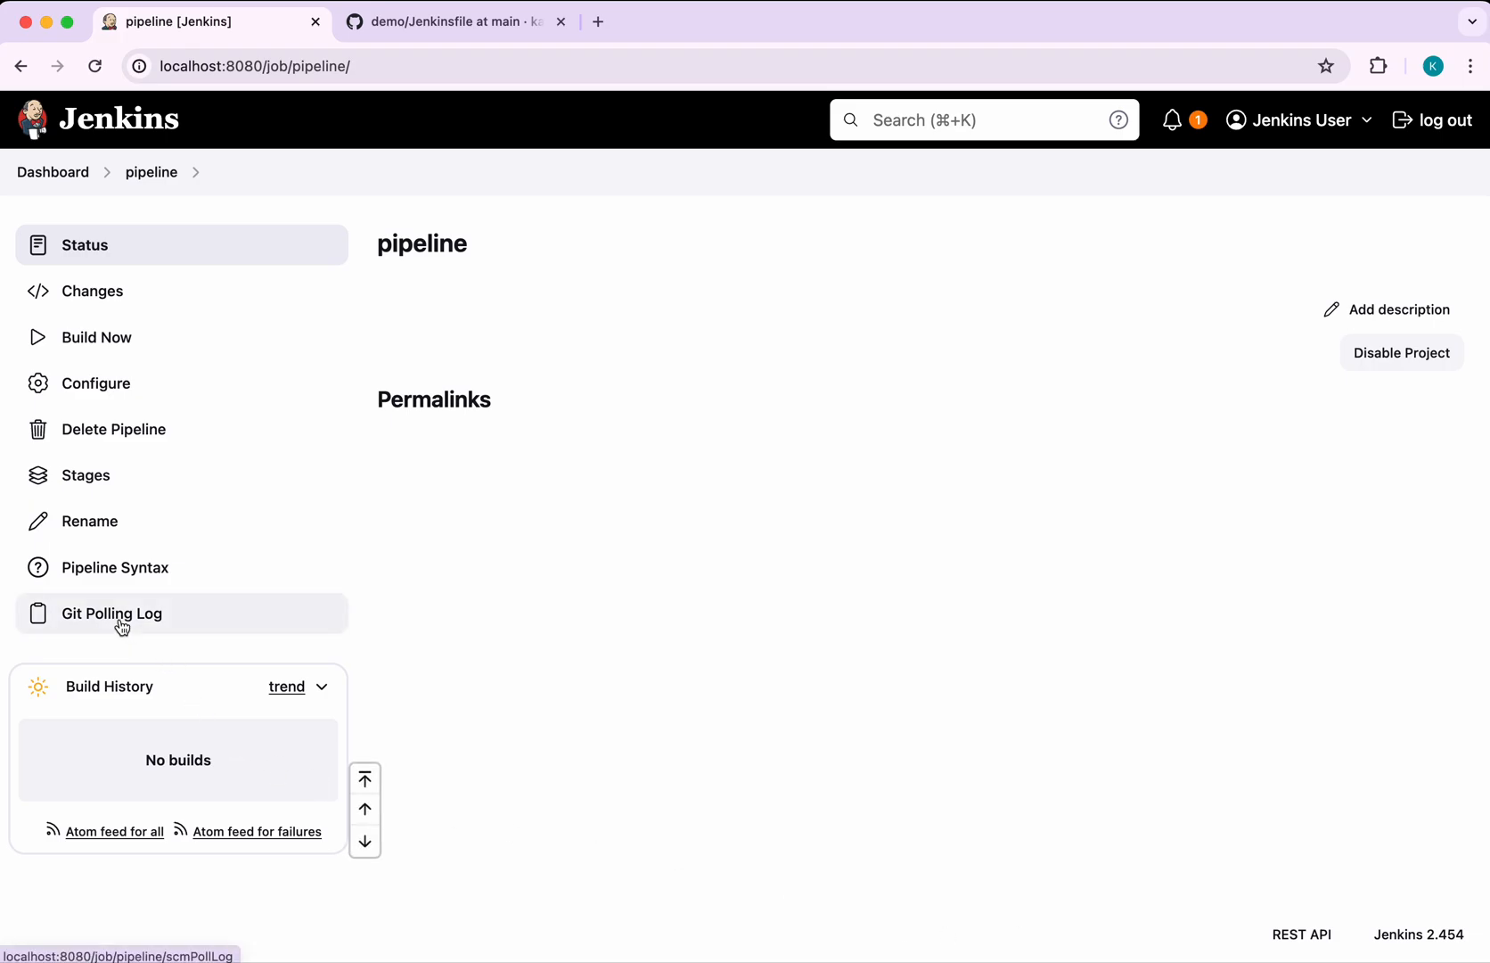
click(96, 336)
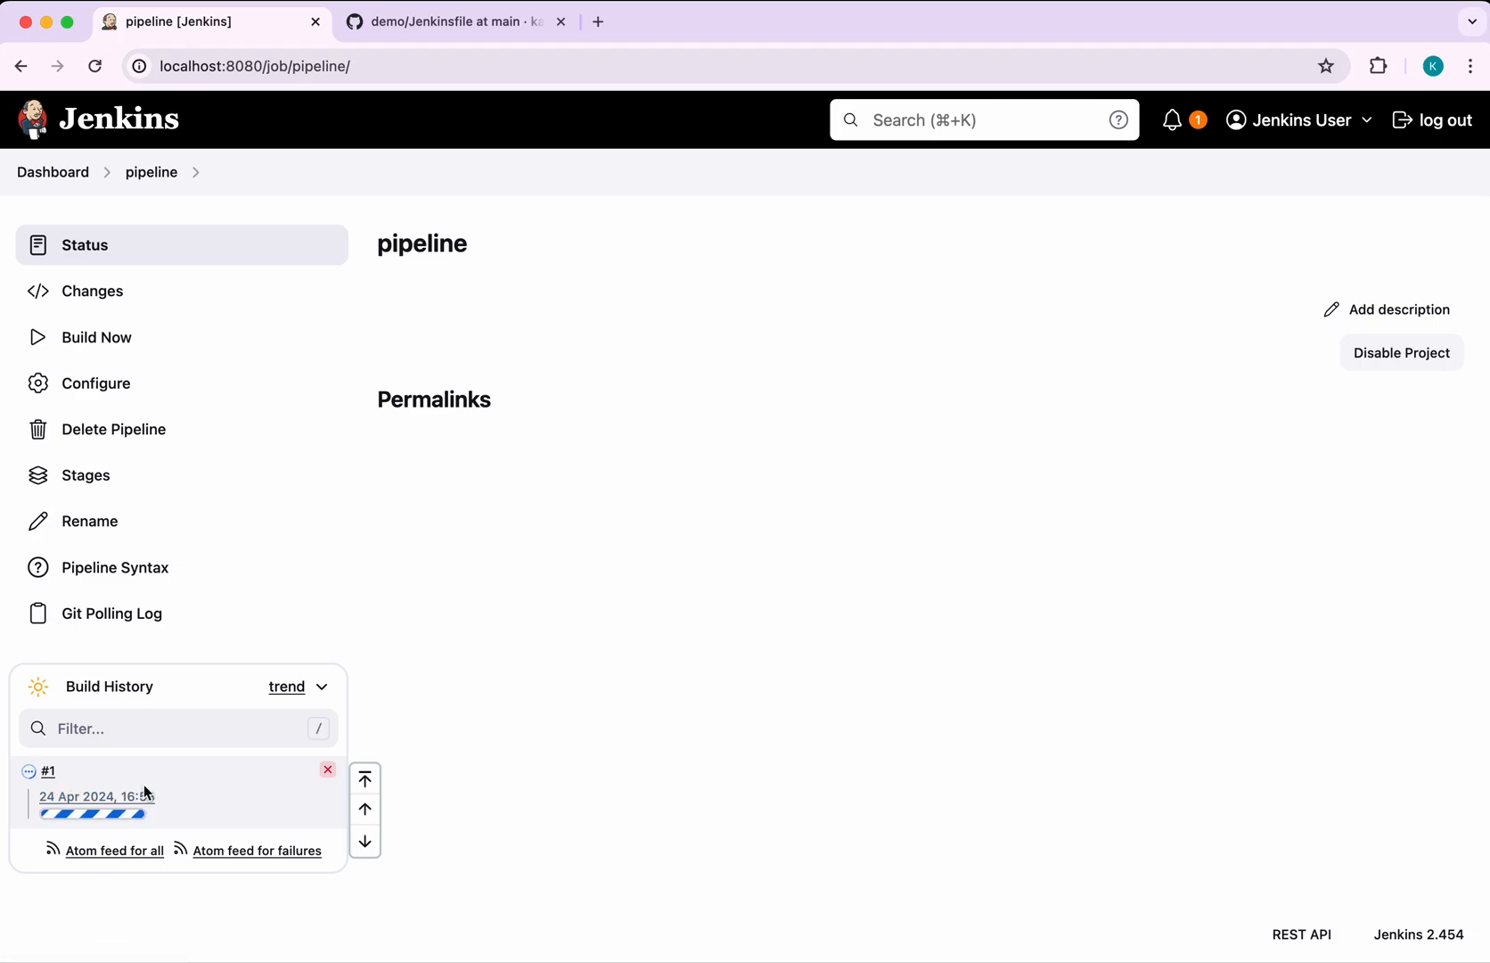
click(46, 771)
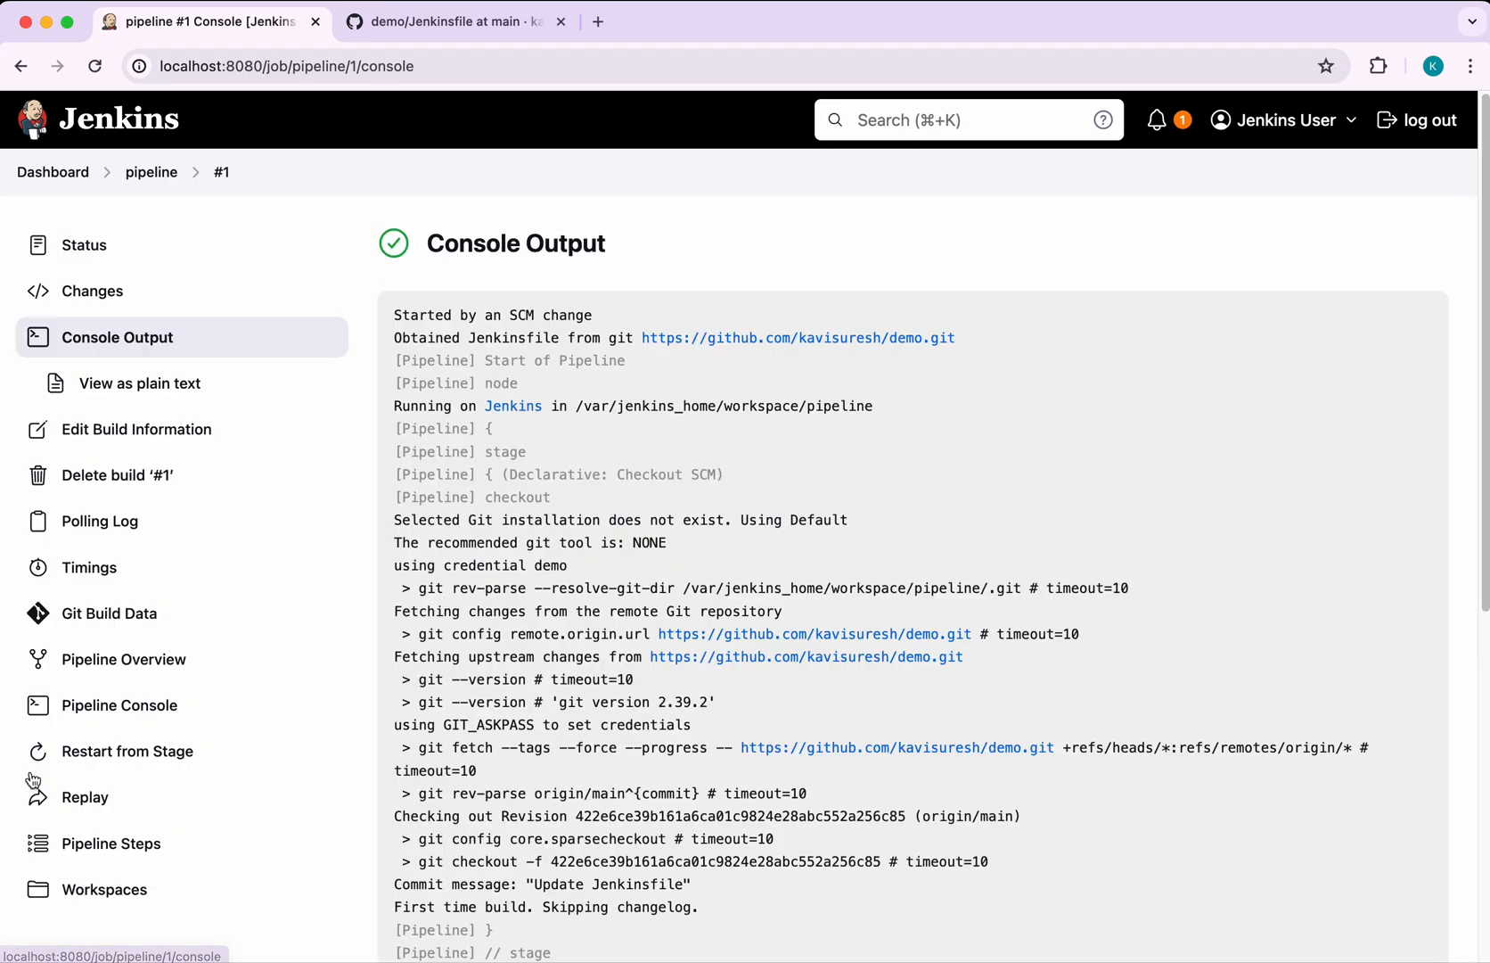
mouse_move(990, 889)
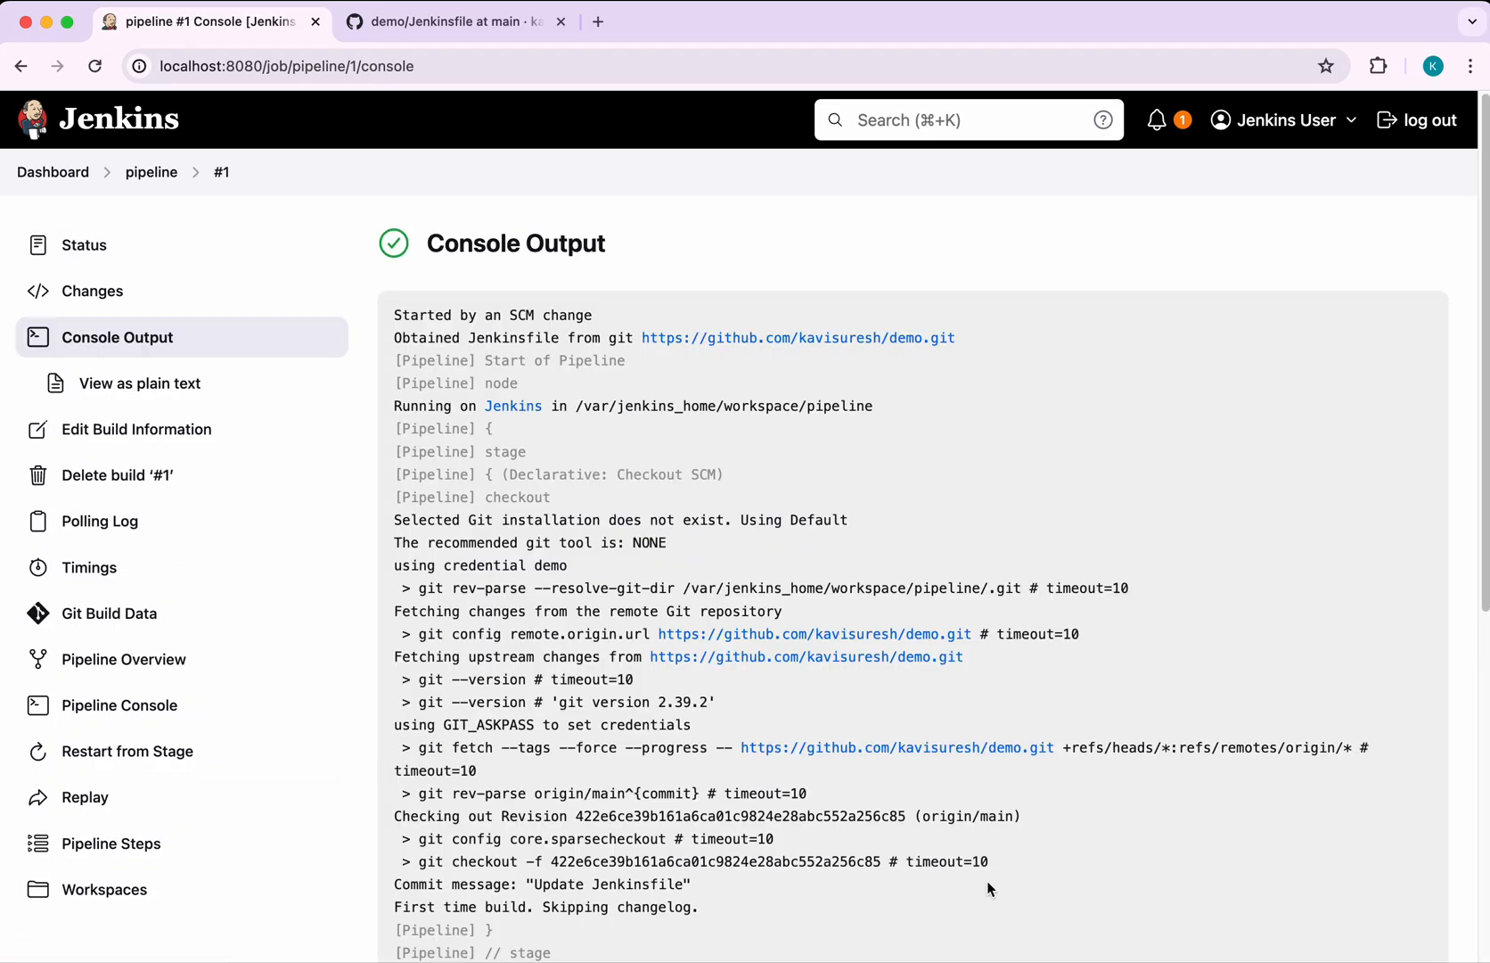
scroll(down, 3)
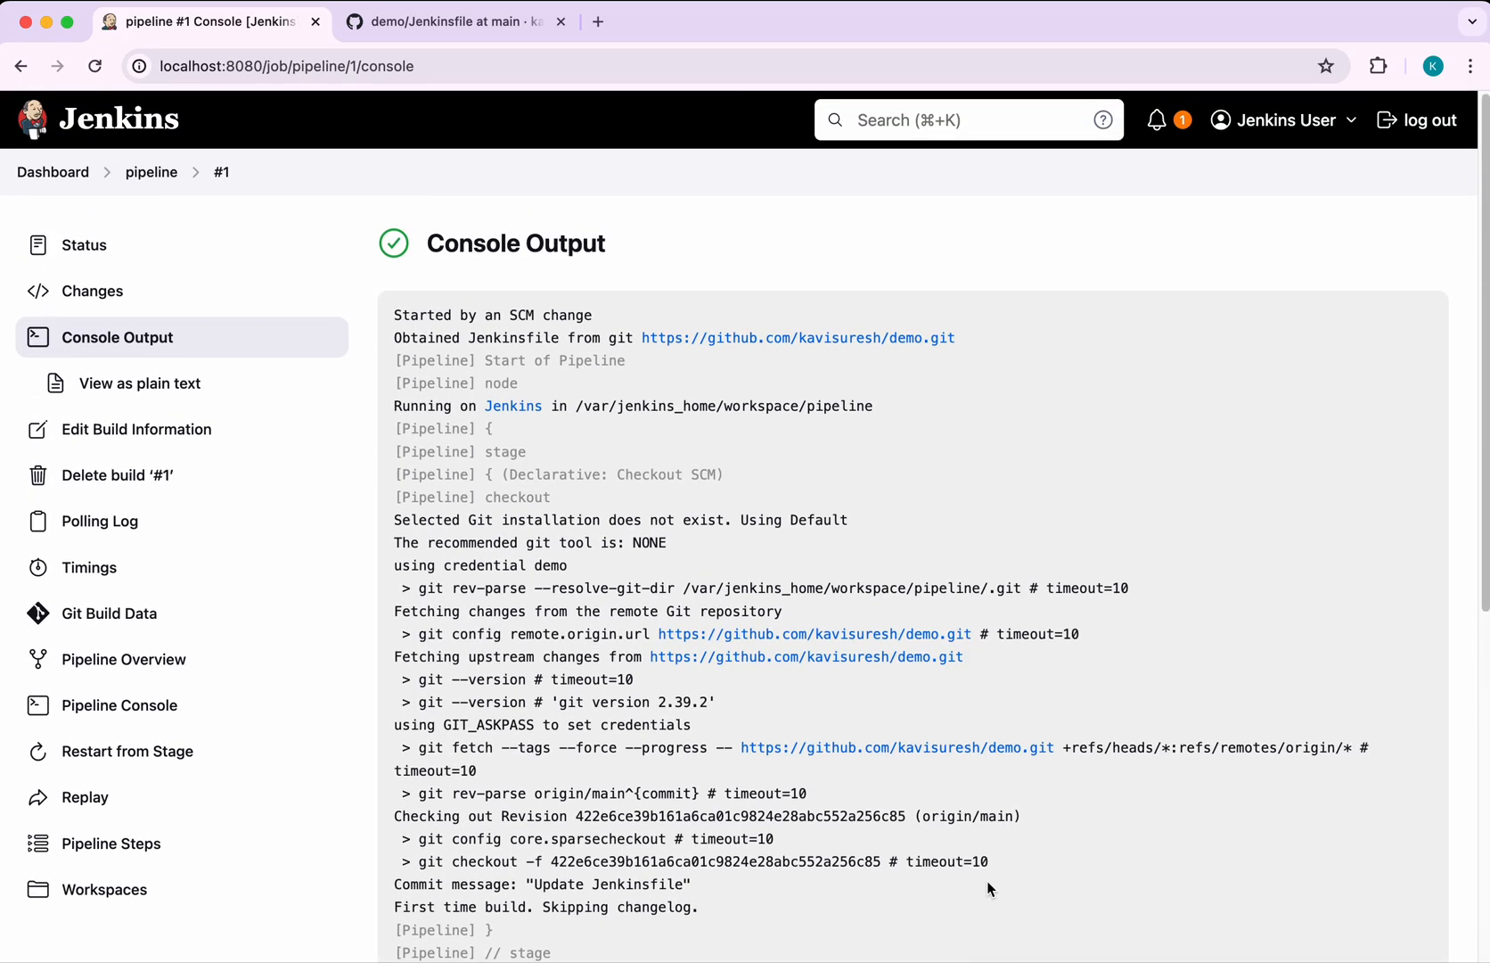
mouse_move(871, 620)
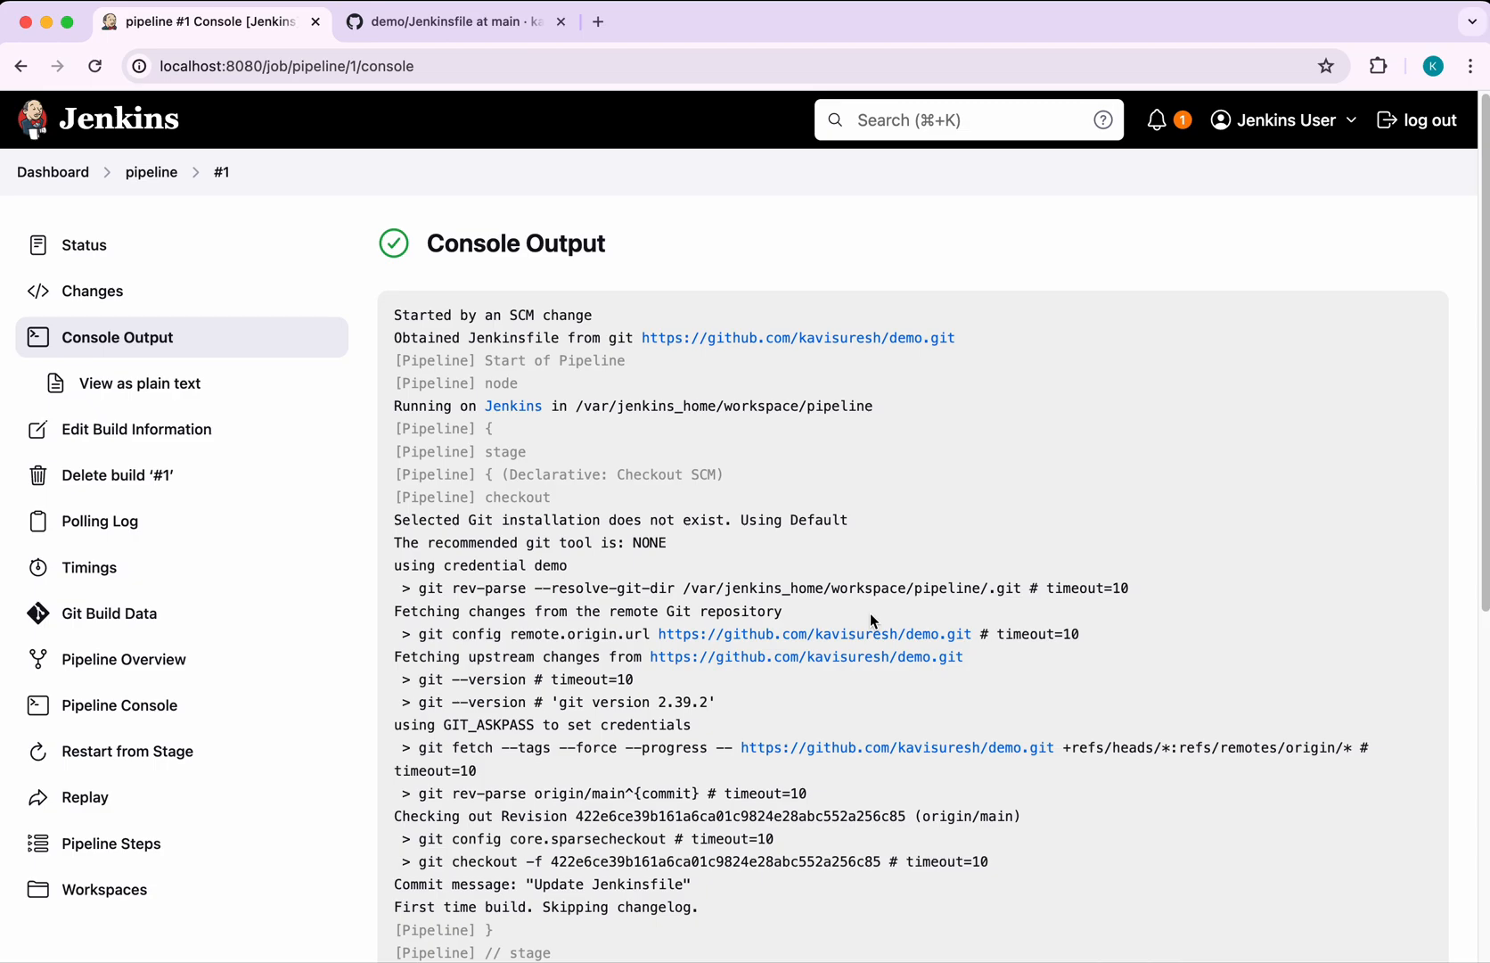
mouse_move(486, 131)
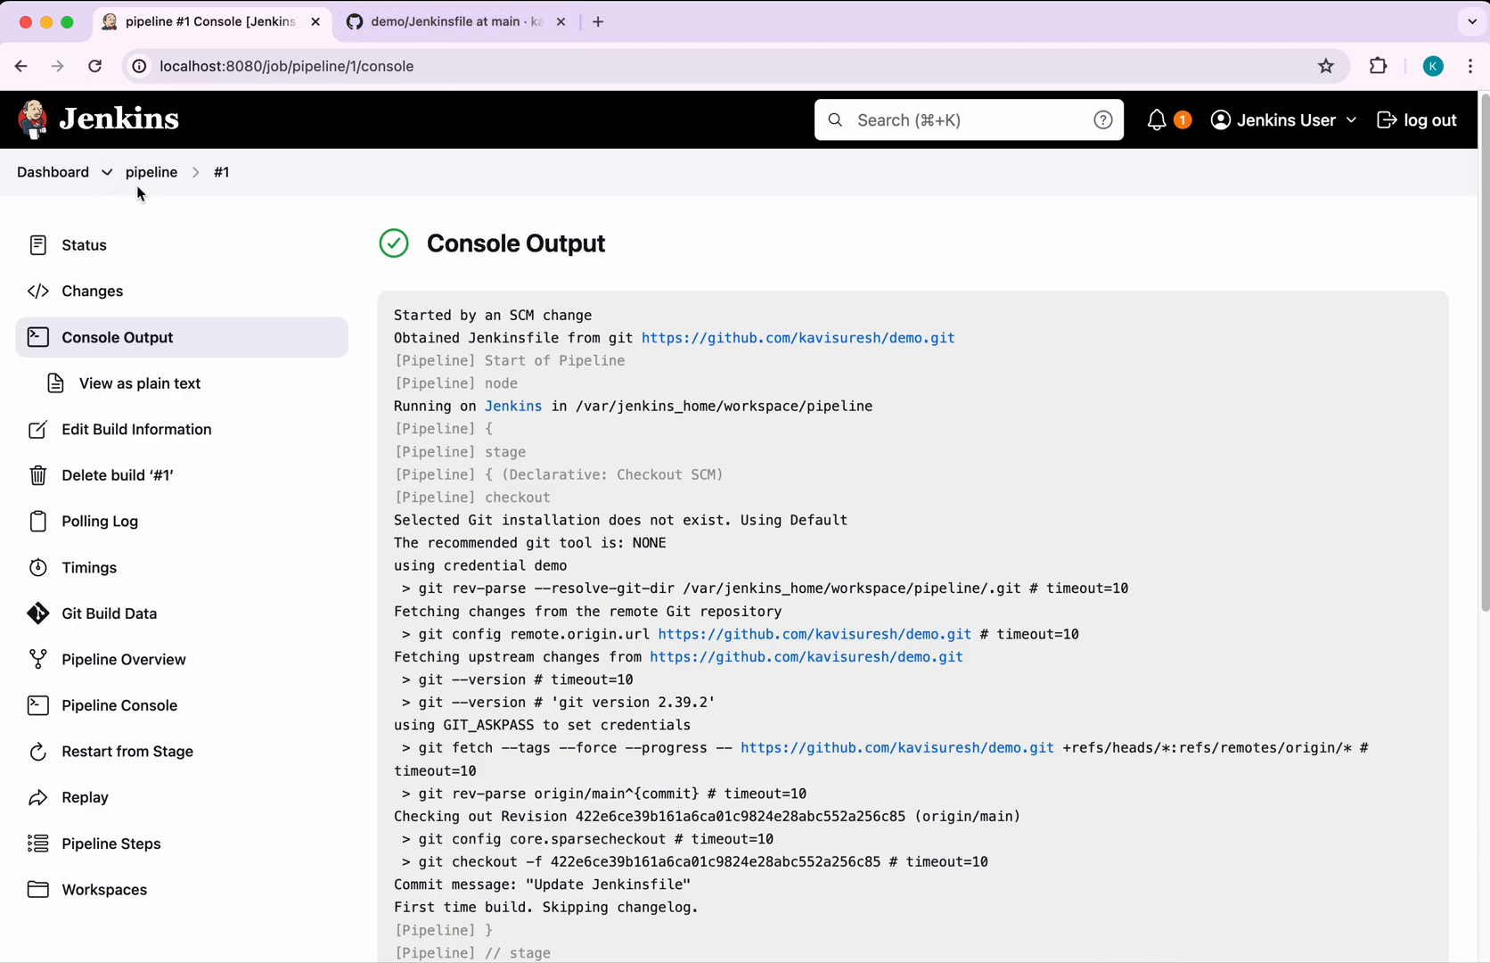
Rename the copied Jenkinsfile stage to 'deploy' echoing 'Deploying......' and commit to main
click(454, 21)
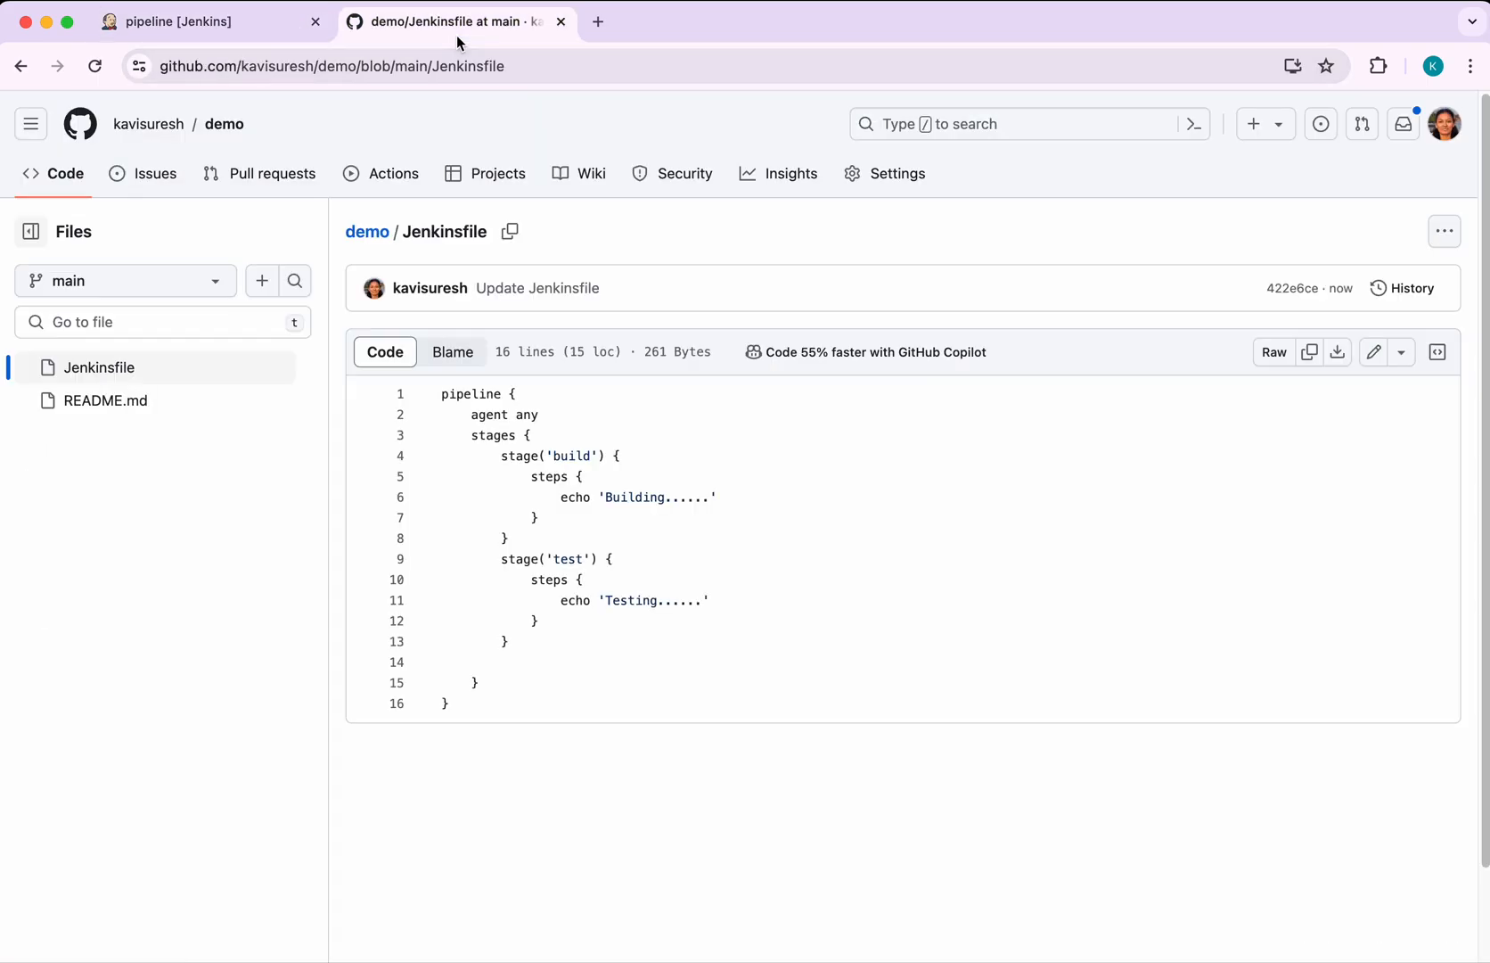
mouse_move(1373, 351)
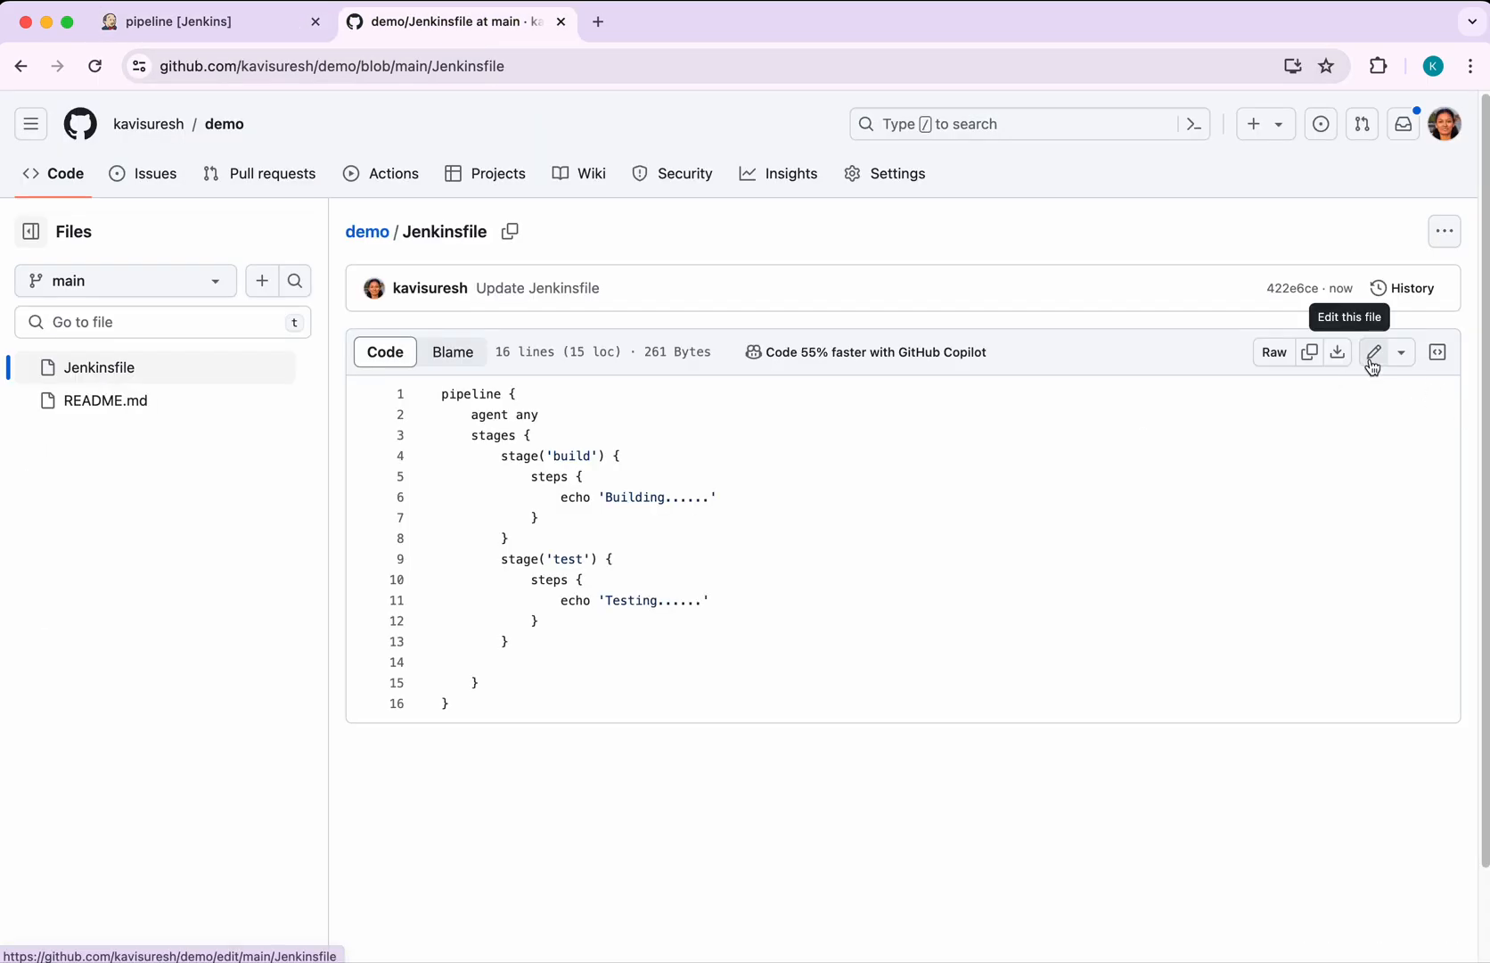
click(1372, 352)
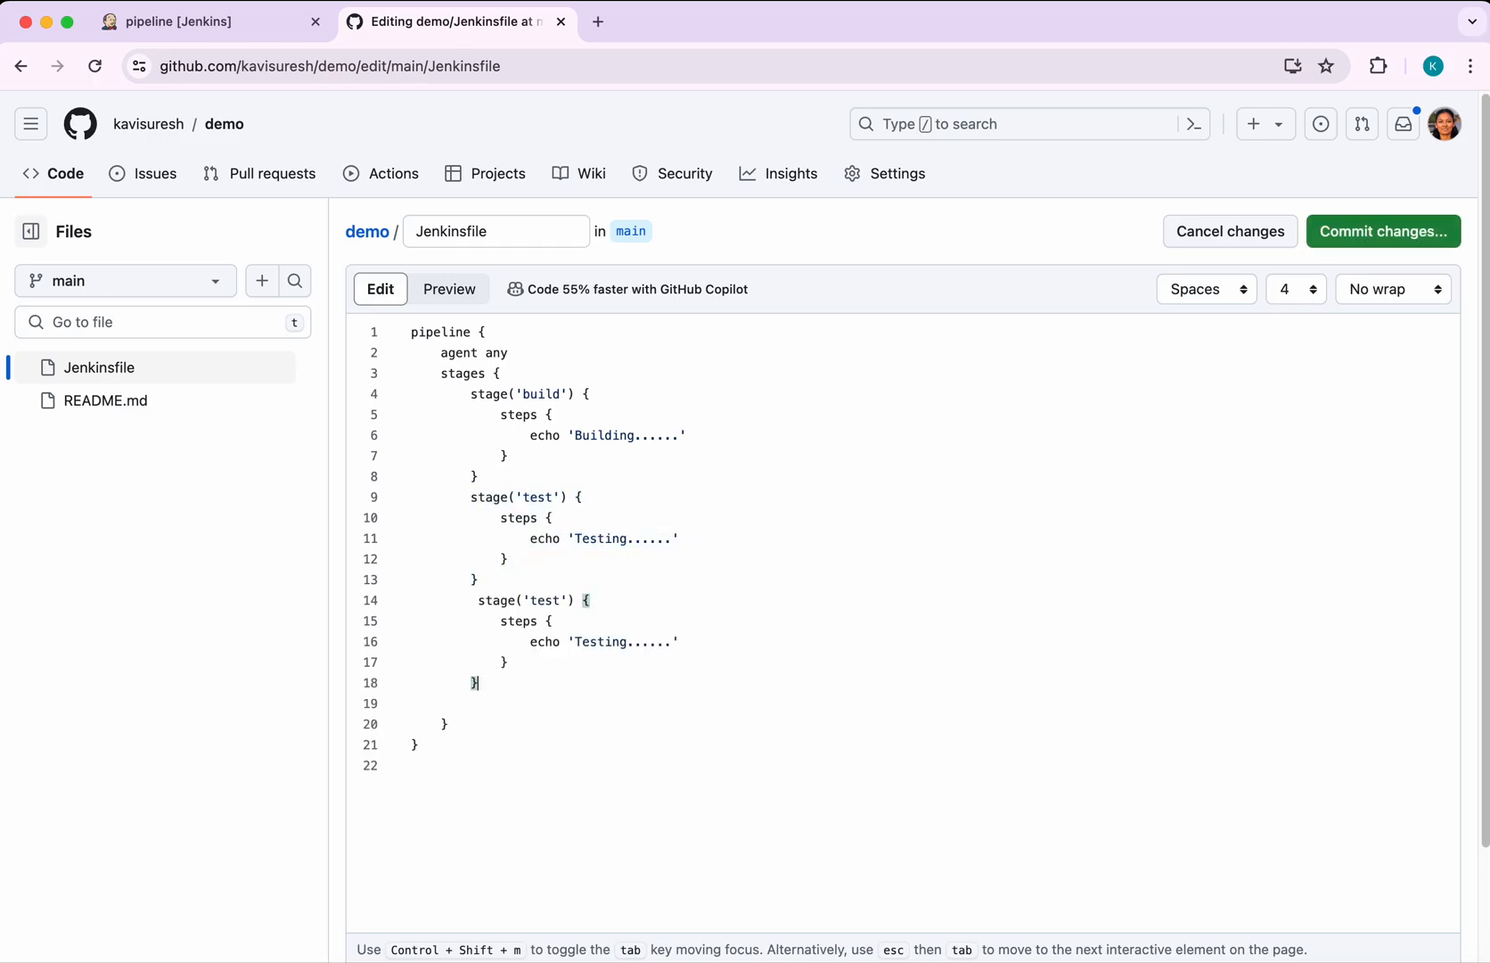
double_click(542, 600)
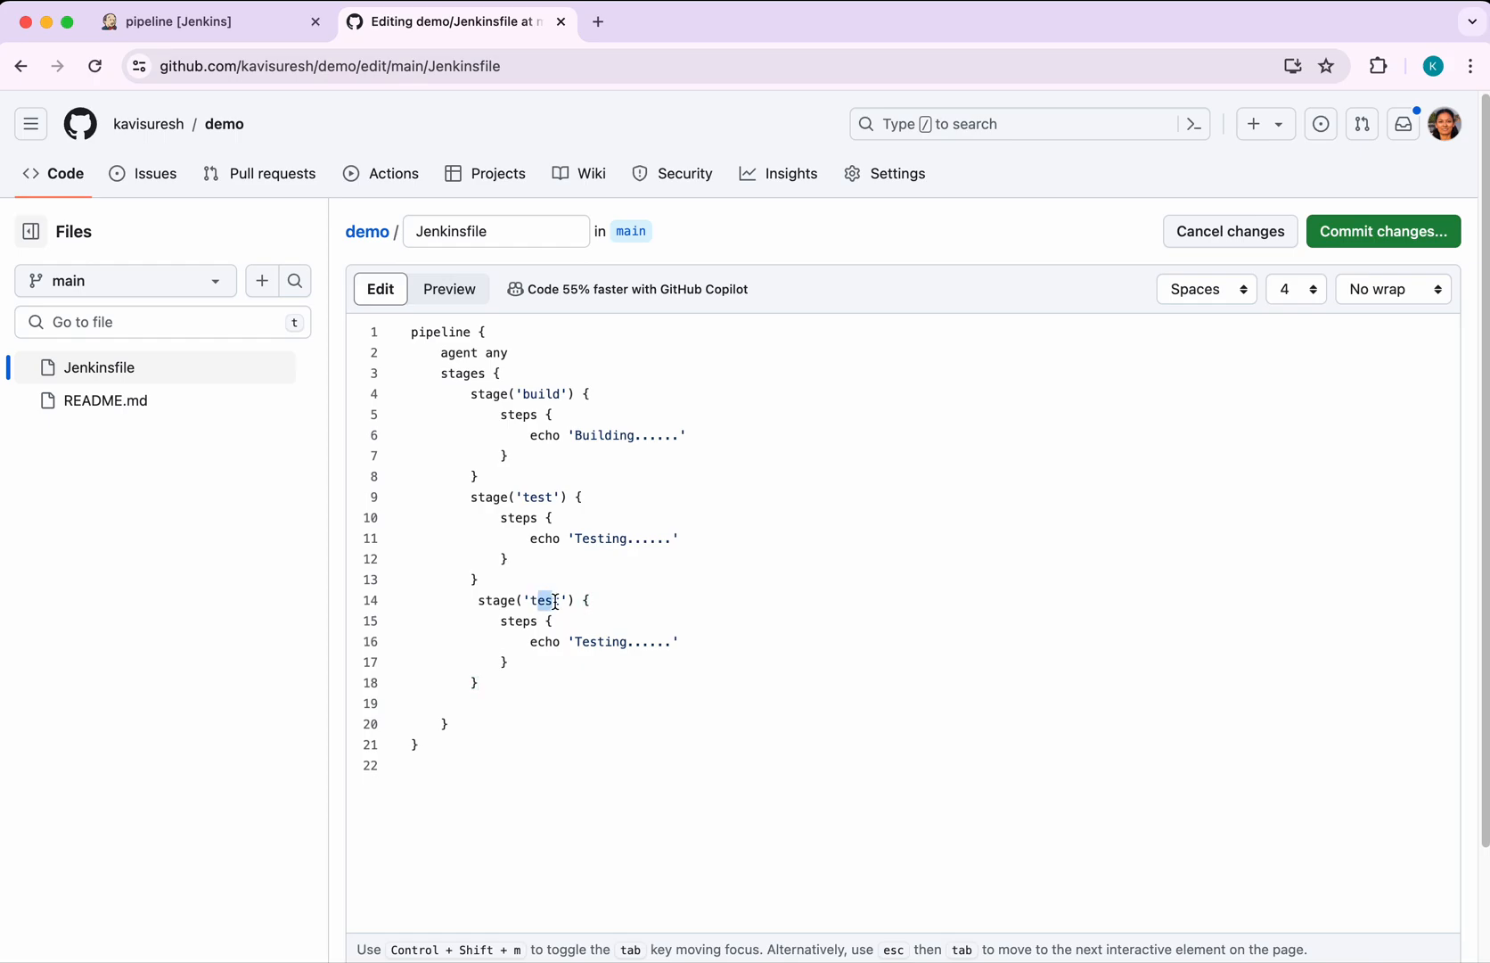
text(de)
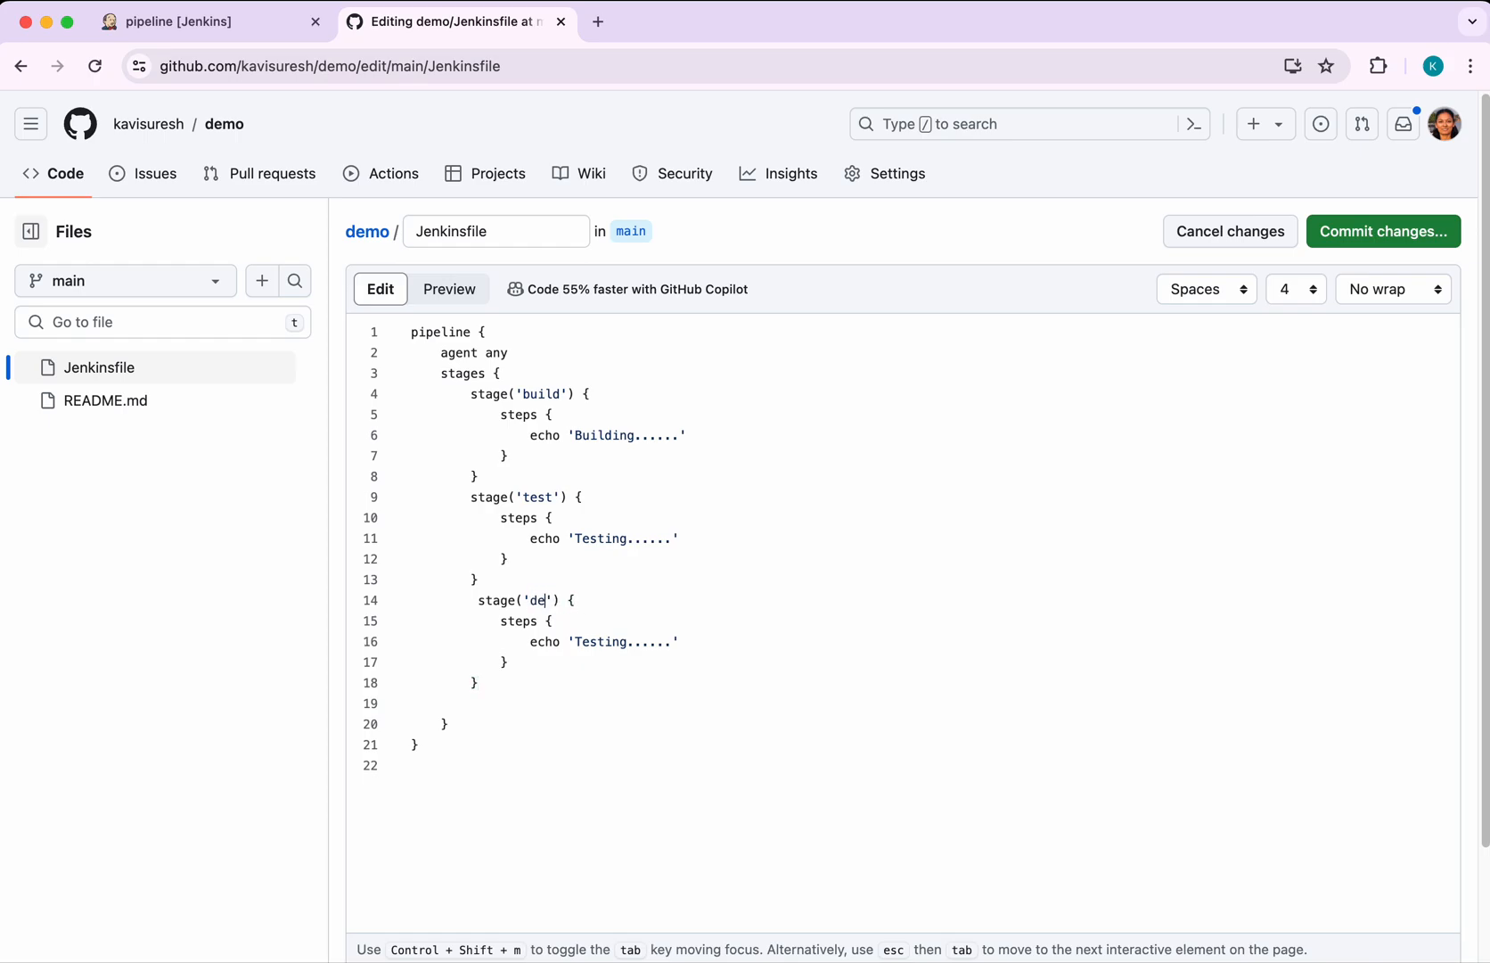
text(ploy)
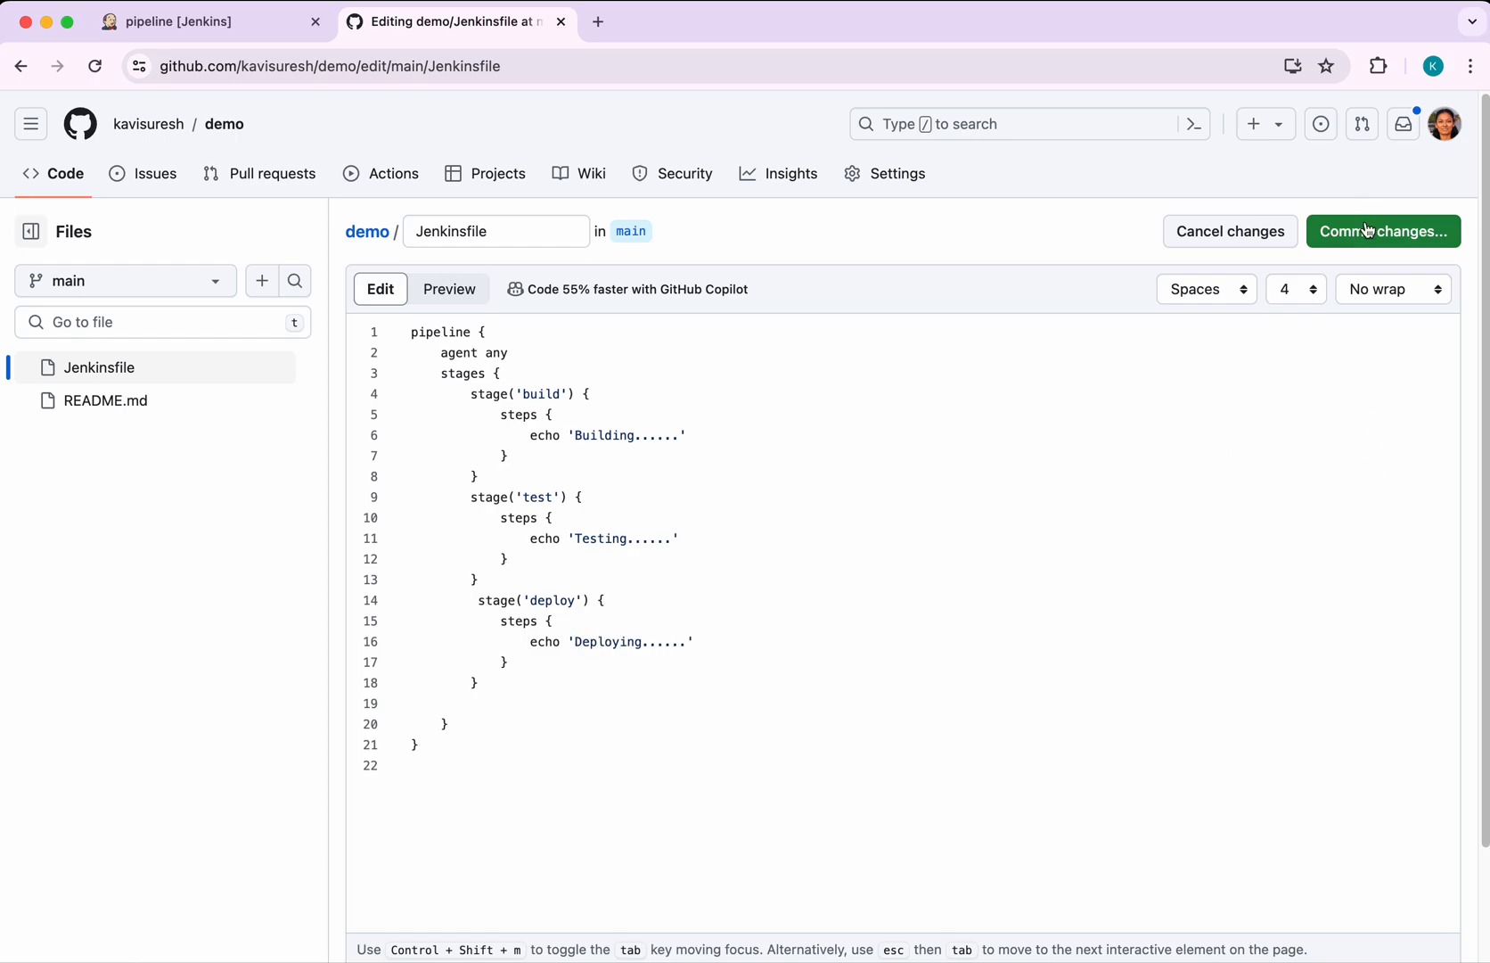
click(1381, 231)
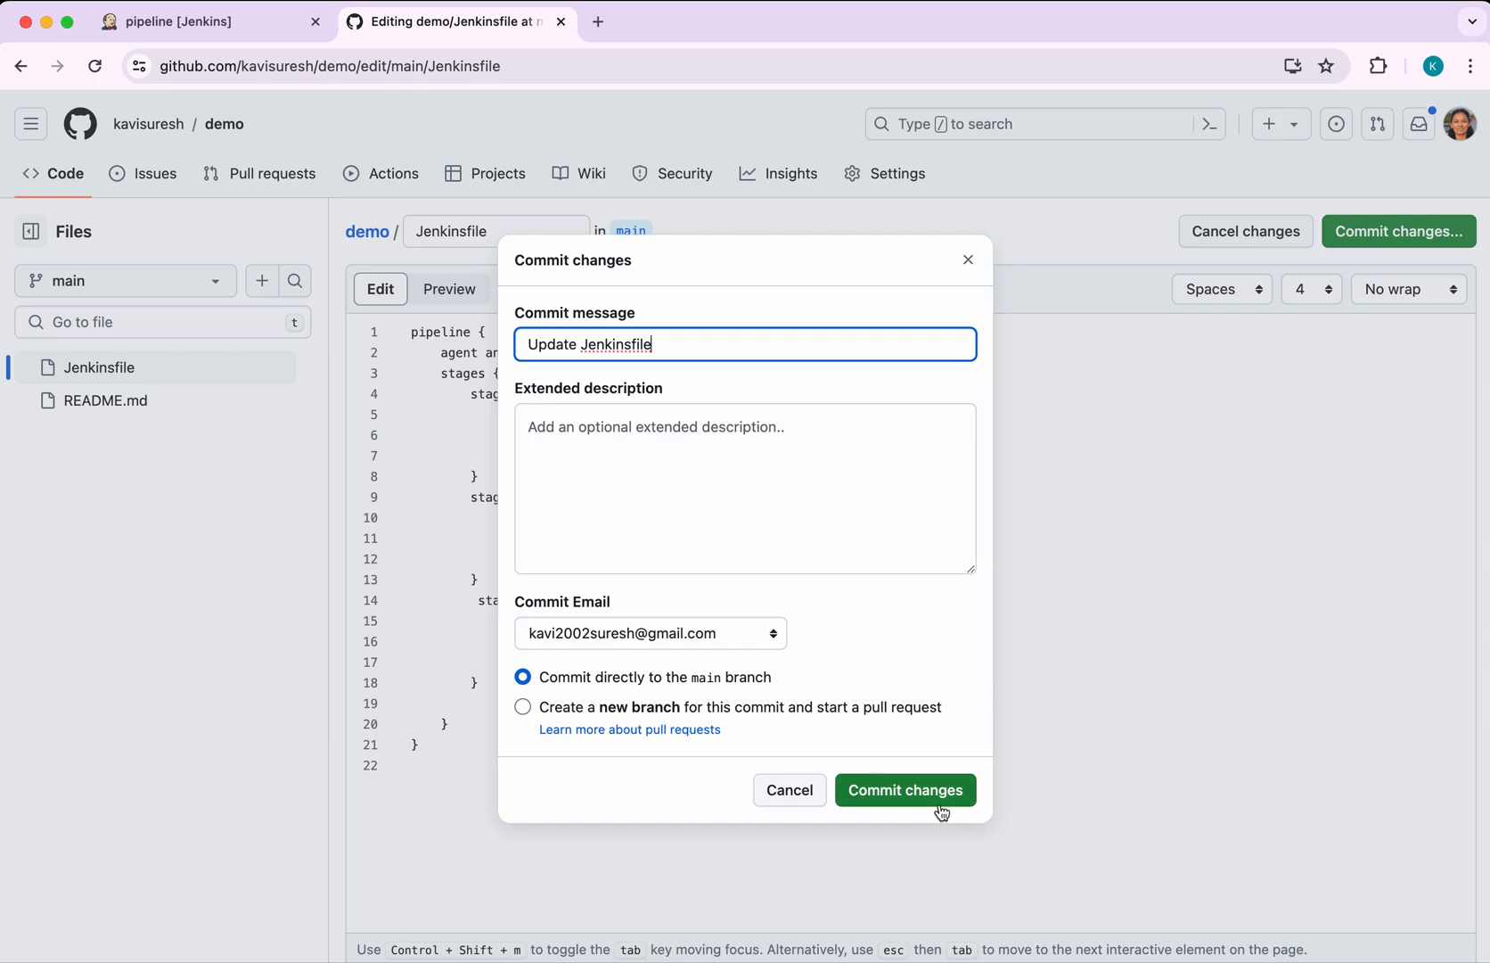
click(904, 789)
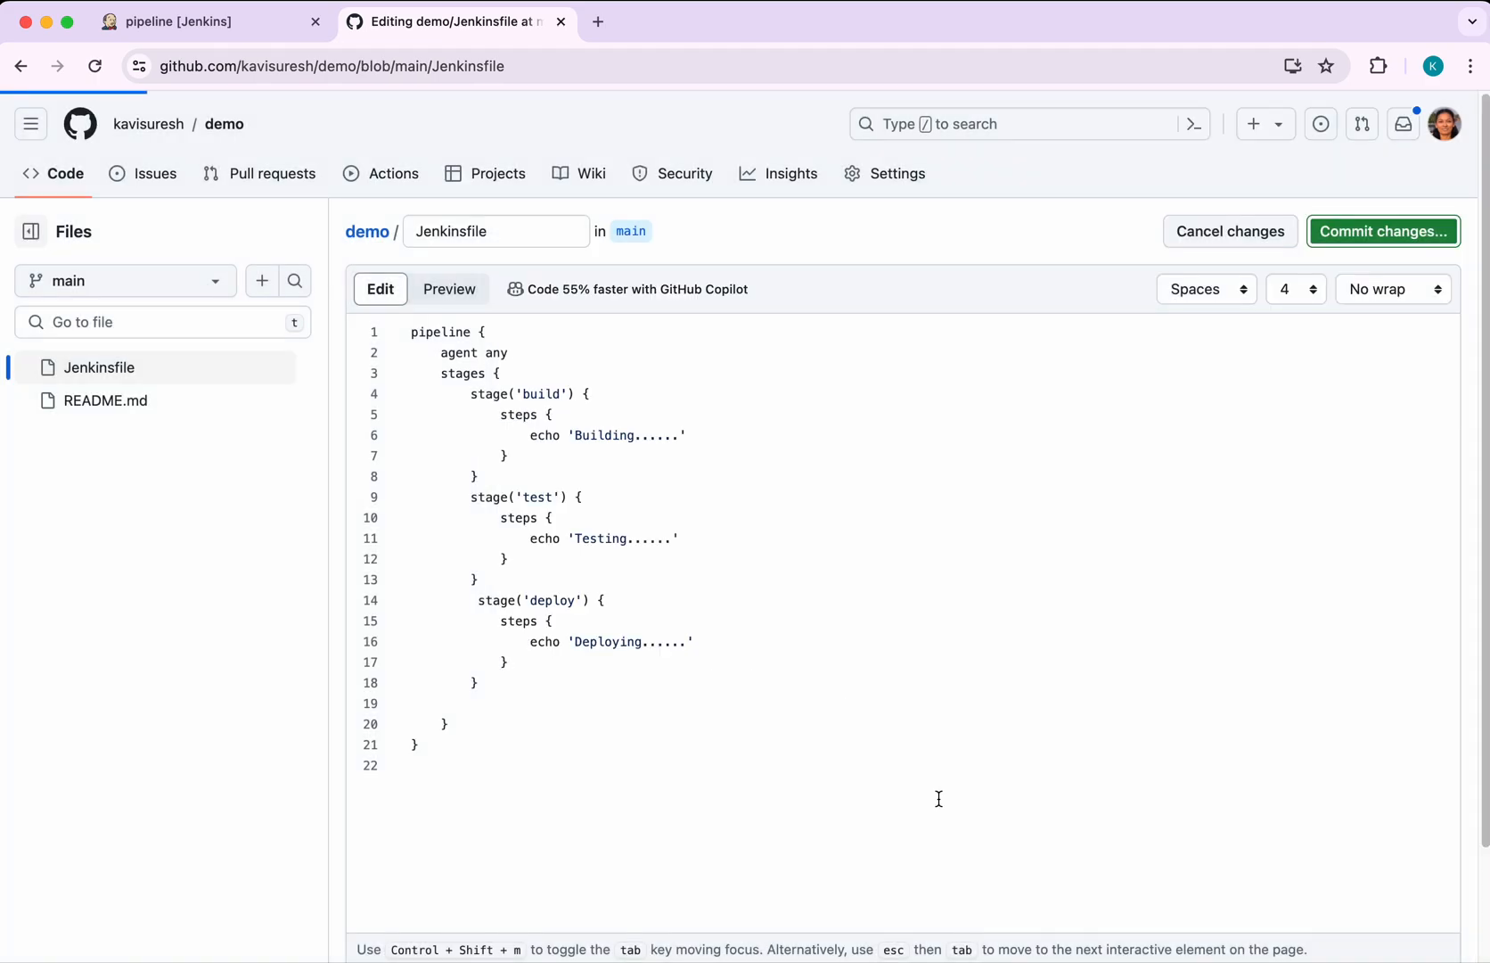
Return to the Jenkins pipeline and view its Git Polling Log alongside build #2 in history
click(212, 21)
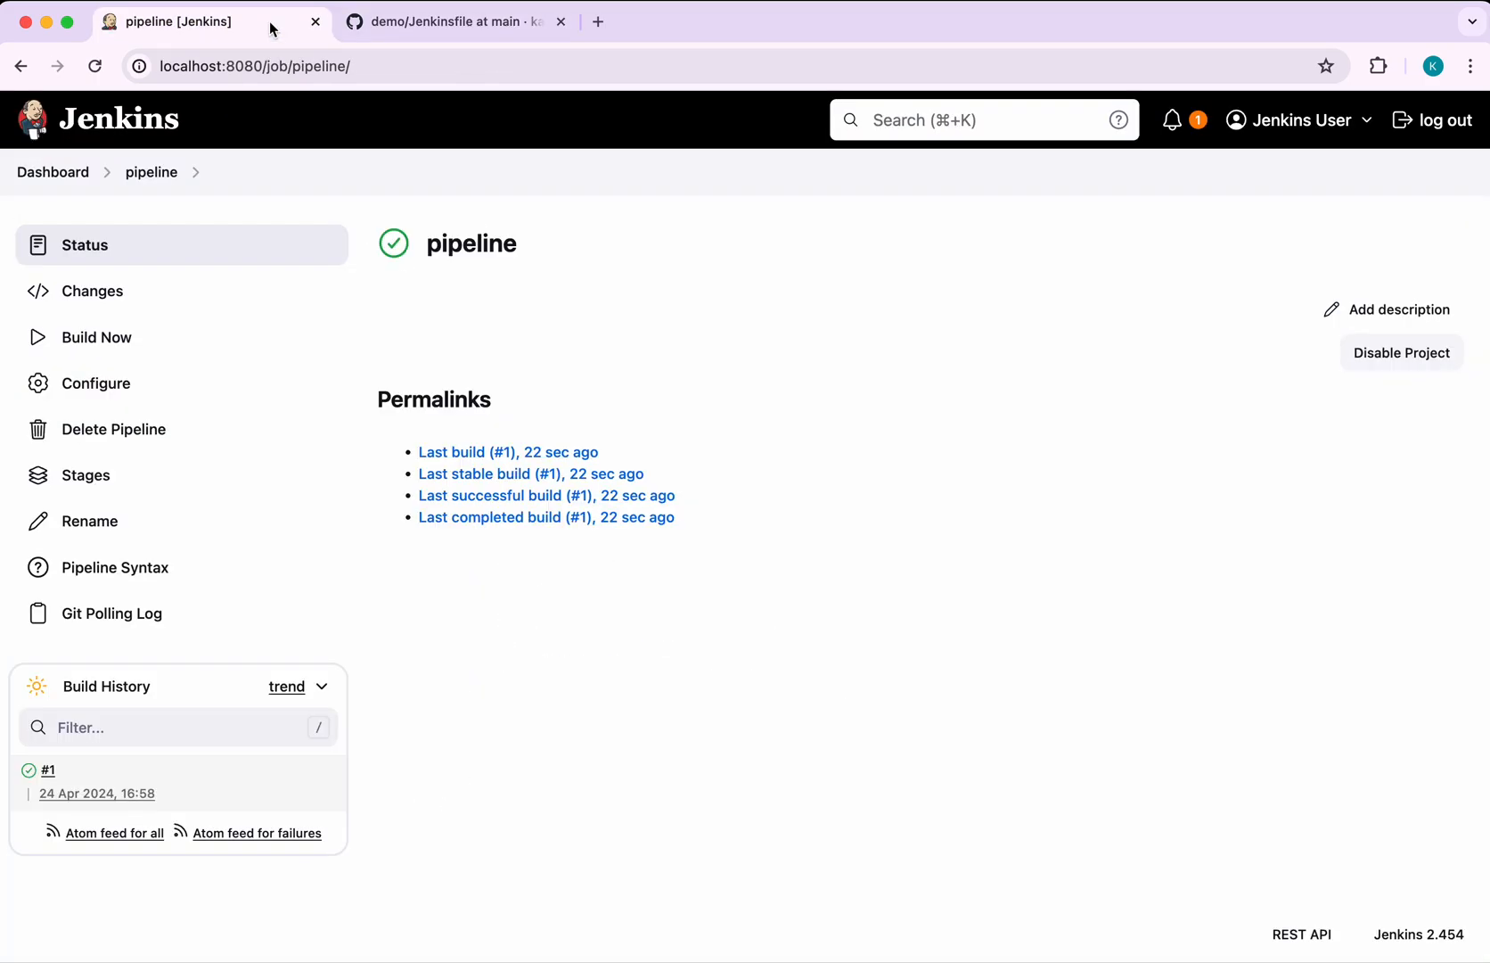
mouse_move(111, 613)
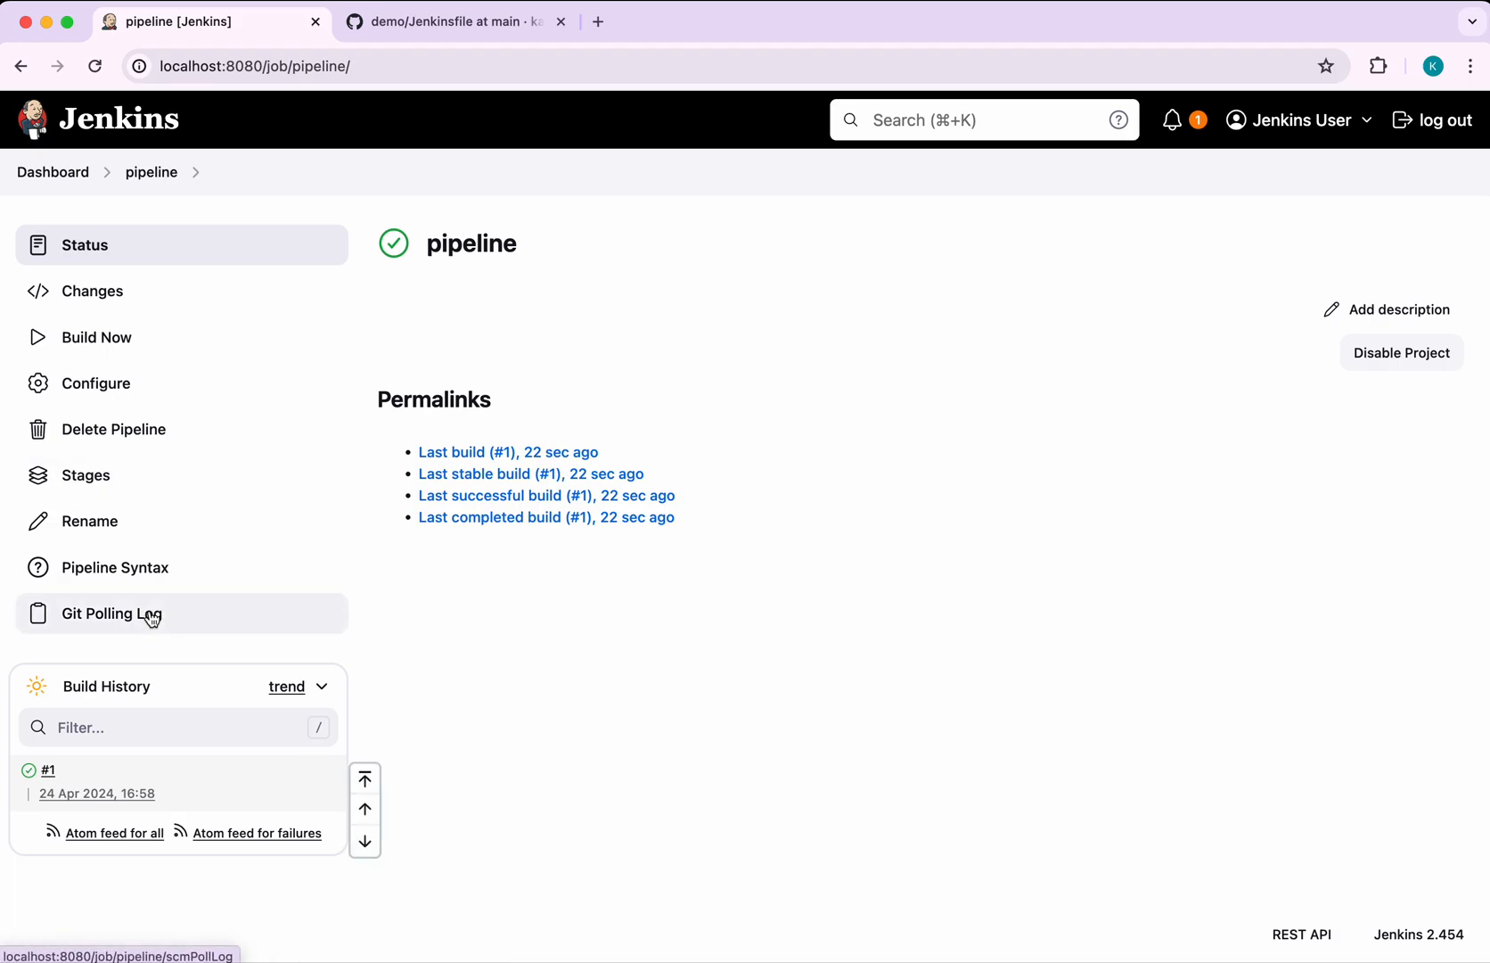
click(111, 614)
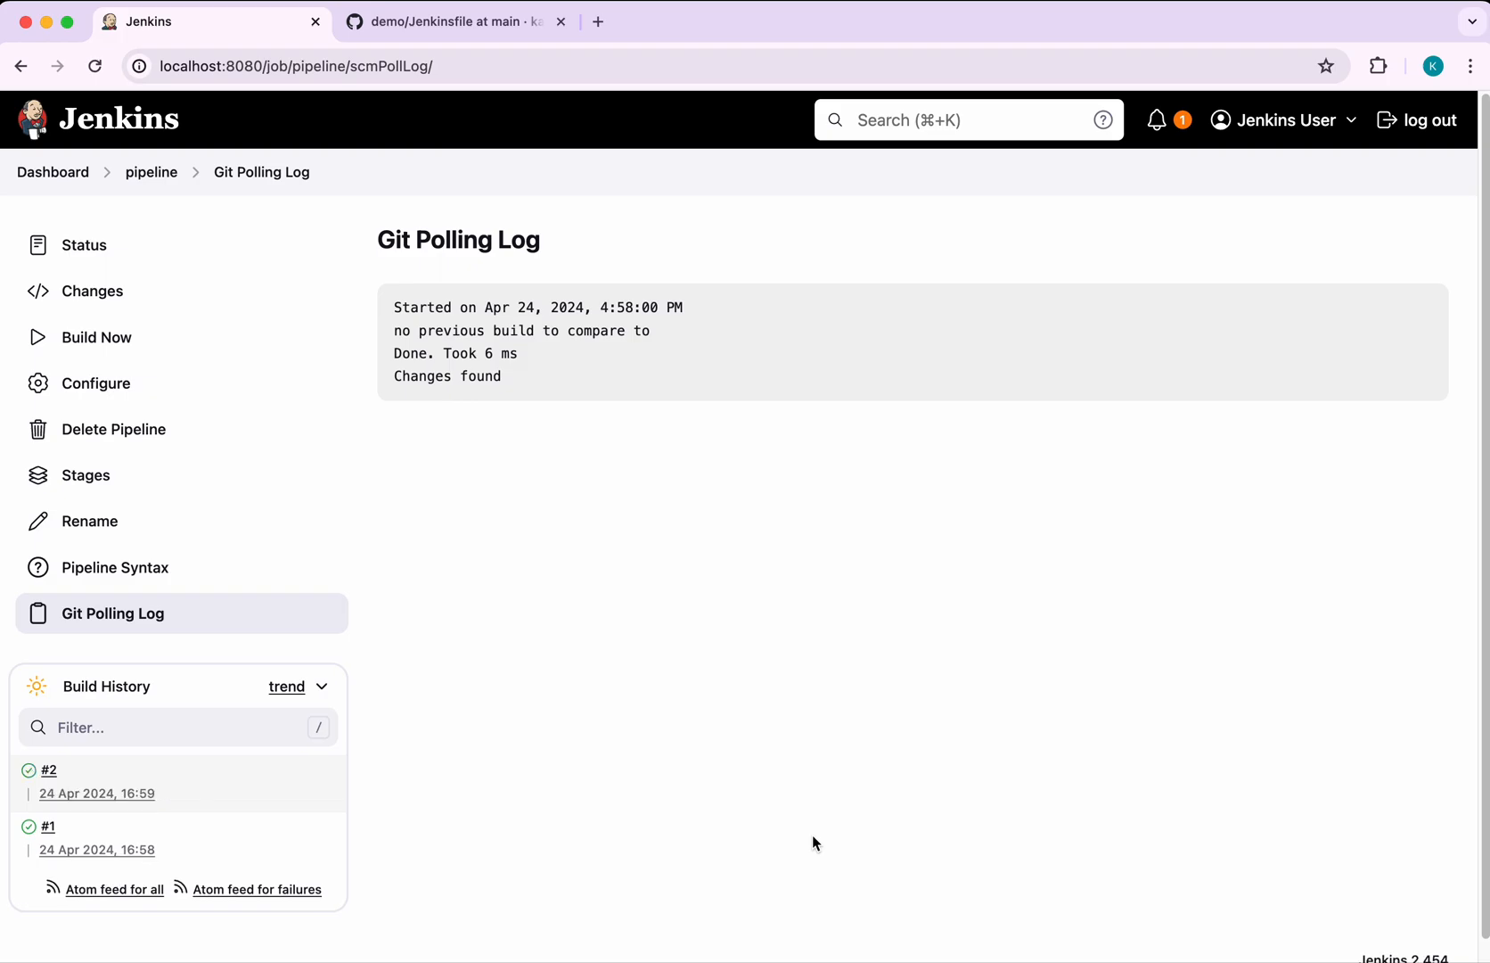
mouse_move(39, 771)
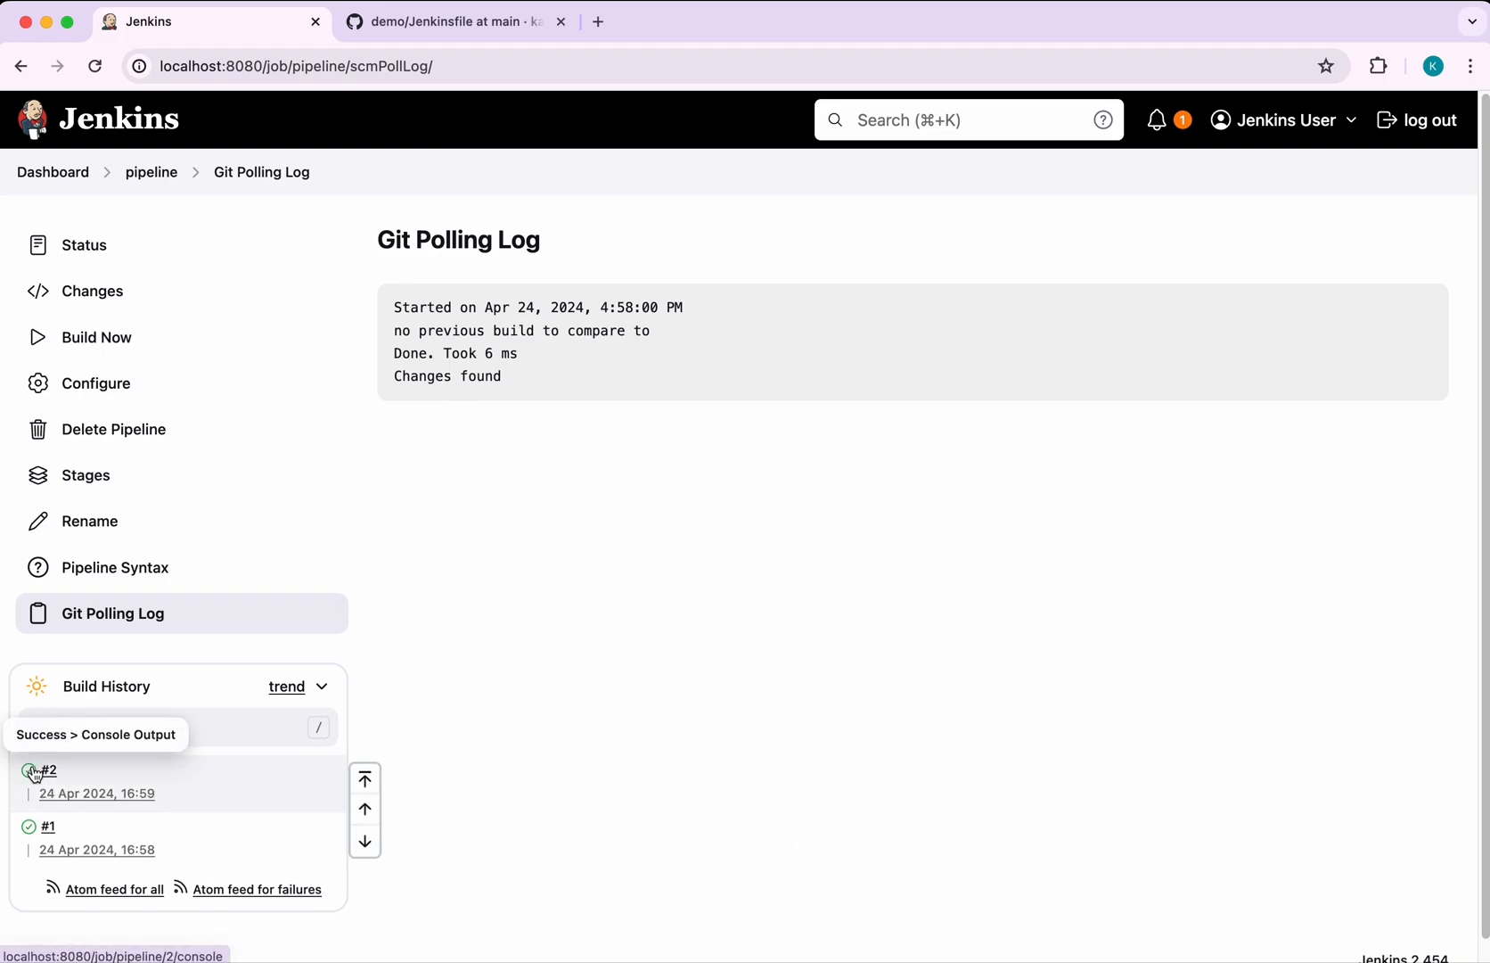
click(94, 67)
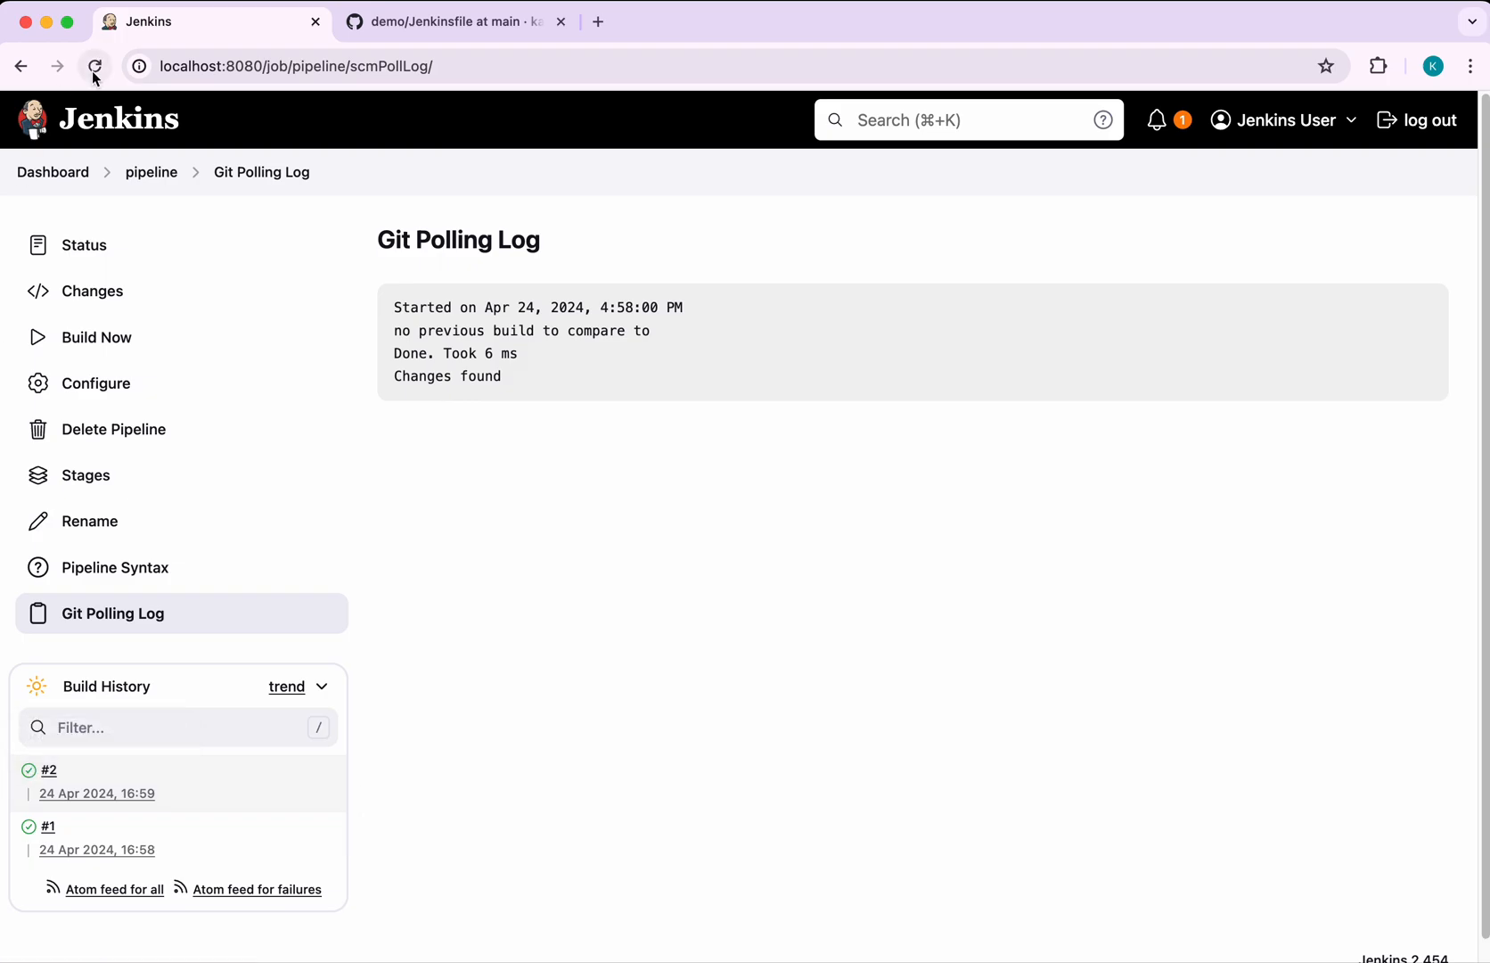
Reload the Git Polling Log to see the 4:59 poll detecting changes on main
click(95, 67)
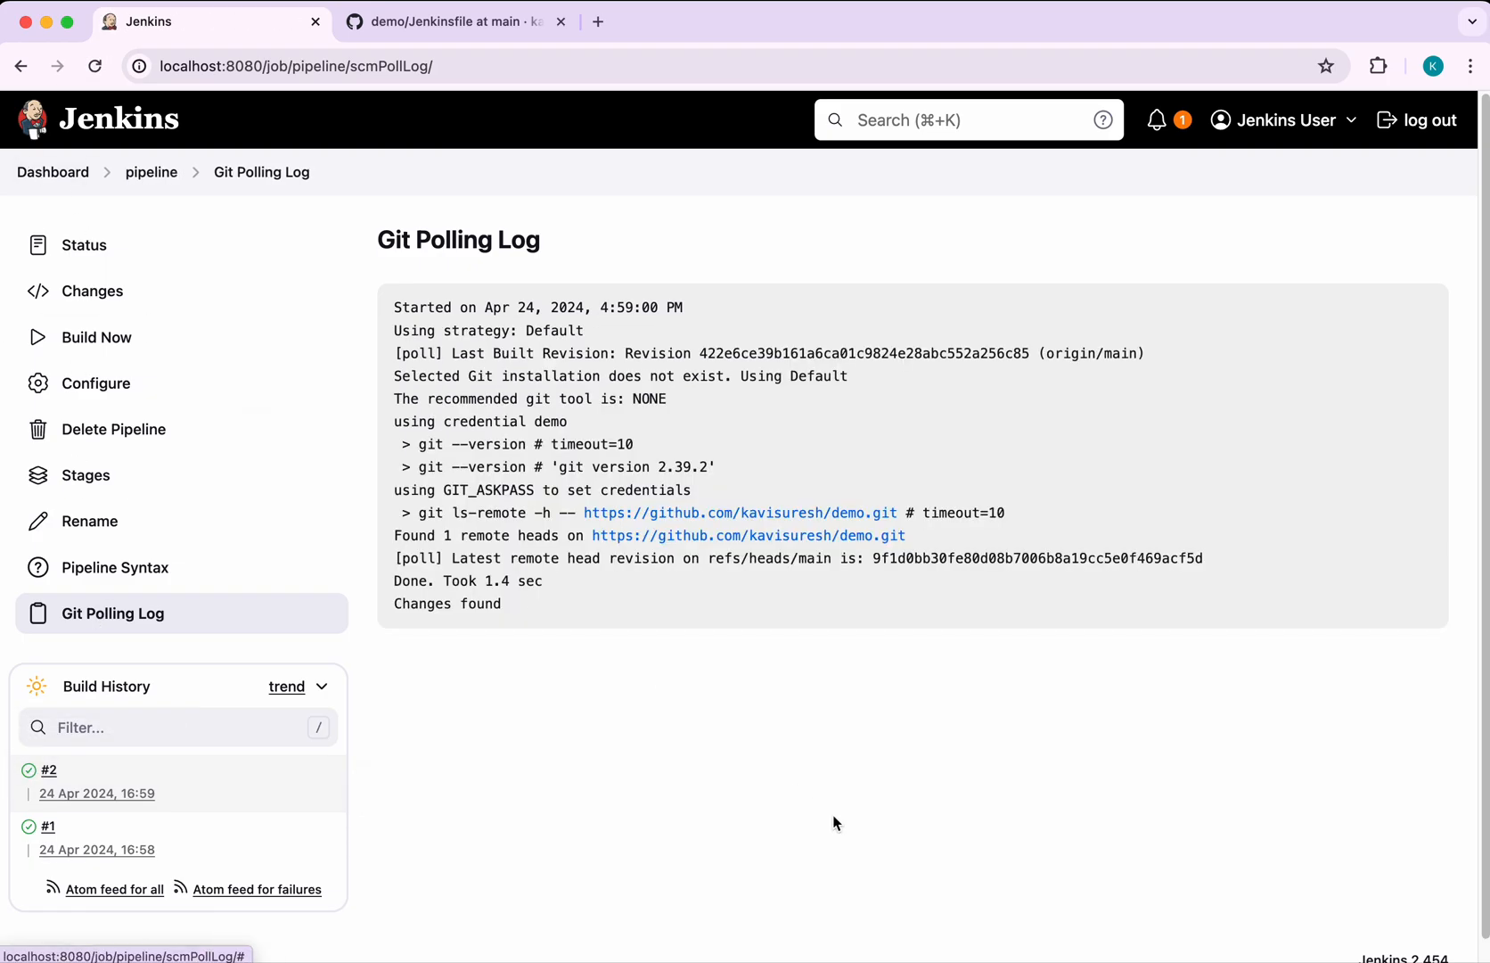
mouse_move(699, 701)
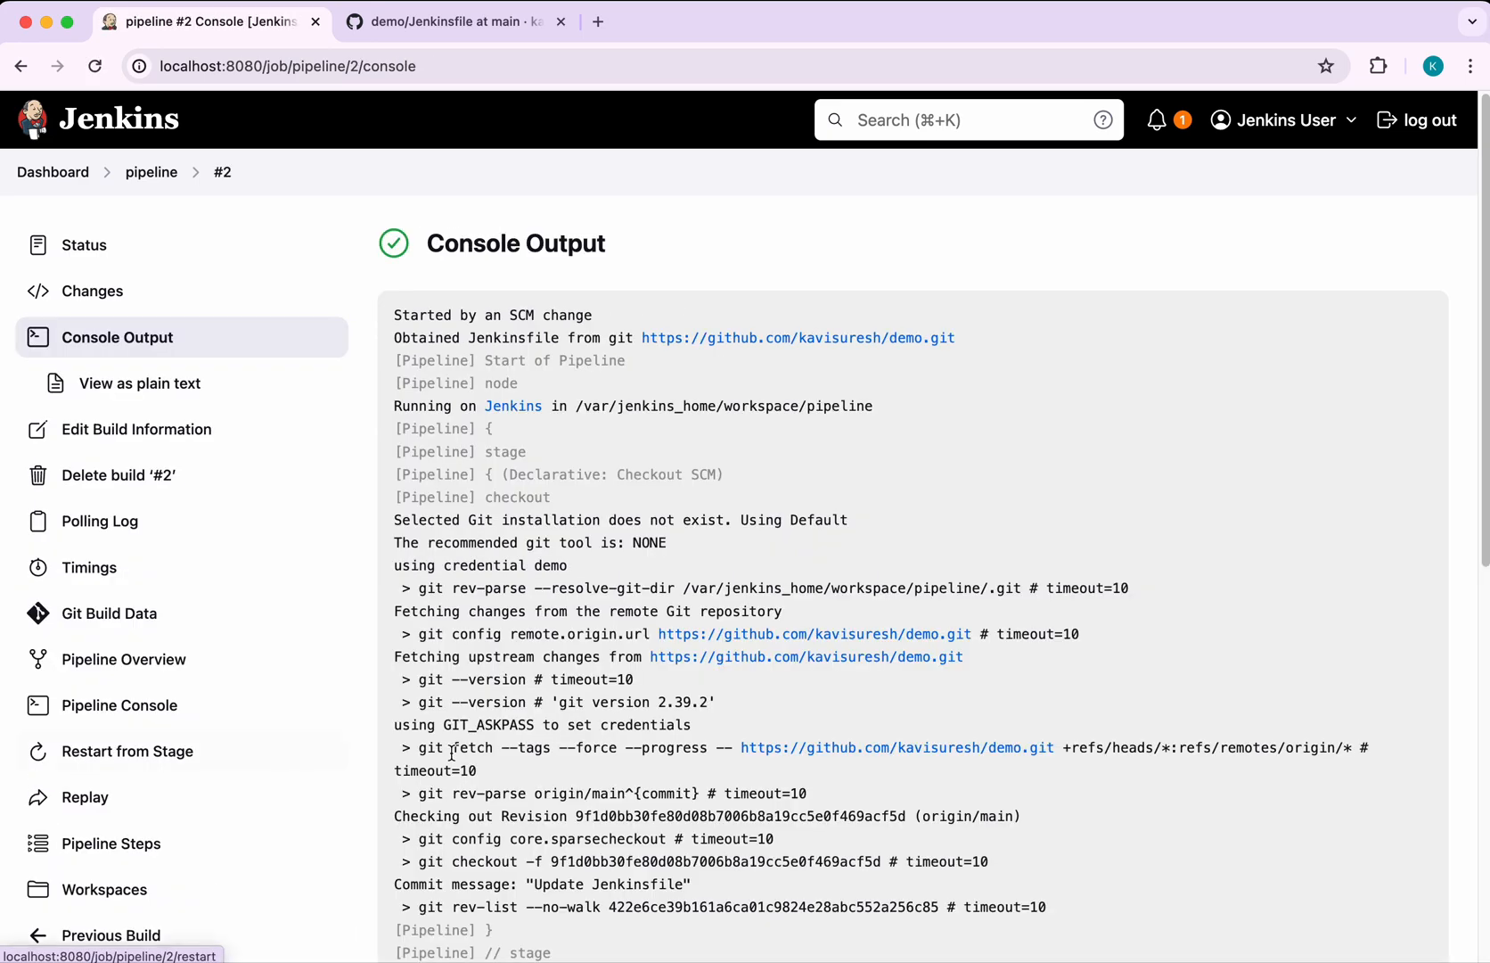
Scroll build #2's console output to the build, test, deploy stages and Finished: SUCCESS
scroll(down, 3)
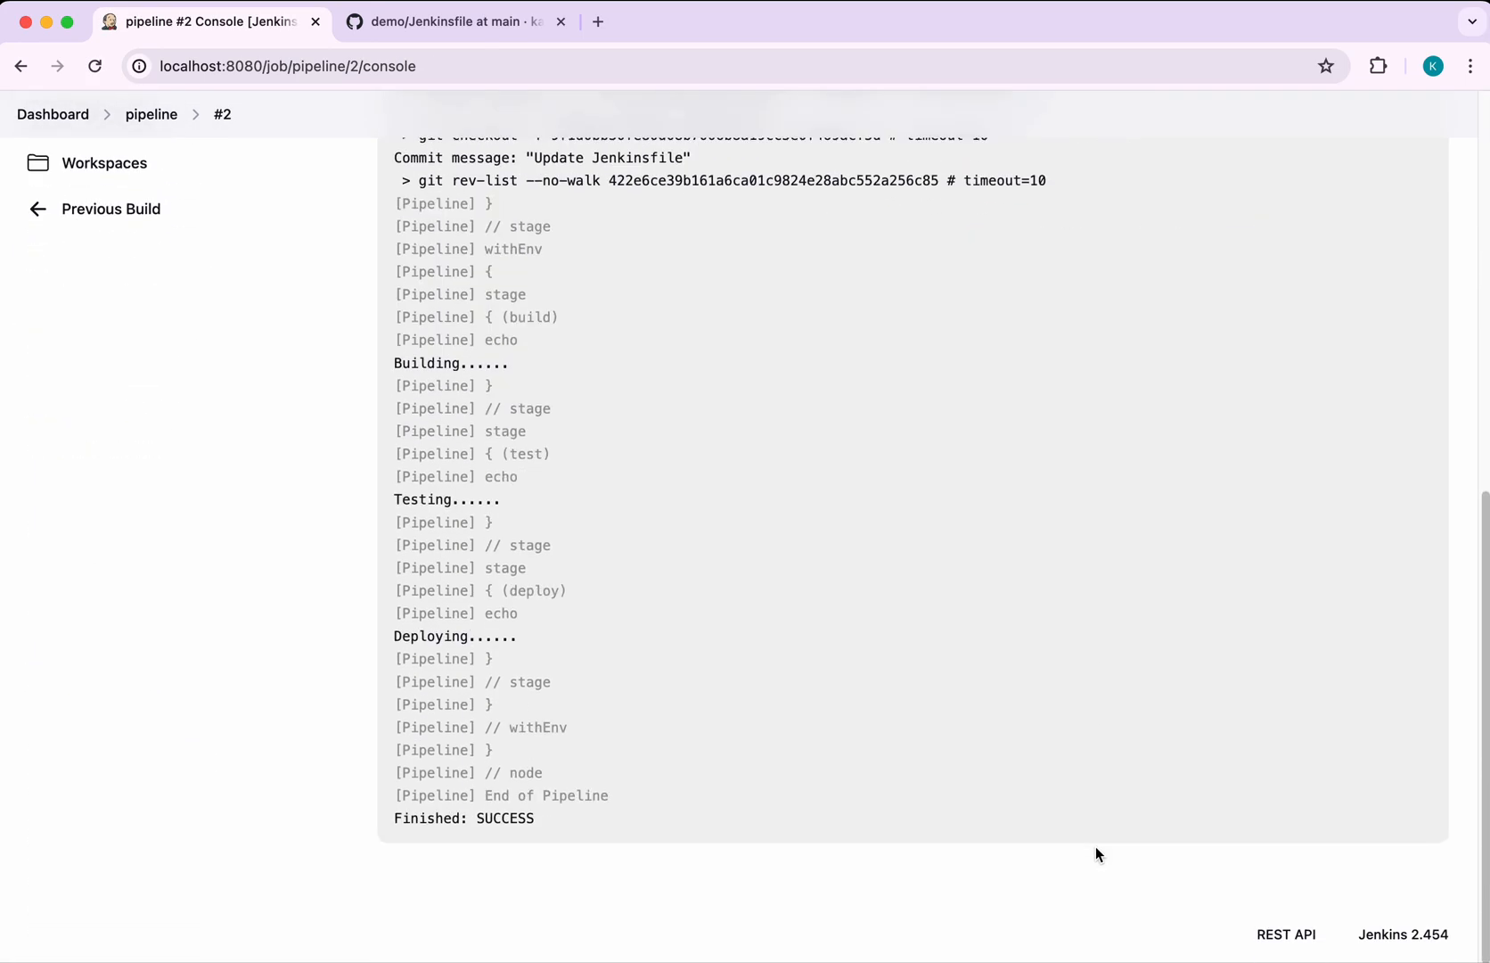
mouse_move(740, 721)
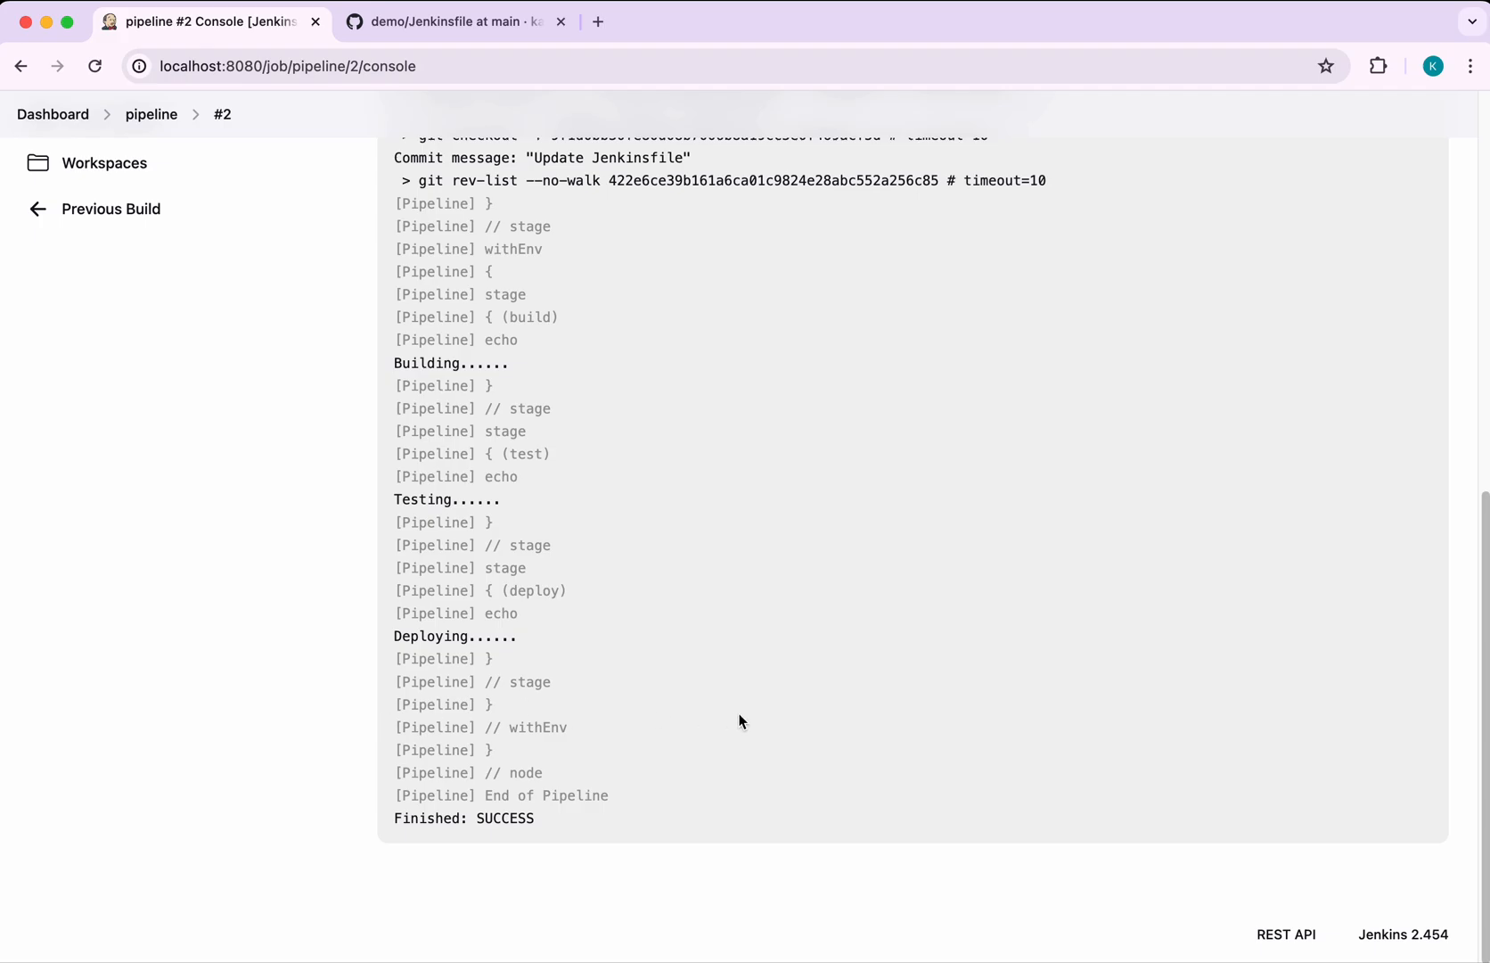